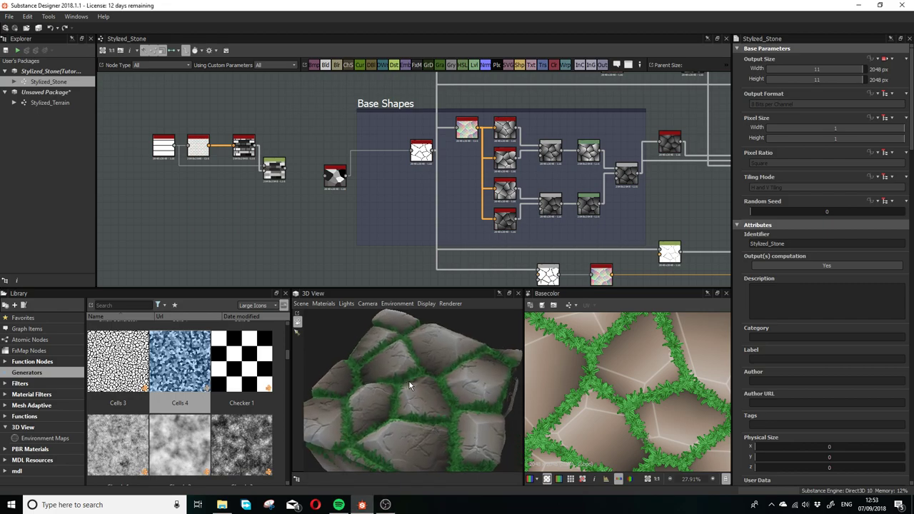
Orbit the 3D preview to inspect the finished Stylized_Stone tiles.
drag(410, 386, 420, 407)
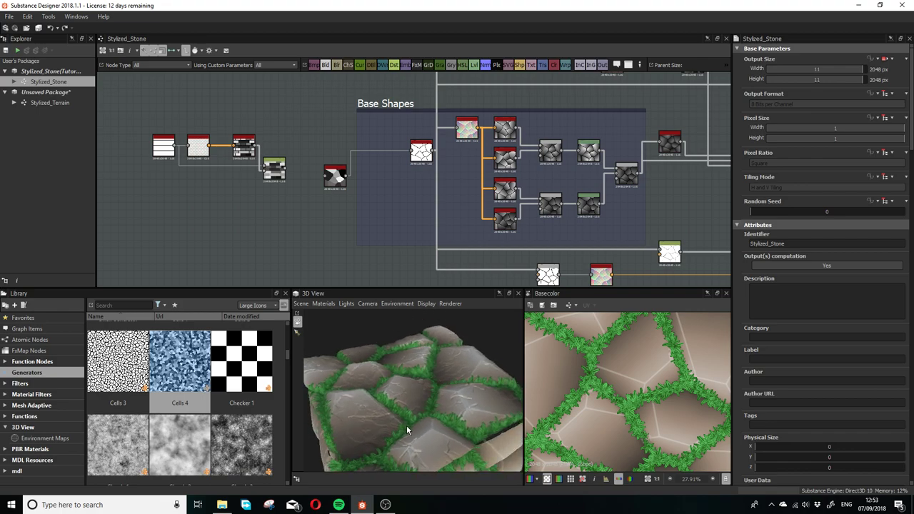
mouse_move(427, 407)
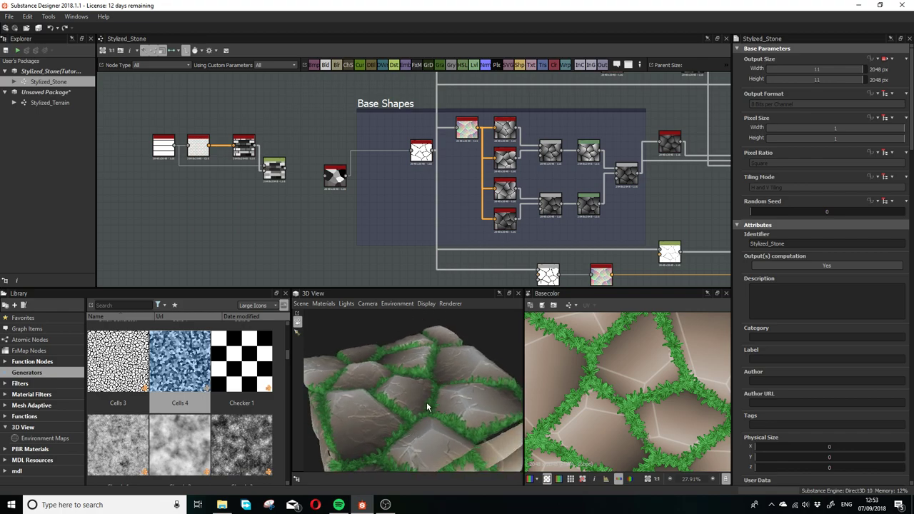
drag(414, 393, 429, 400)
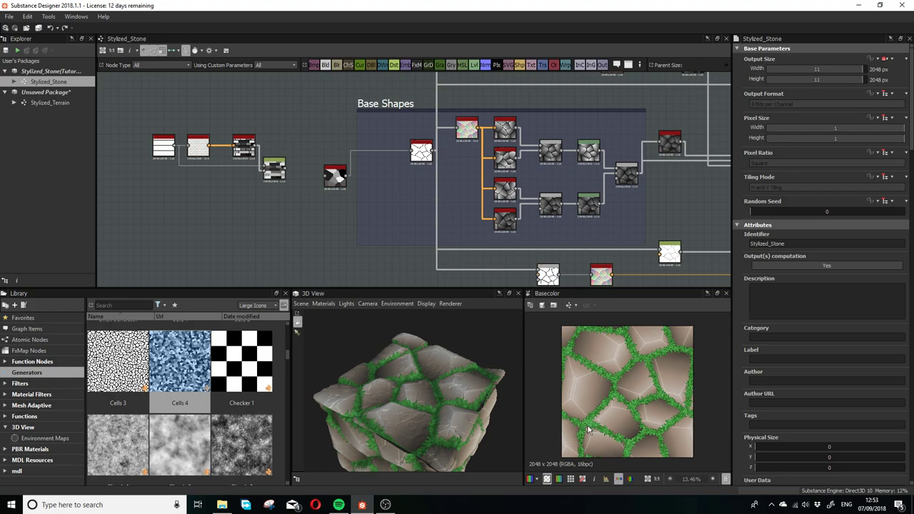
mouse_move(393, 375)
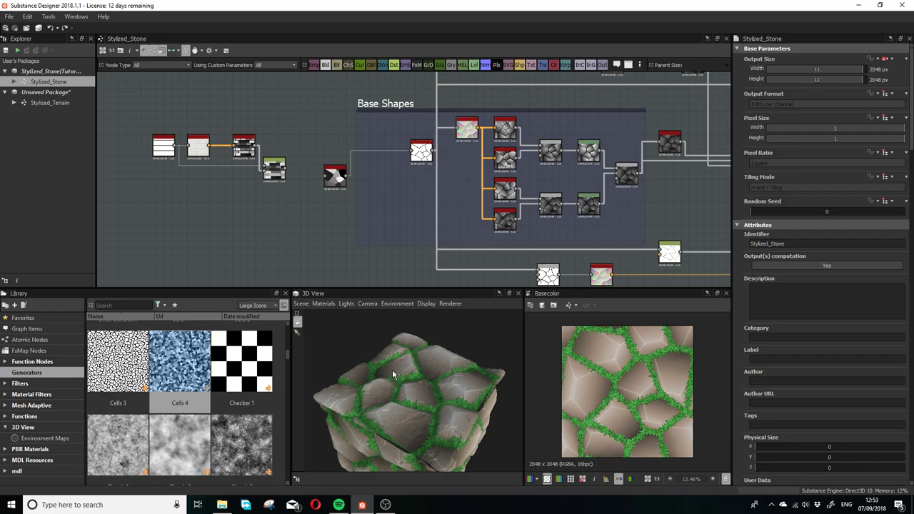
drag(408, 393, 408, 371)
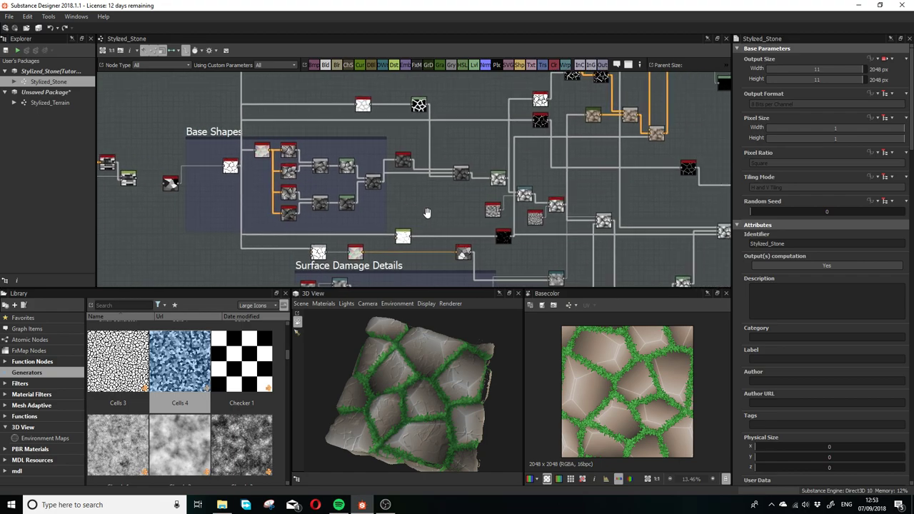
mouse_move(425, 220)
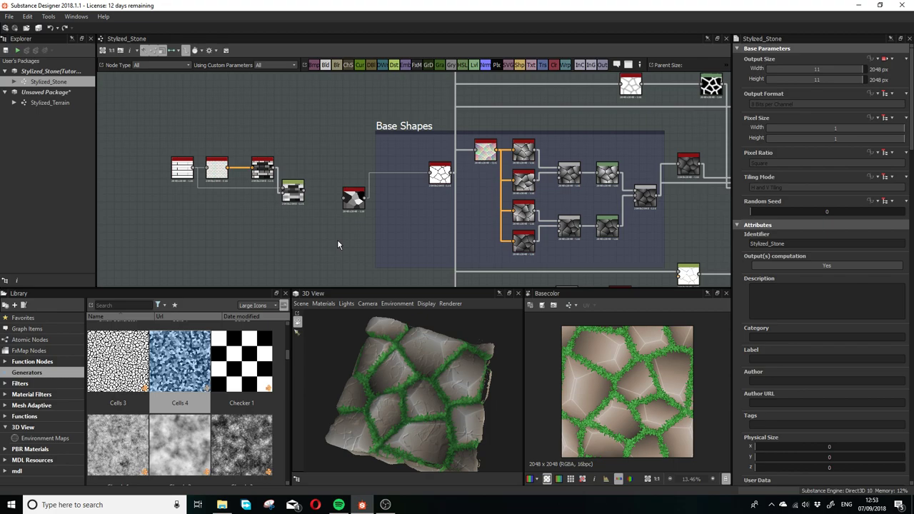
mouse_move(203, 132)
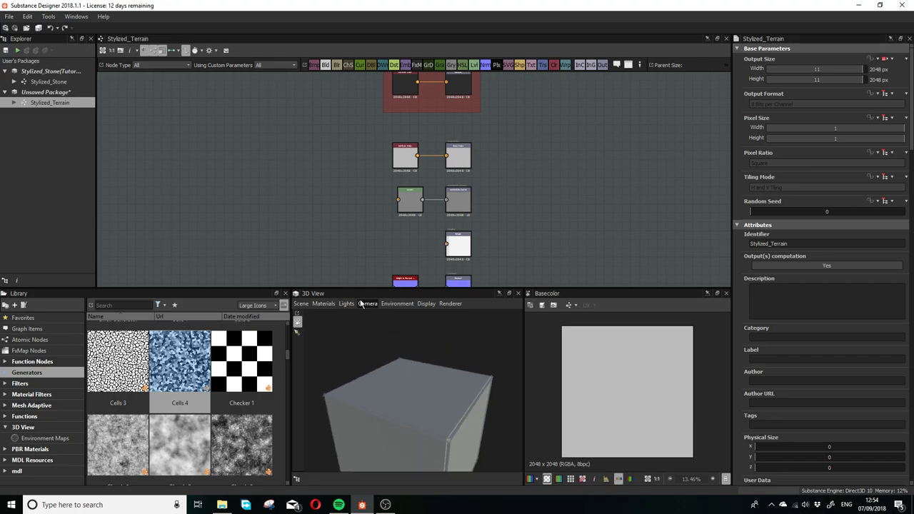
Open the default preview material's Edit settings in the 3D View.
click(324, 304)
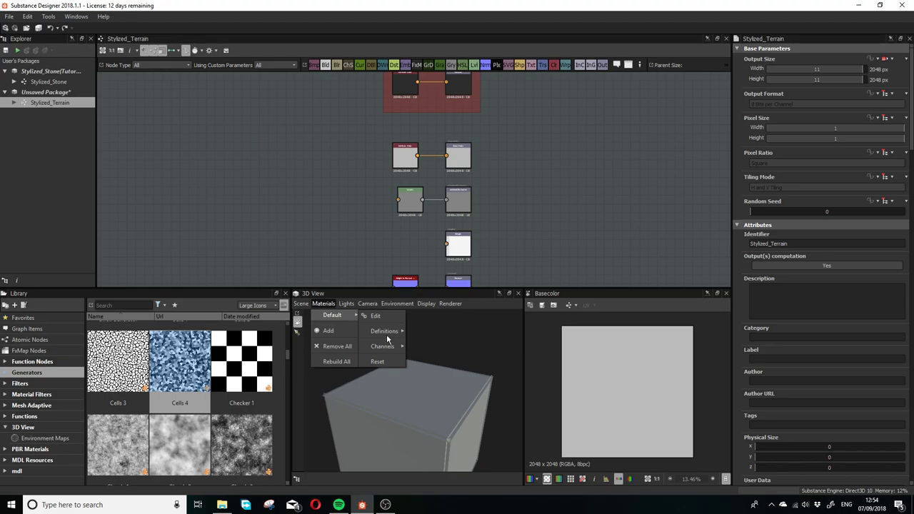
click(568, 357)
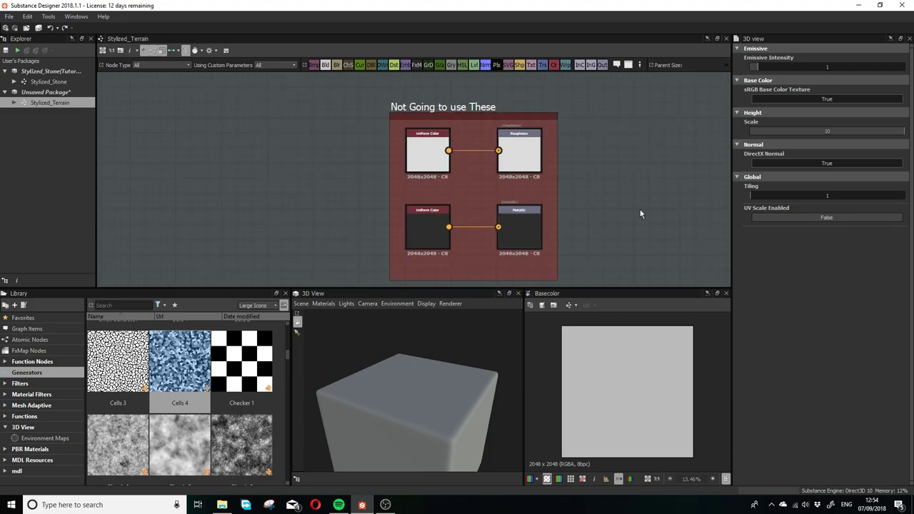
mouse_move(618, 240)
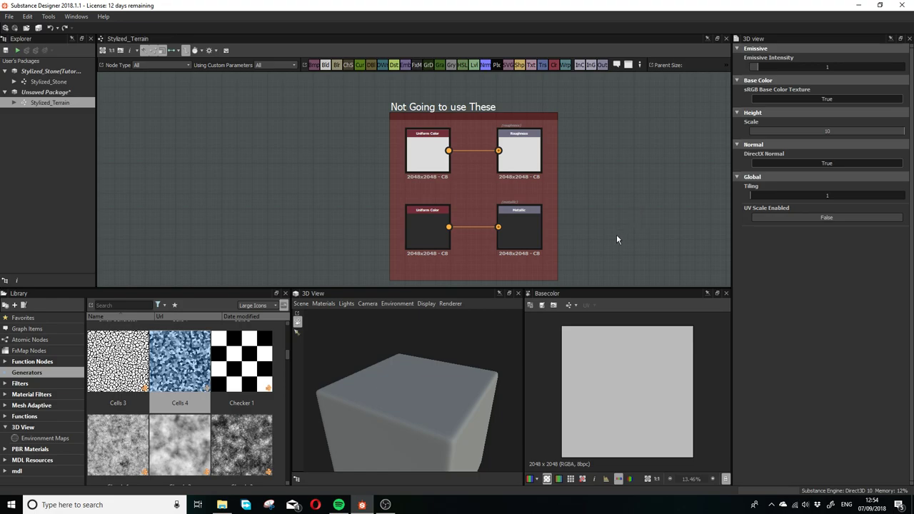
mouse_move(611, 242)
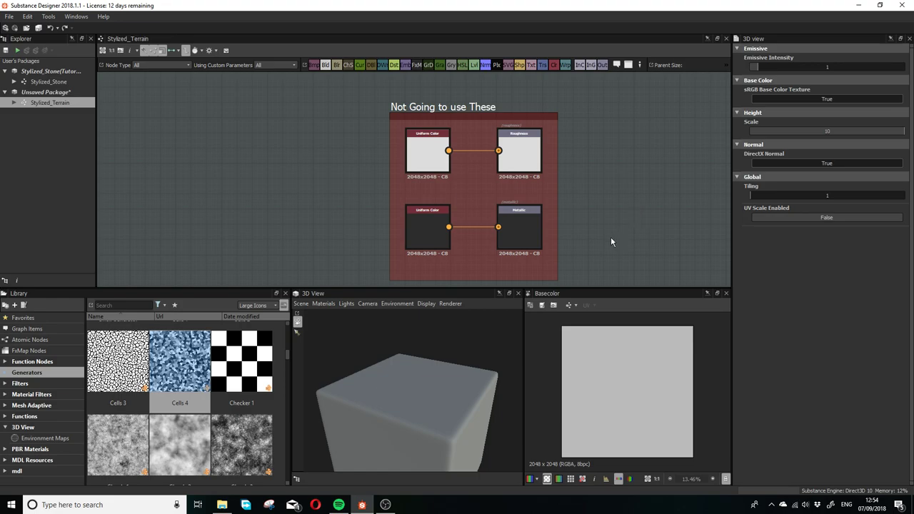
mouse_move(570, 276)
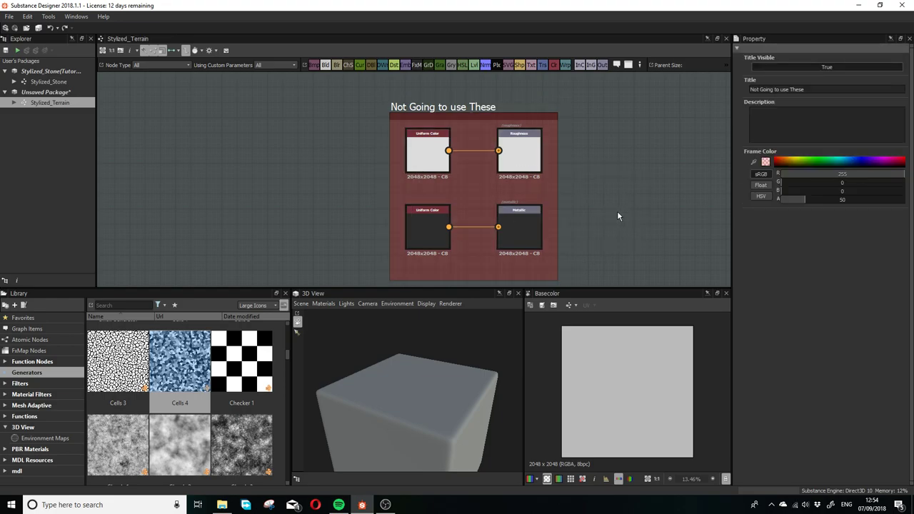
mouse_move(470, 217)
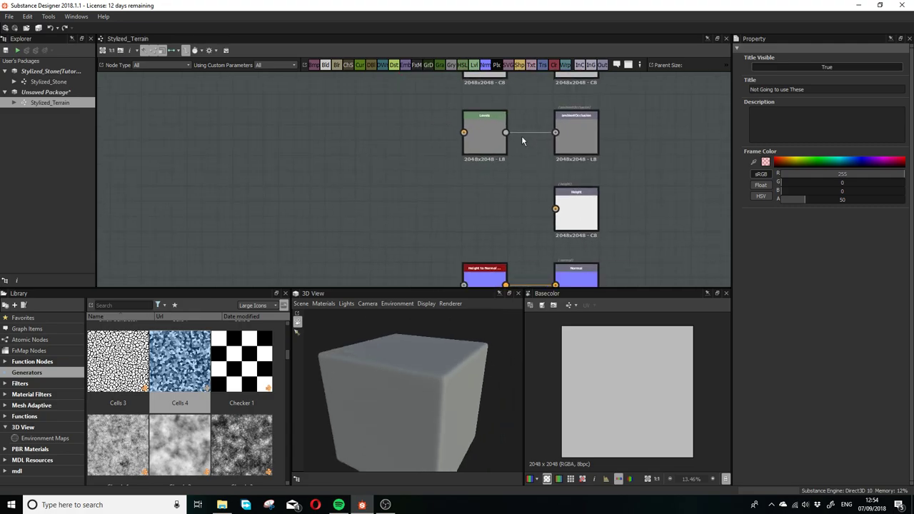
Inspect the Levels node feeding ambient occlusion and pan to the output nodes.
click(484, 132)
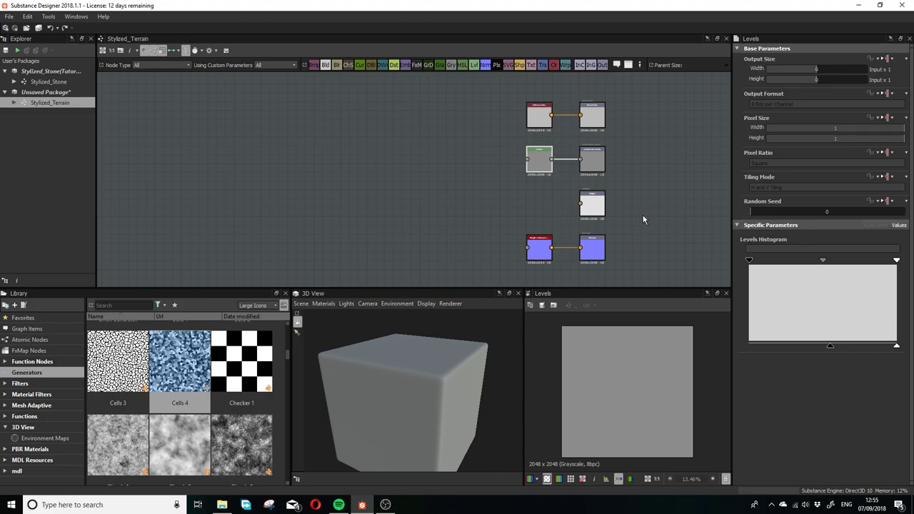
mouse_move(669, 195)
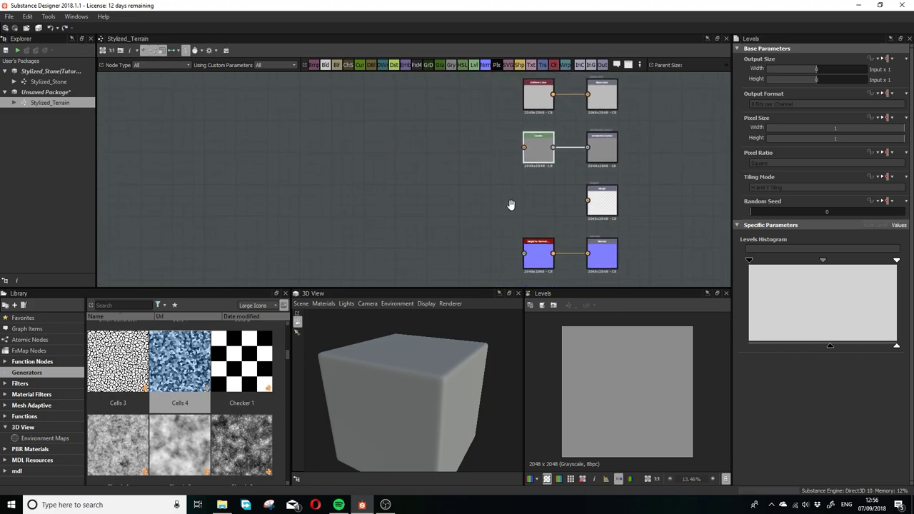
drag(511, 205, 454, 234)
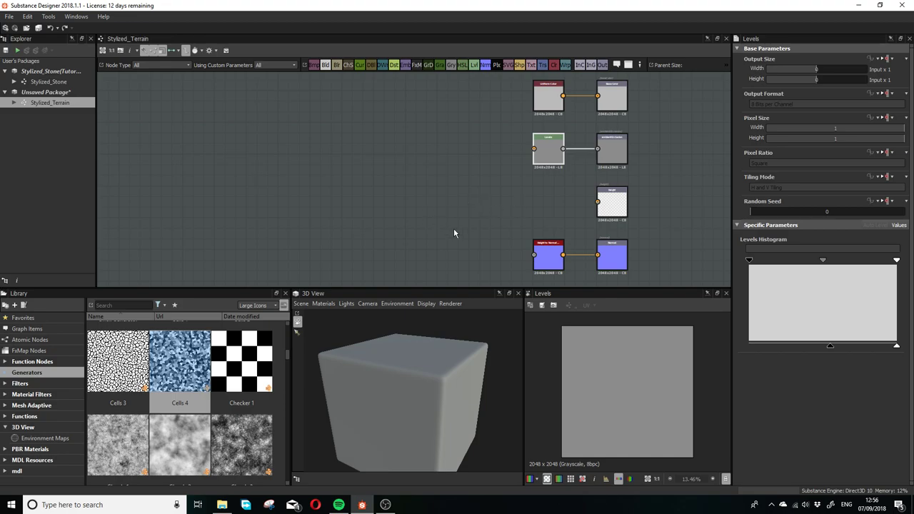
mouse_move(469, 214)
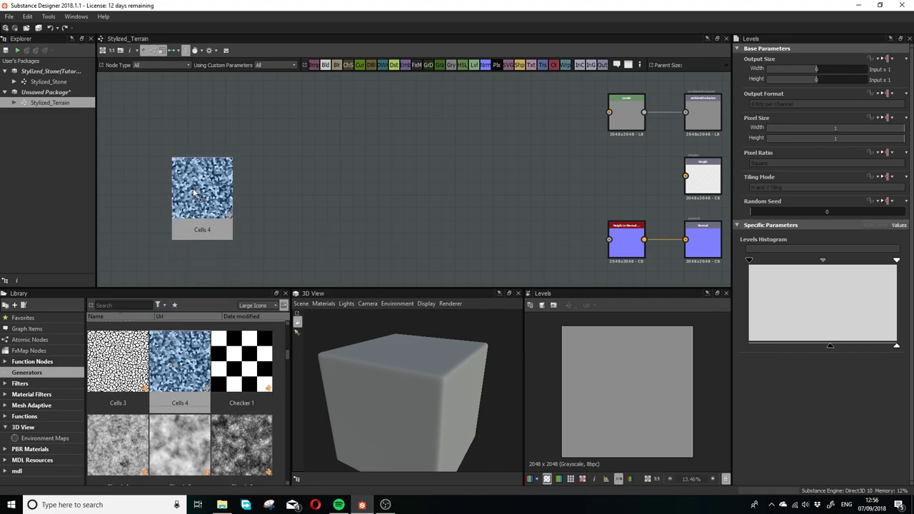
Drop a Cells 4 noise into the graph and lower its Scale to 5.
click(202, 188)
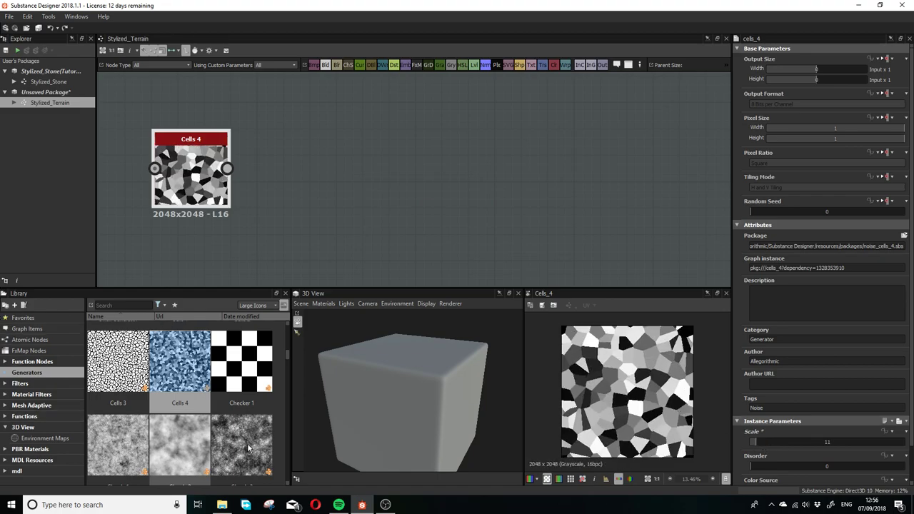
drag(785, 441, 754, 441)
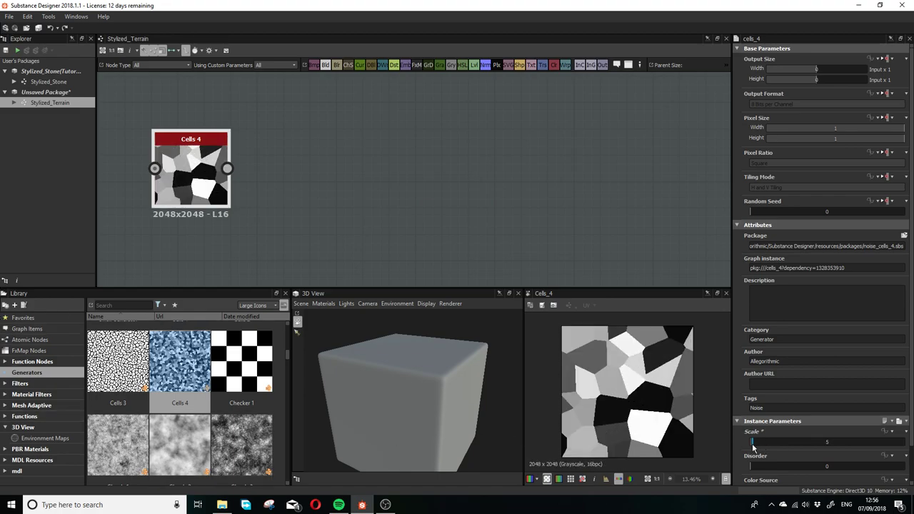
mouse_move(569, 379)
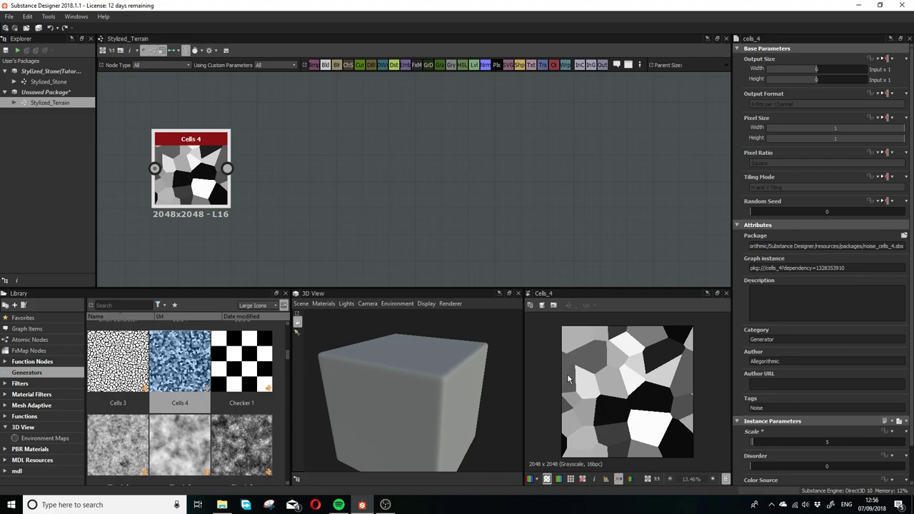
mouse_move(578, 340)
text(edge)
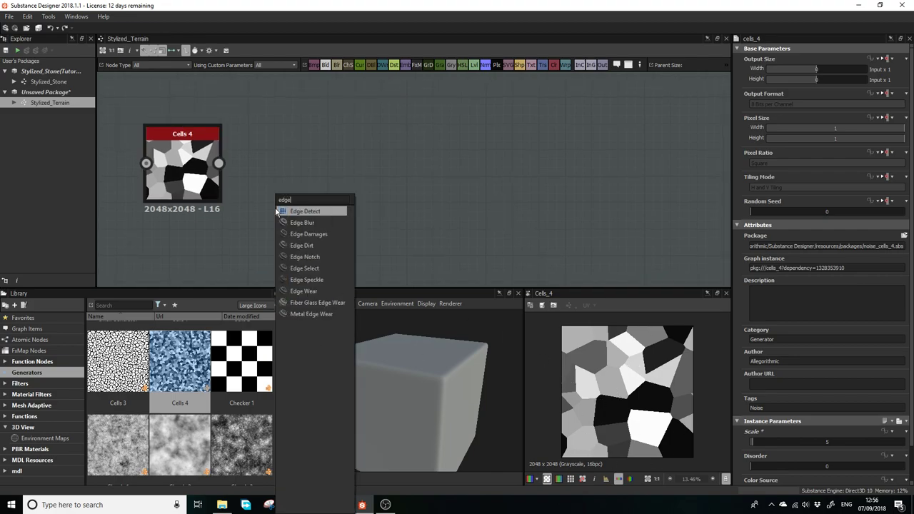
Add Edge Detect after Cells 4 with Edge Roundness 0 and Edge Width 2.48.
click(305, 211)
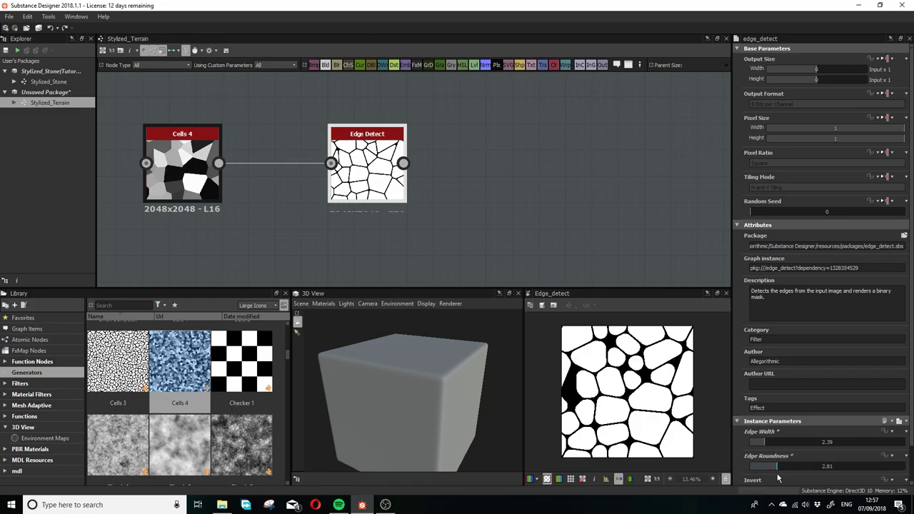
drag(775, 466, 875, 467)
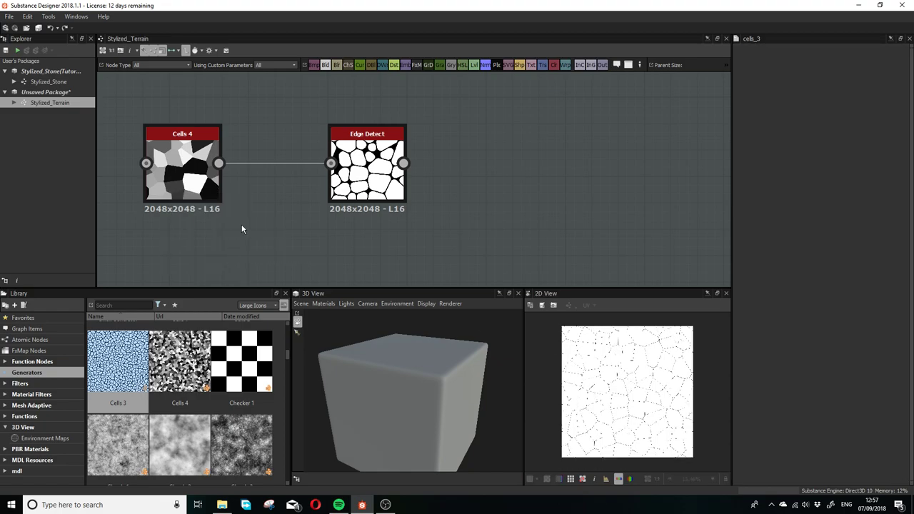
mouse_move(375, 181)
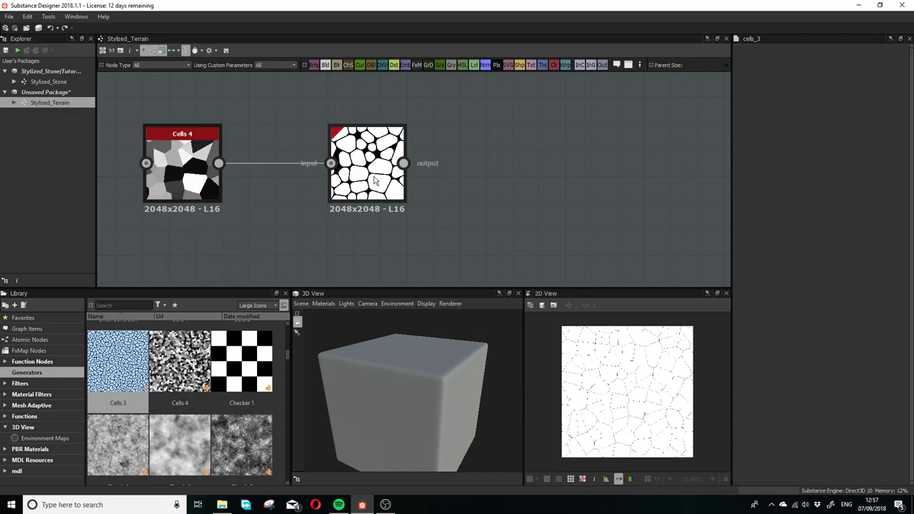
click(367, 163)
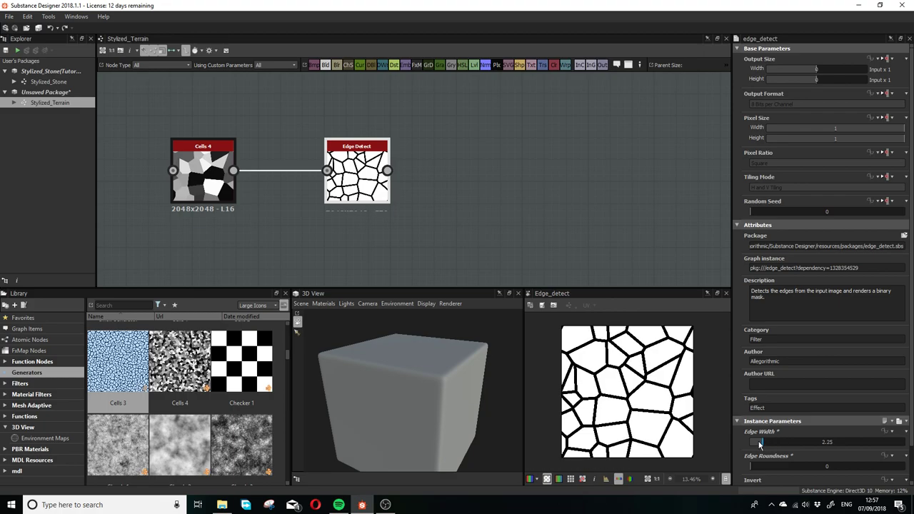
drag(759, 442, 767, 443)
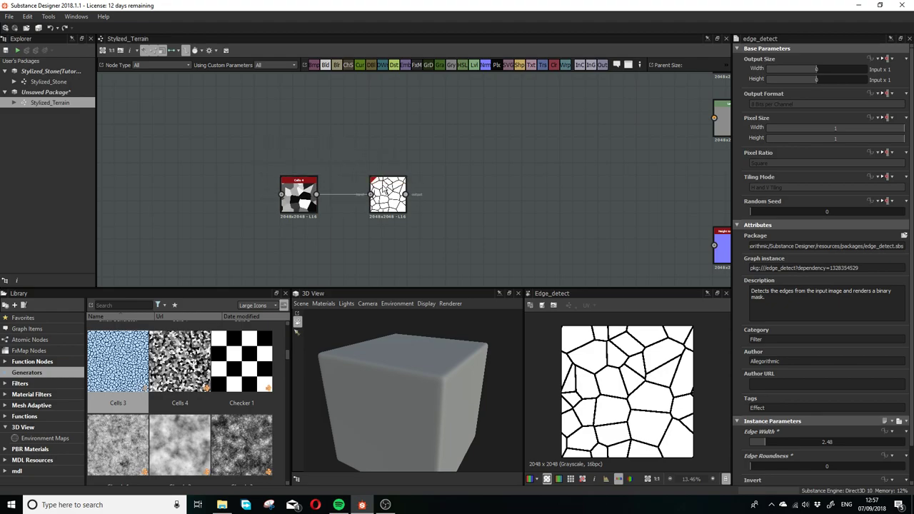
drag(388, 195, 350, 195)
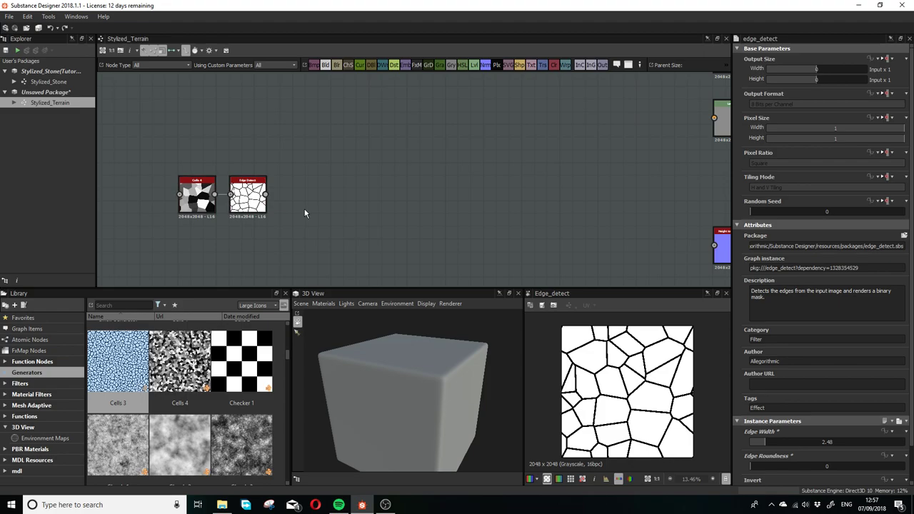
Add a Flood Fill node after Edge Detect, moving Edge Detect up out of the way.
text(flood)
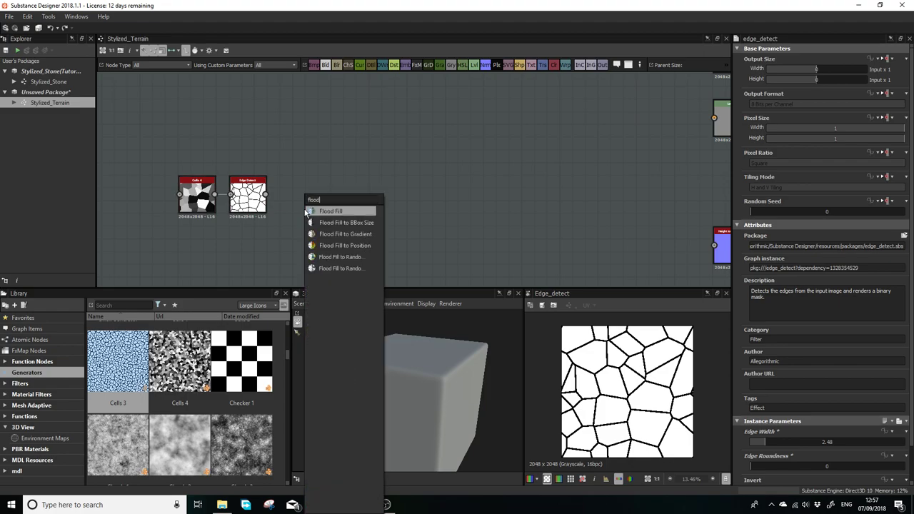
click(331, 211)
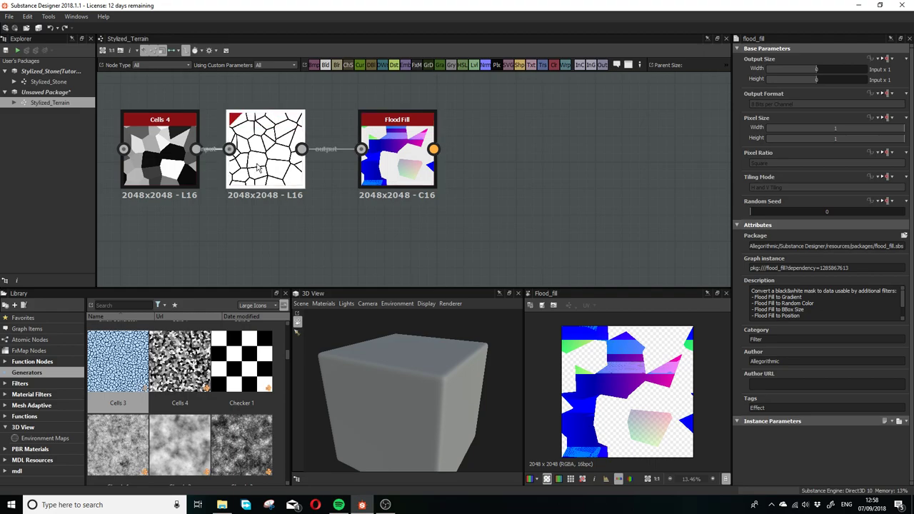
drag(265, 150, 291, 93)
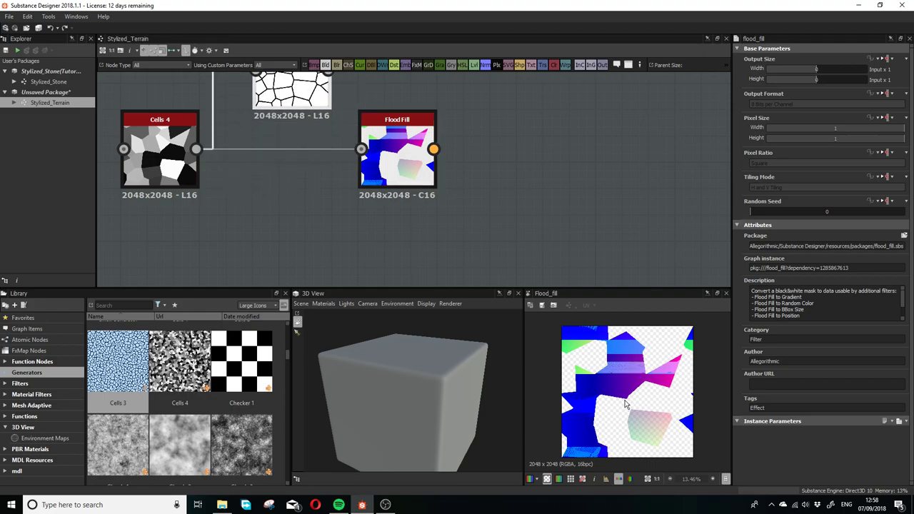
mouse_move(597, 387)
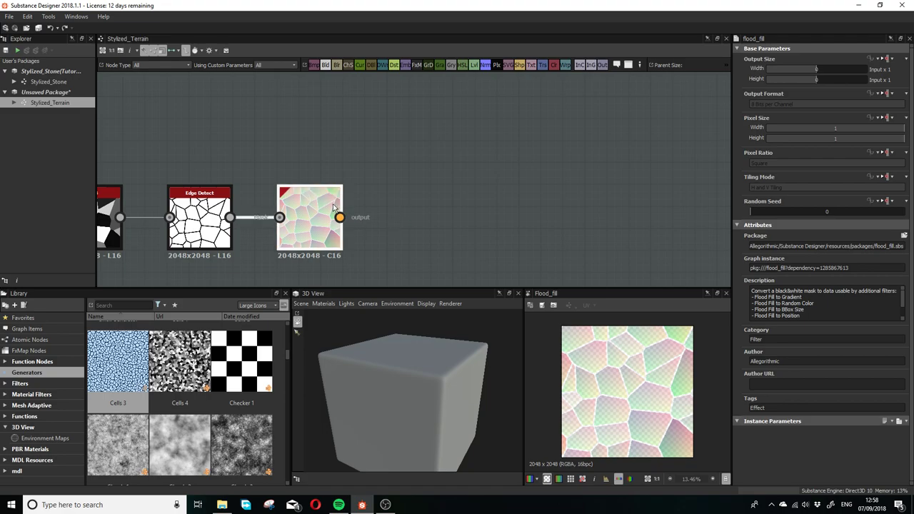
click(310, 193)
text(f)
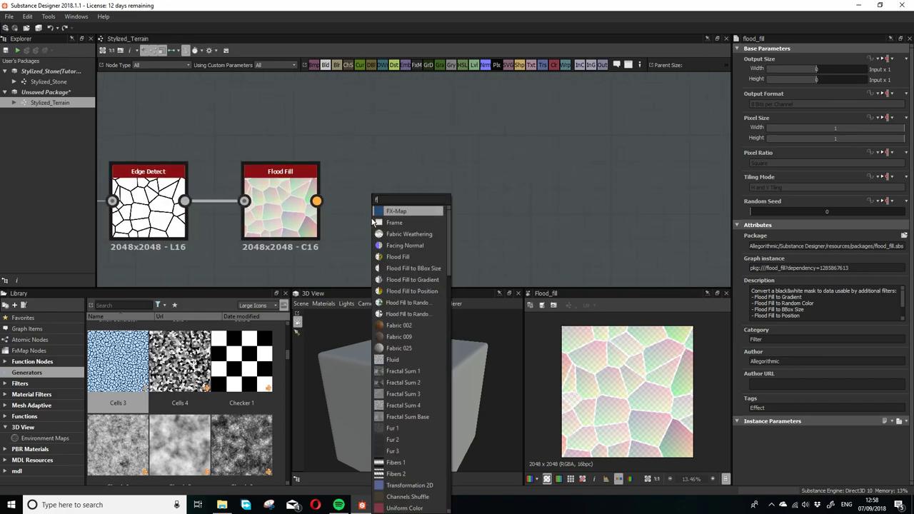
Add a Flood Fill to Gradient node fed by the Flood Fill output.
text(lood)
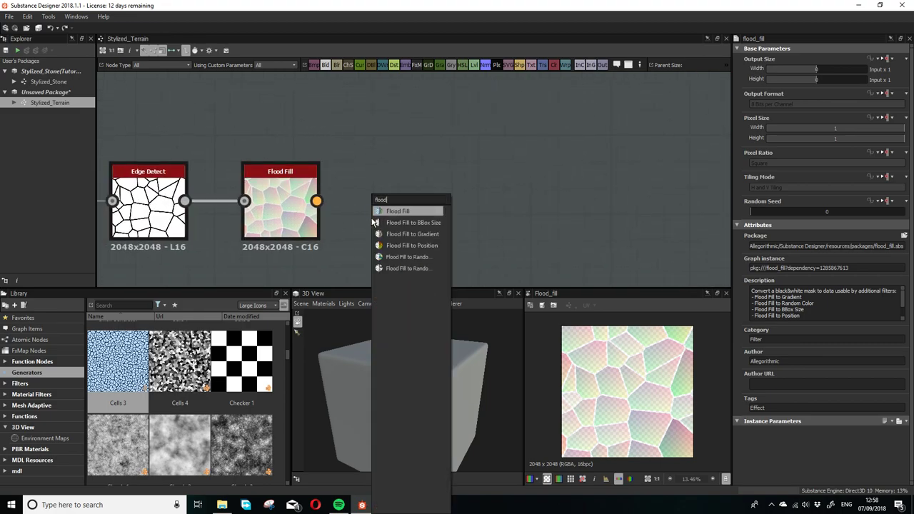
mouse_move(429, 227)
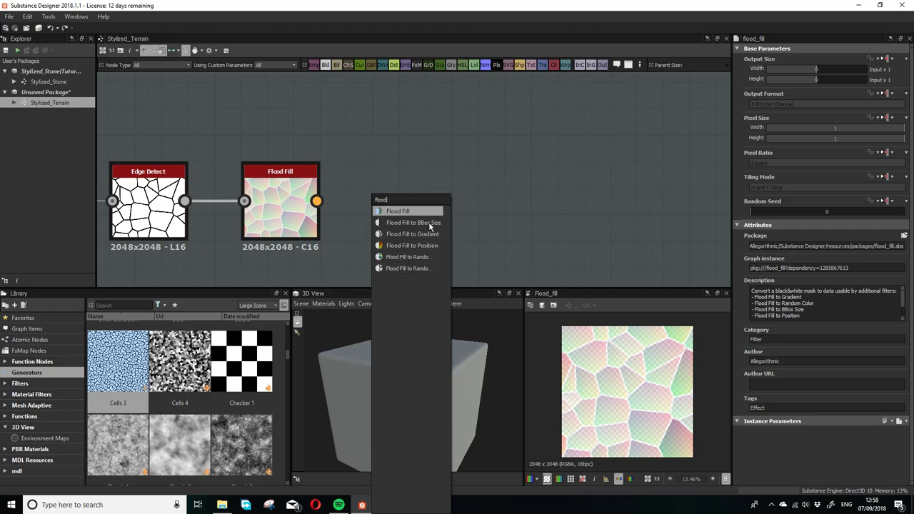
mouse_move(411, 256)
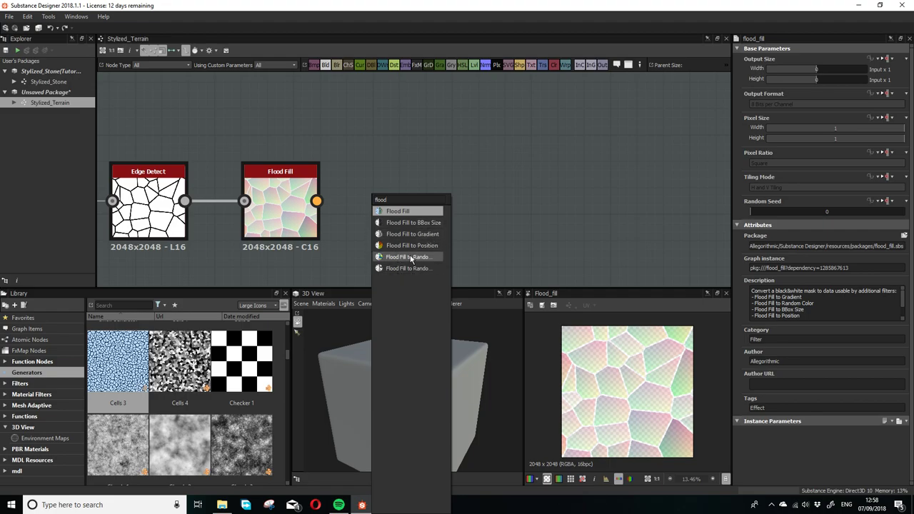
click(409, 257)
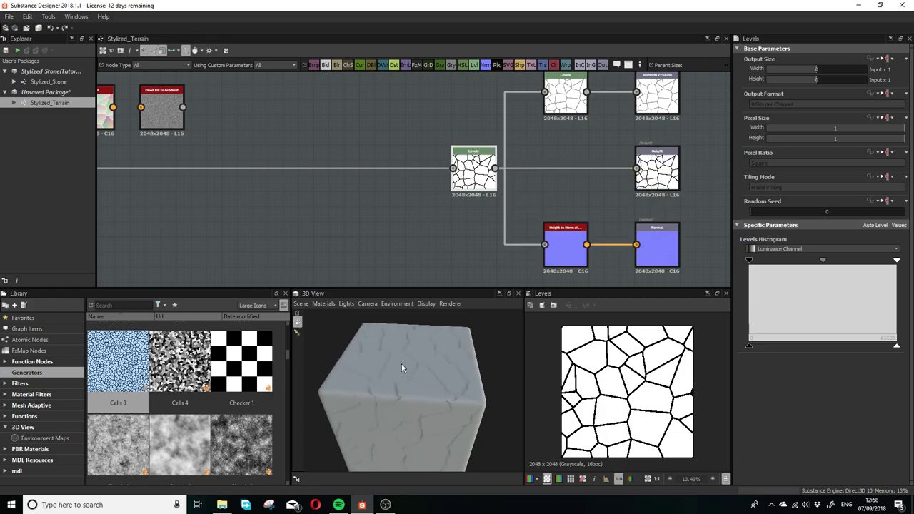
Switch the 3D preview to a flat plane and show the material options.
drag(404, 368, 336, 400)
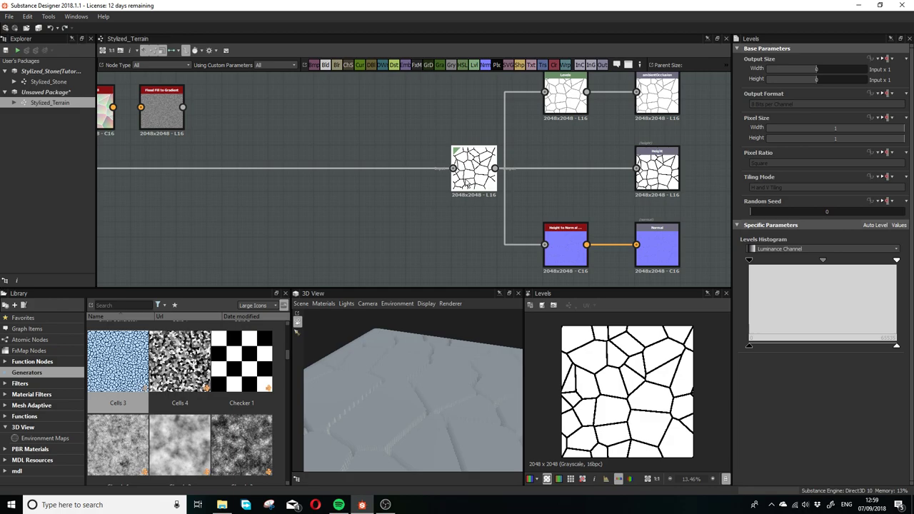
click(323, 304)
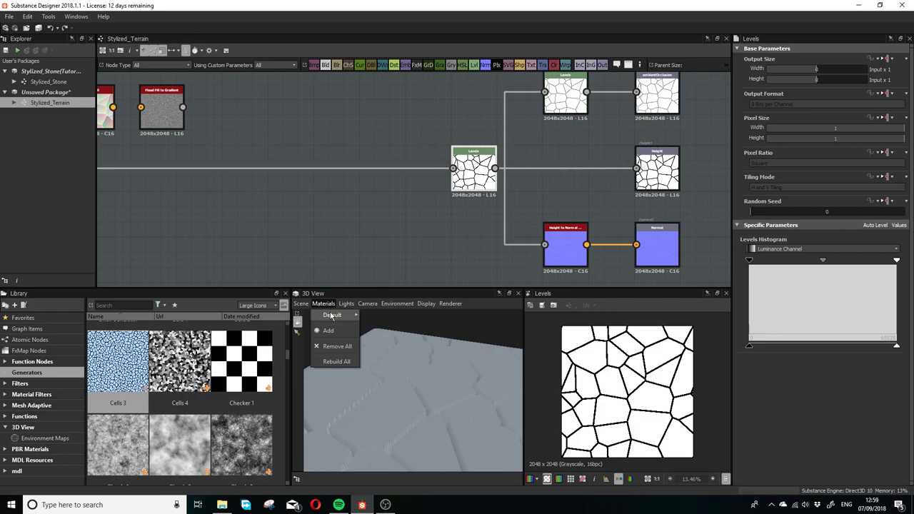
mouse_move(384, 330)
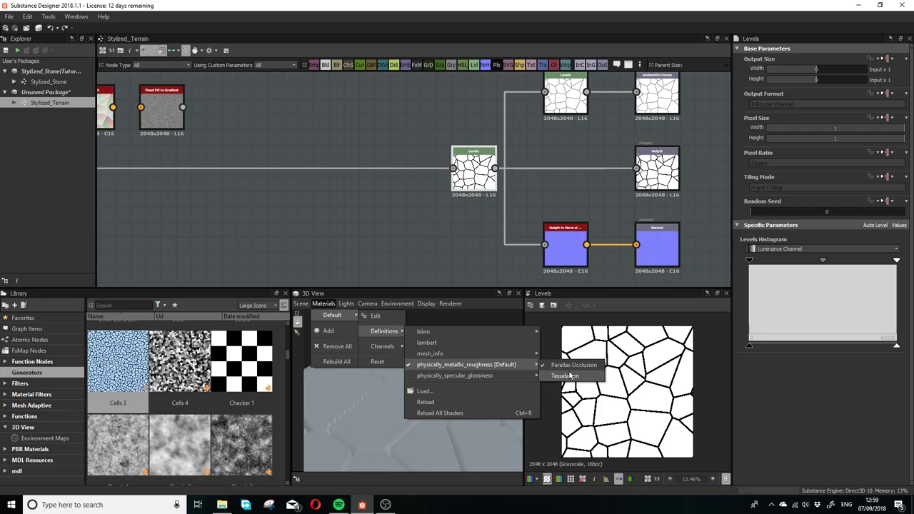
Enable tessellation on the preview material, then select the link feeding Levels.
click(565, 377)
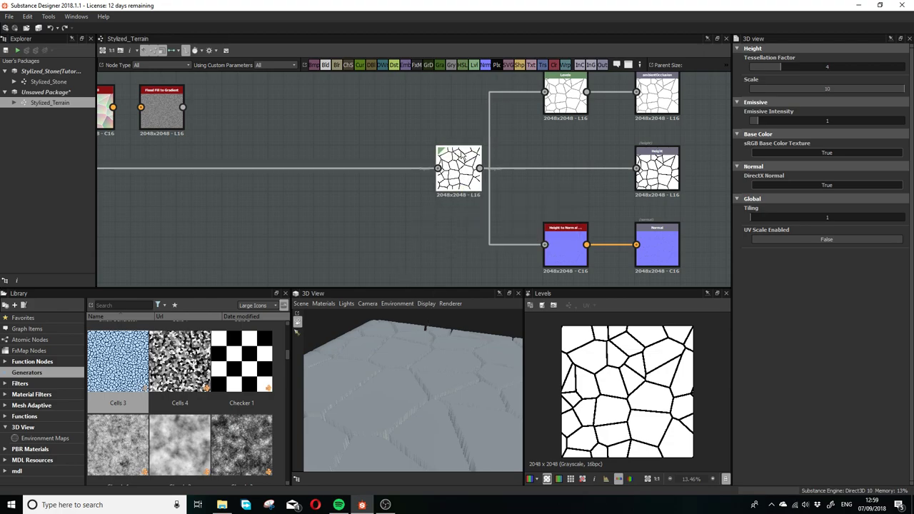
click(458, 169)
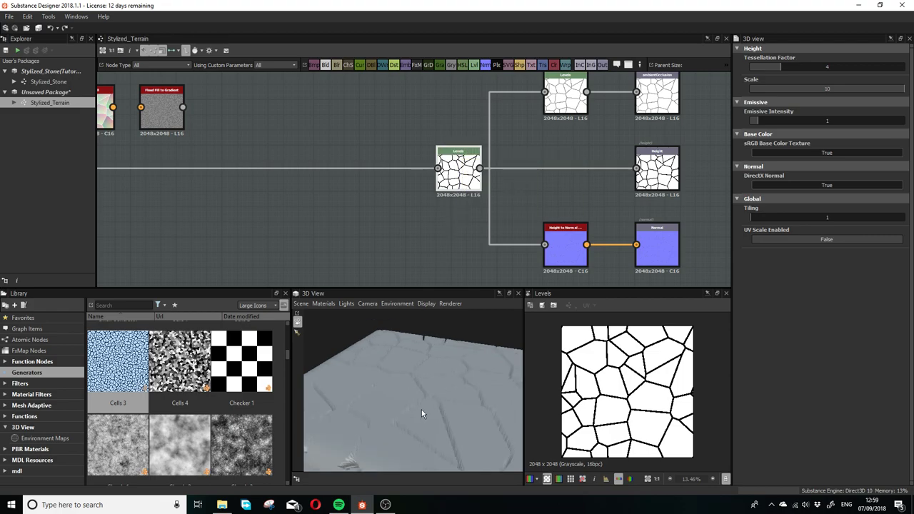
drag(422, 414, 400, 388)
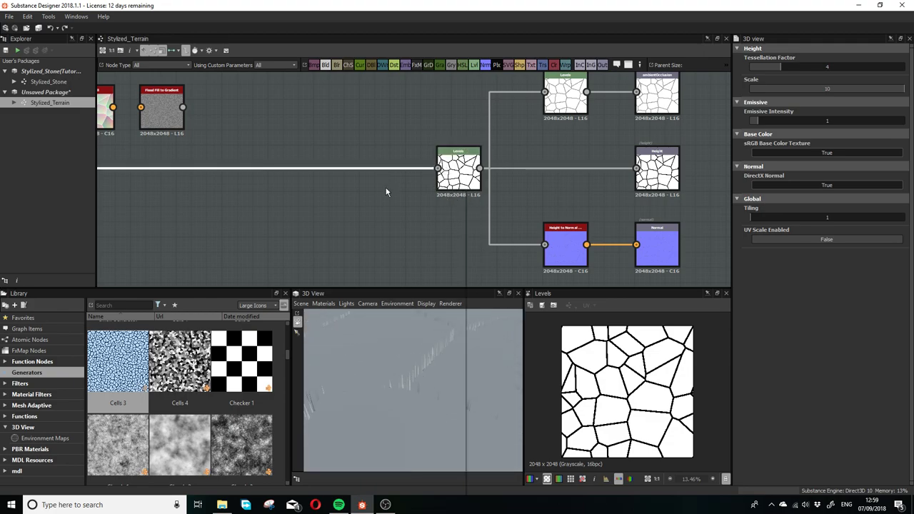
click(387, 192)
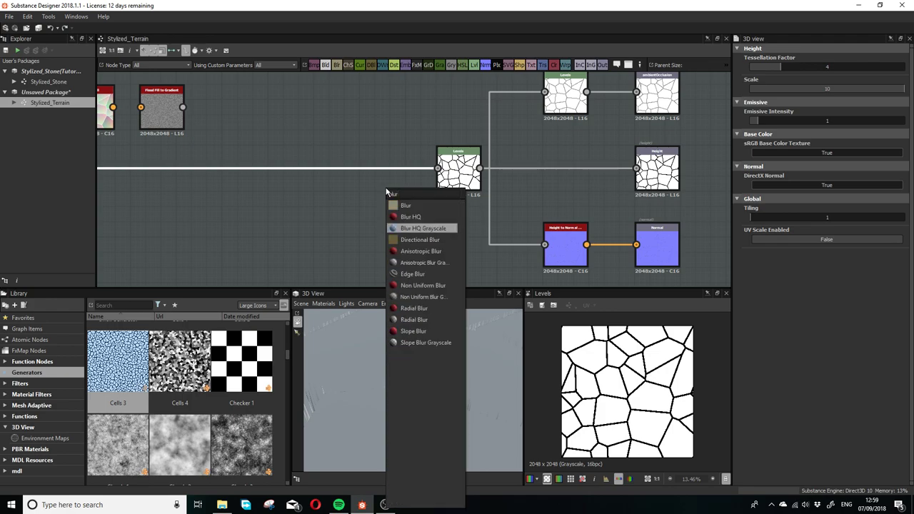
Insert Blur HQ Grayscale before Levels with intensity 1.04 and check the height scale.
click(423, 228)
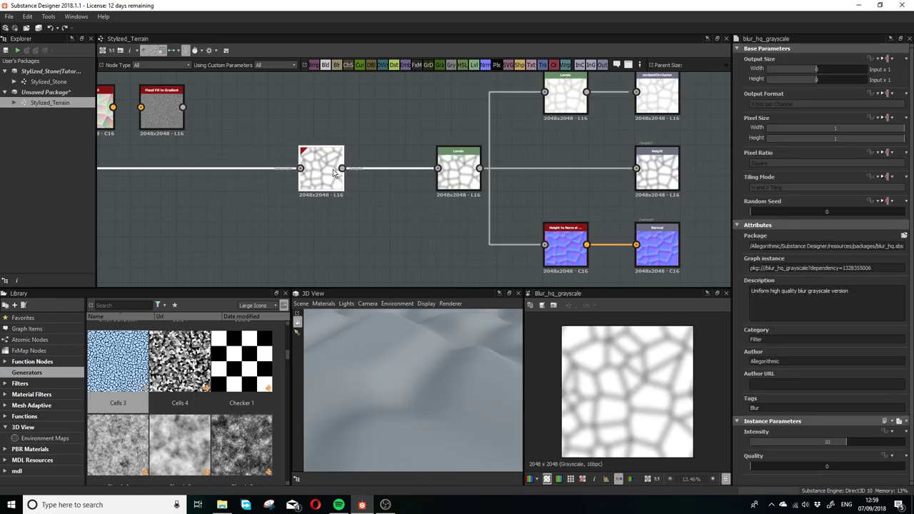
drag(843, 442, 765, 441)
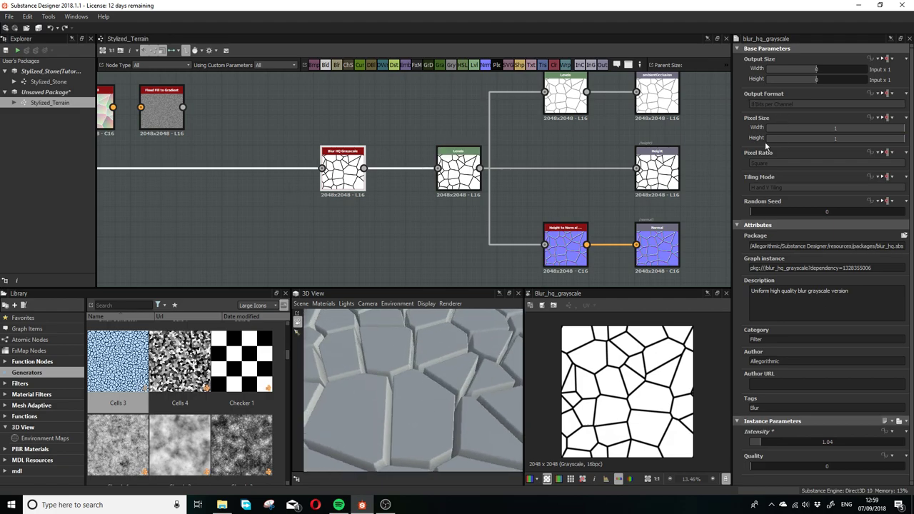
click(324, 304)
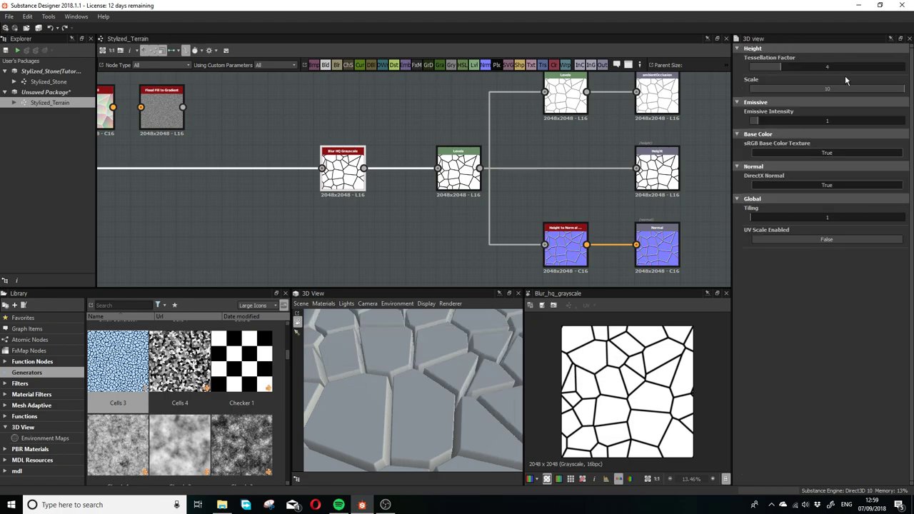
triple_click(827, 66)
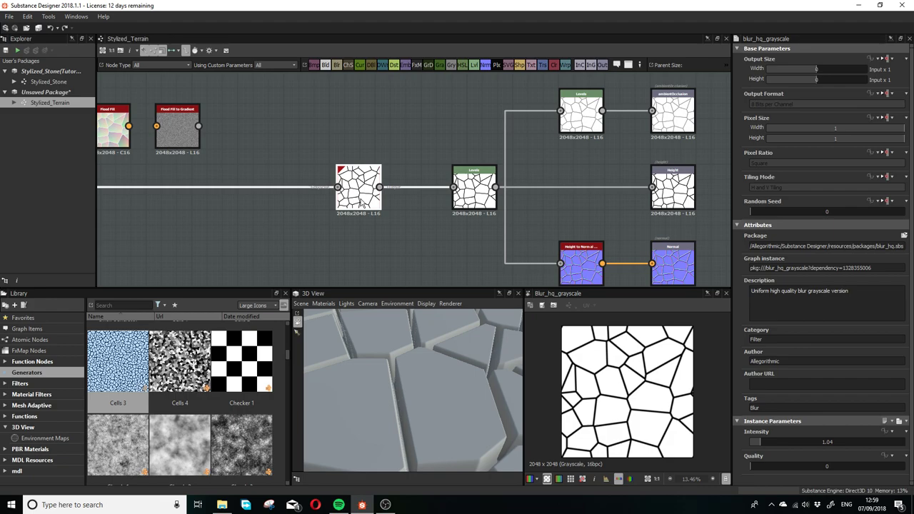
Select the Blur HQ Grayscale node and orbit the preview to inspect the softened tile edges.
click(358, 190)
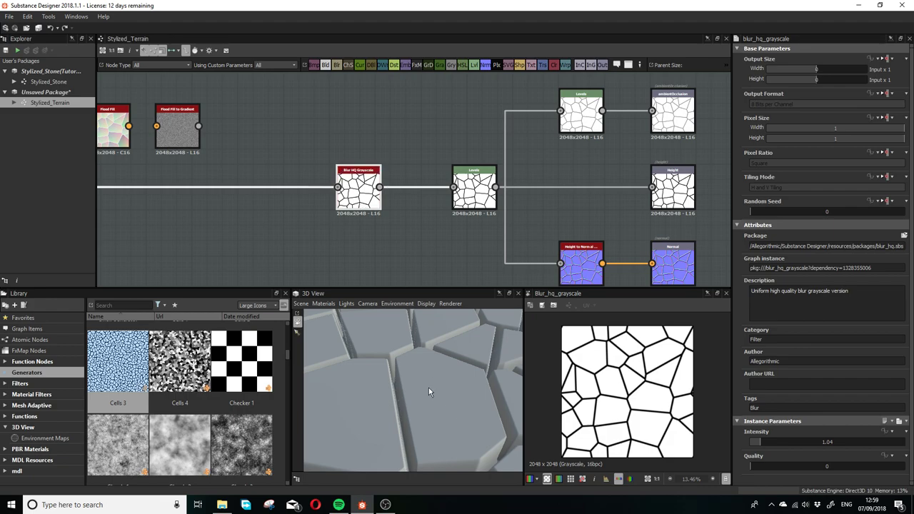
drag(429, 391, 411, 414)
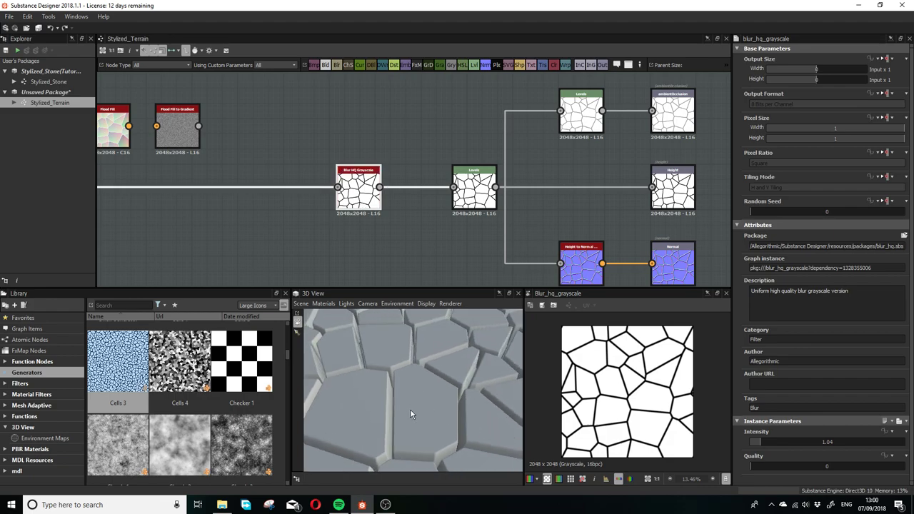
drag(411, 386, 425, 407)
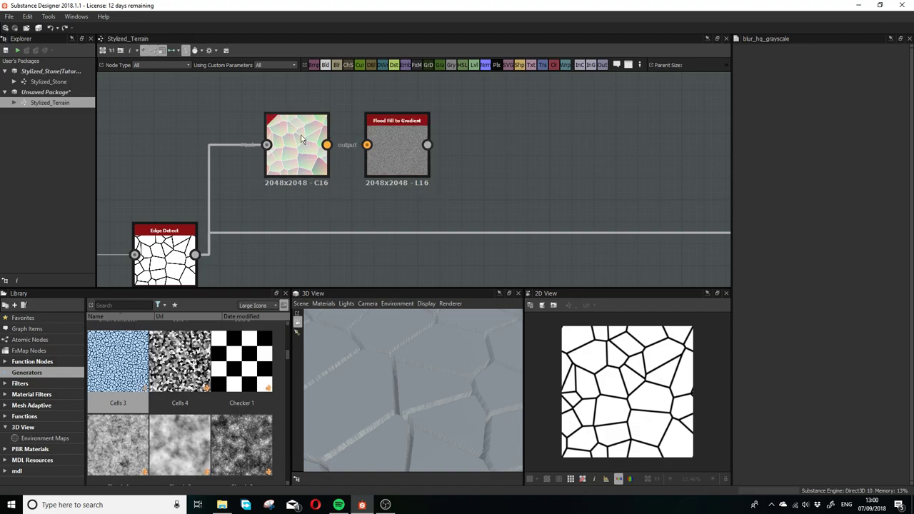
Insert a Blur HQ Grayscale at intensity 1.23 between Flood Fill to Gradient and Levels.
click(397, 143)
text(blur hq)
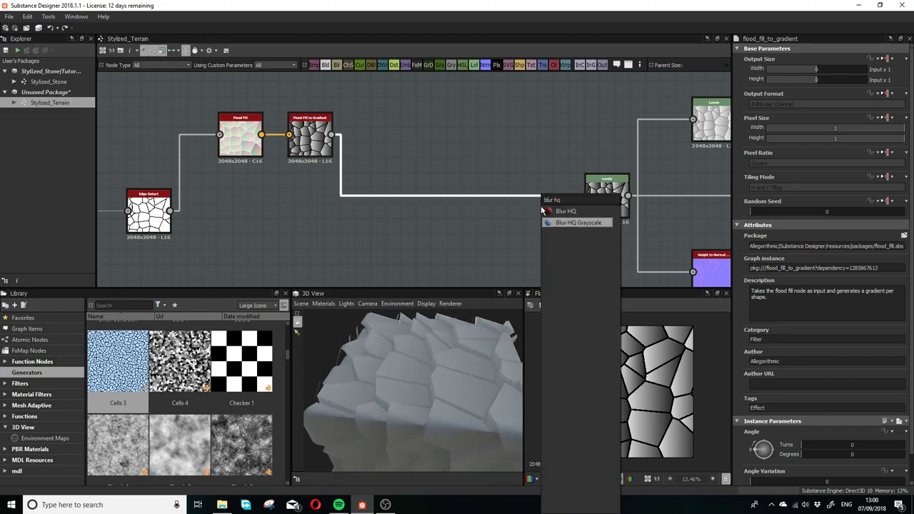
click(579, 222)
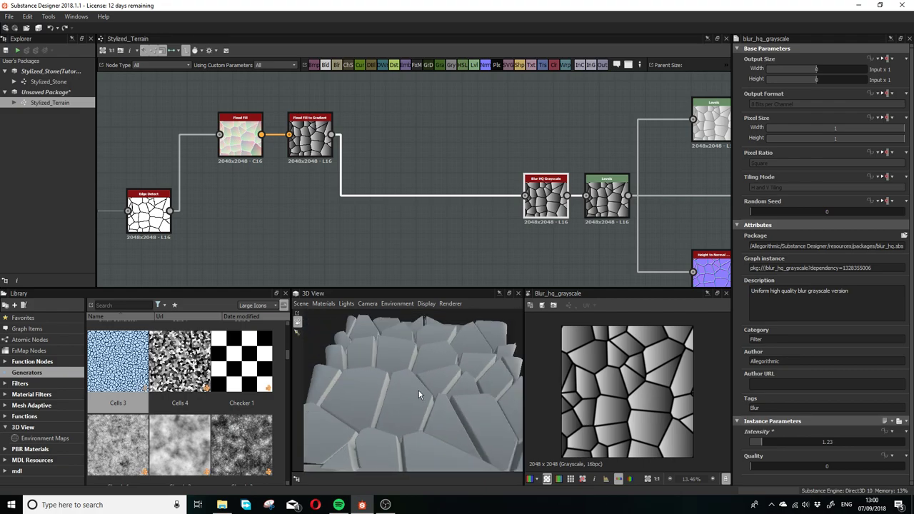
drag(419, 395, 421, 430)
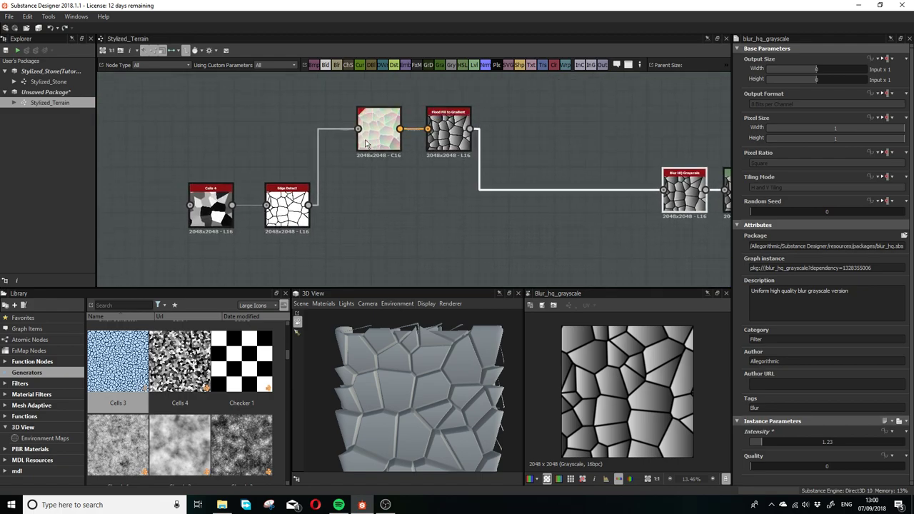
Line up Flood Fill and Flood Fill to Gradient with the Edge Detect row.
drag(379, 129, 364, 208)
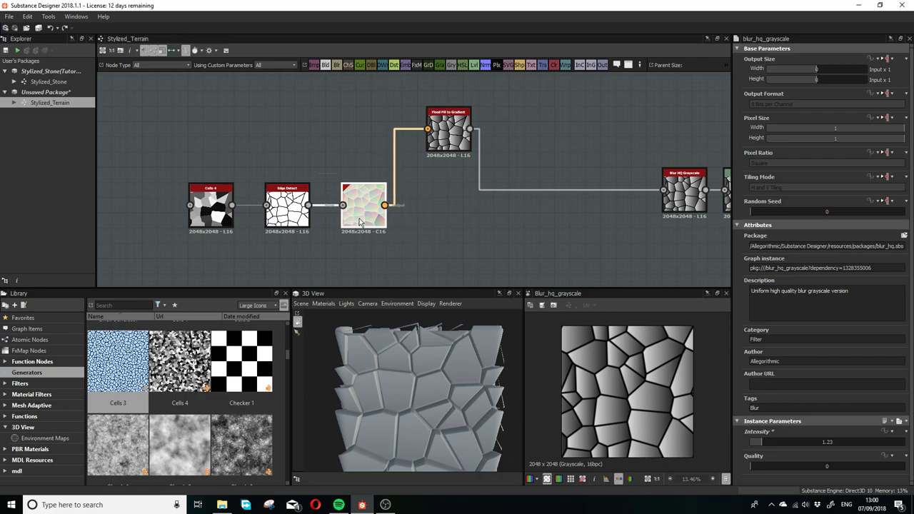
click(364, 206)
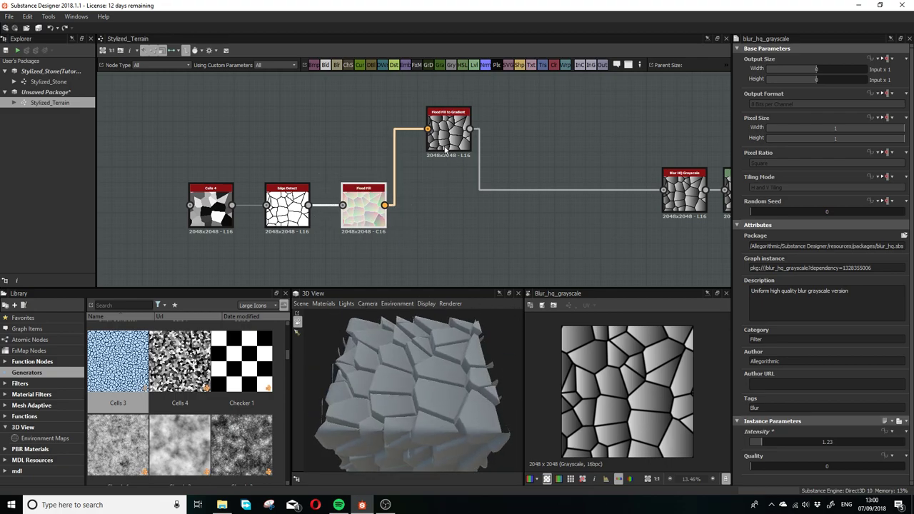
drag(448, 132, 439, 158)
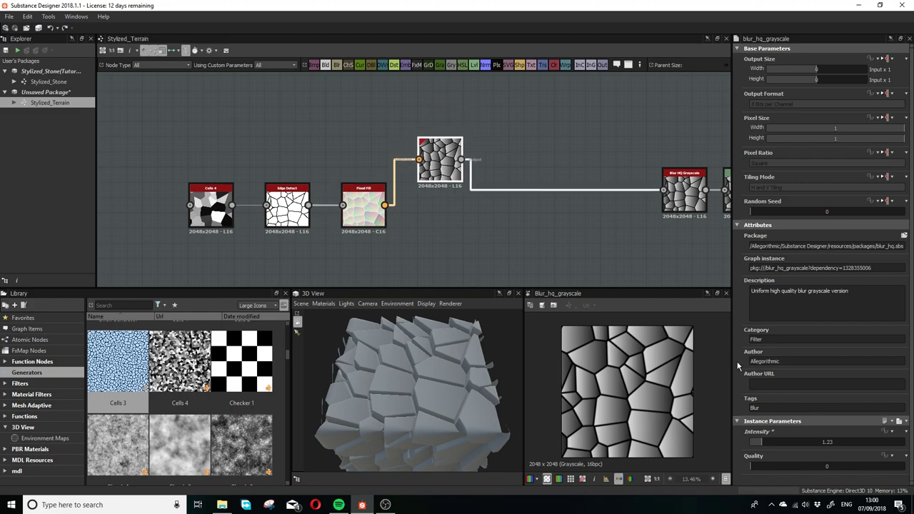
Duplicate Flood Fill to Gradient three times from Flood Fill, angling one copy to 0.51 turns.
click(440, 142)
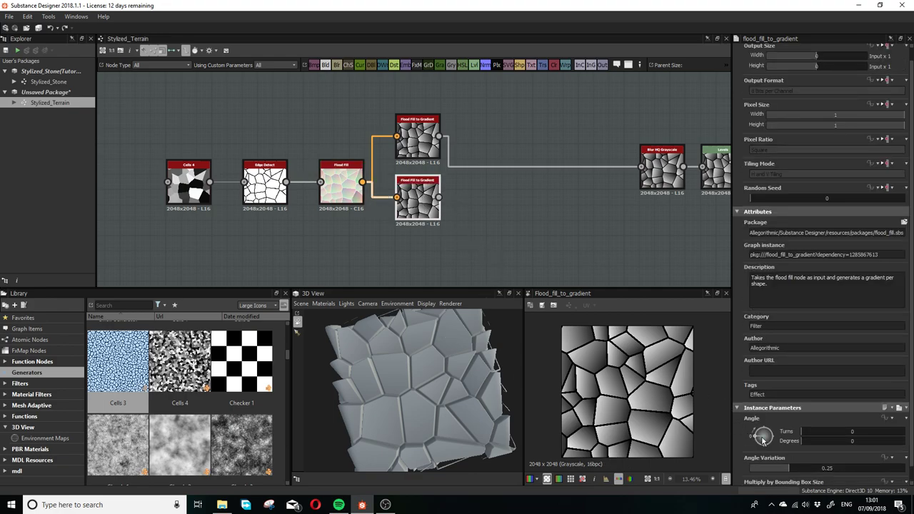
drag(763, 436, 772, 429)
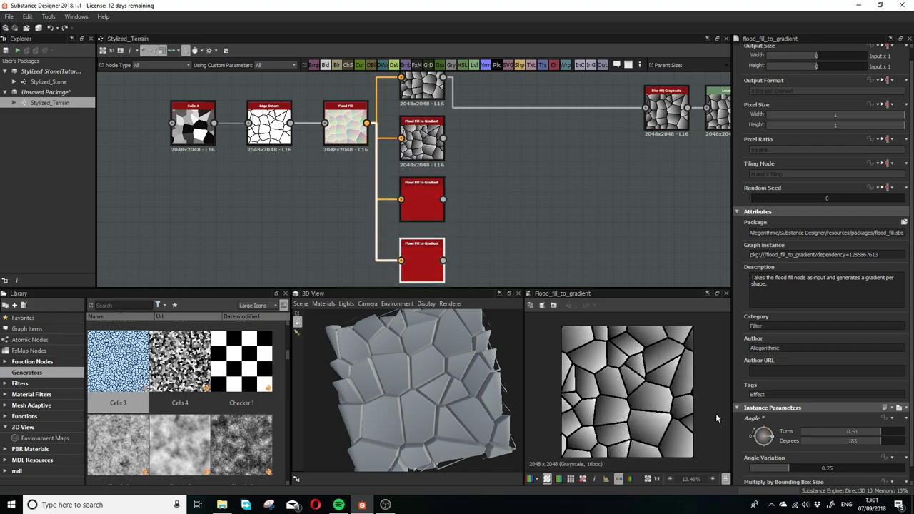
drag(764, 436, 771, 434)
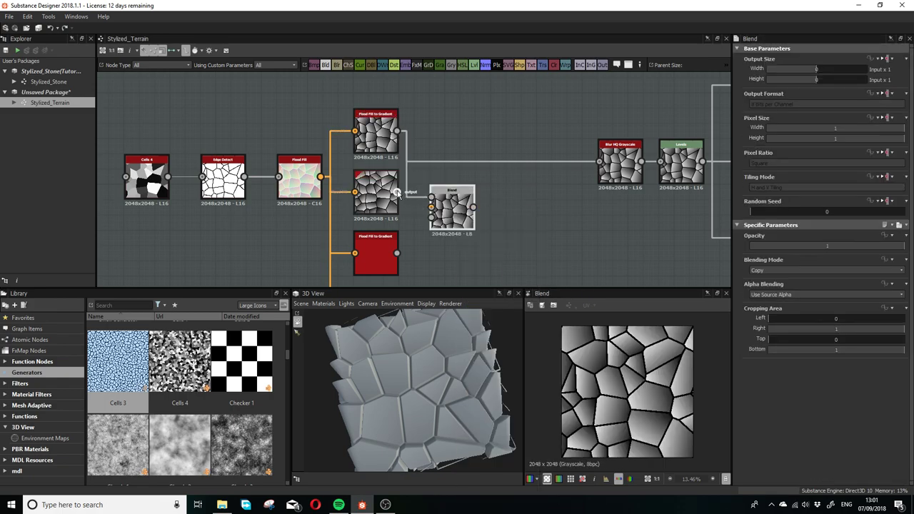
Wire both gradient Blend outputs into a new Blend set to Min (Darken).
drag(452, 207, 467, 179)
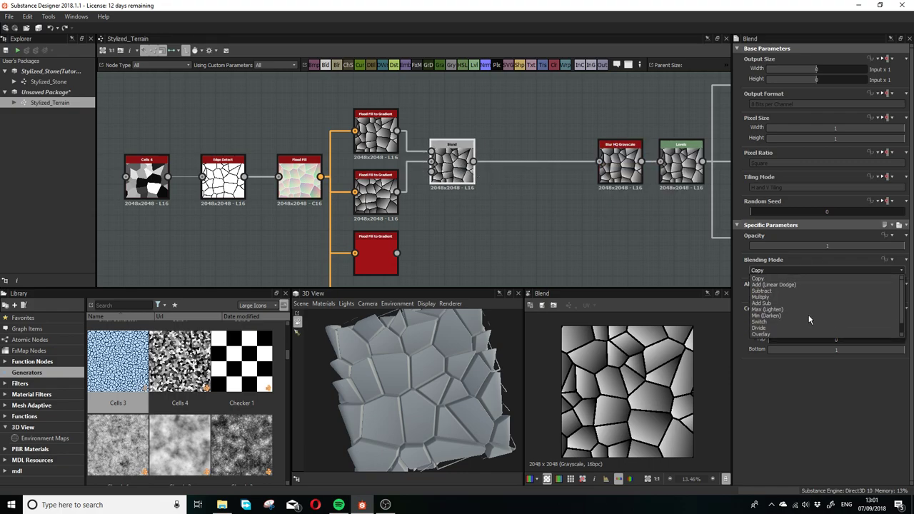
click(768, 316)
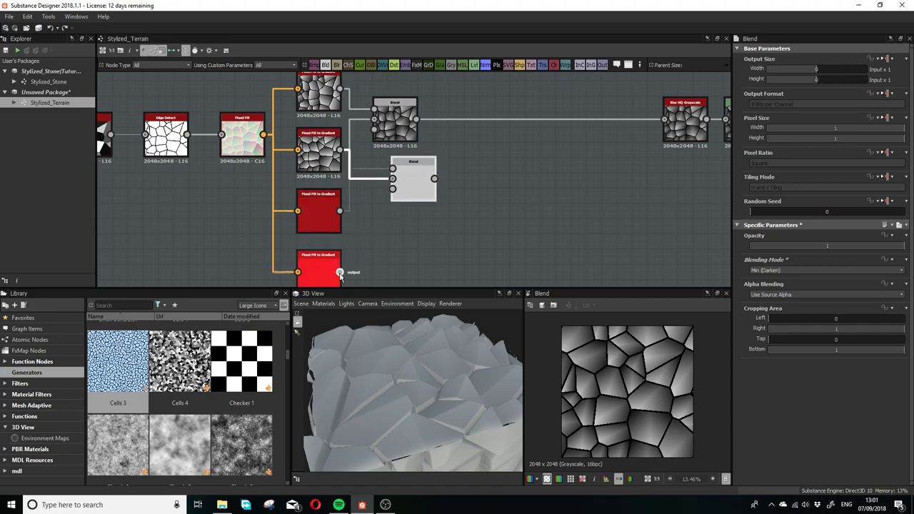
drag(413, 178, 410, 228)
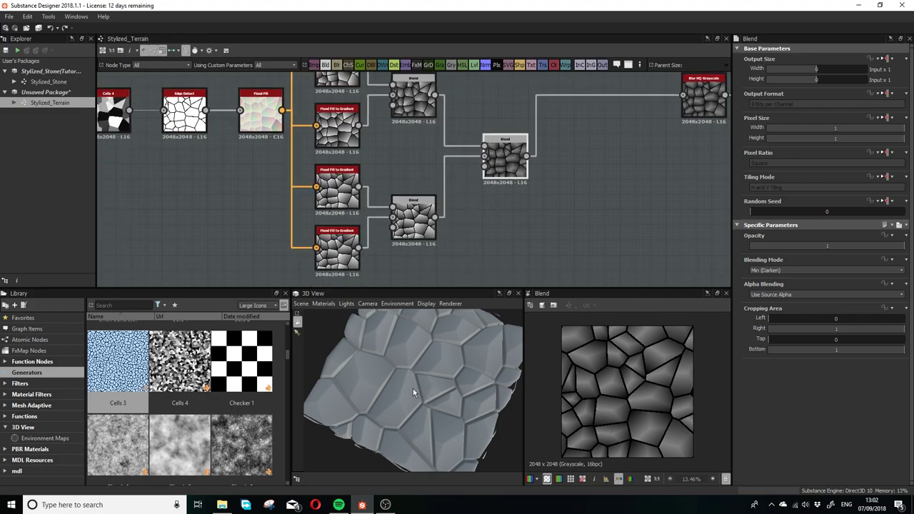
mouse_move(353, 400)
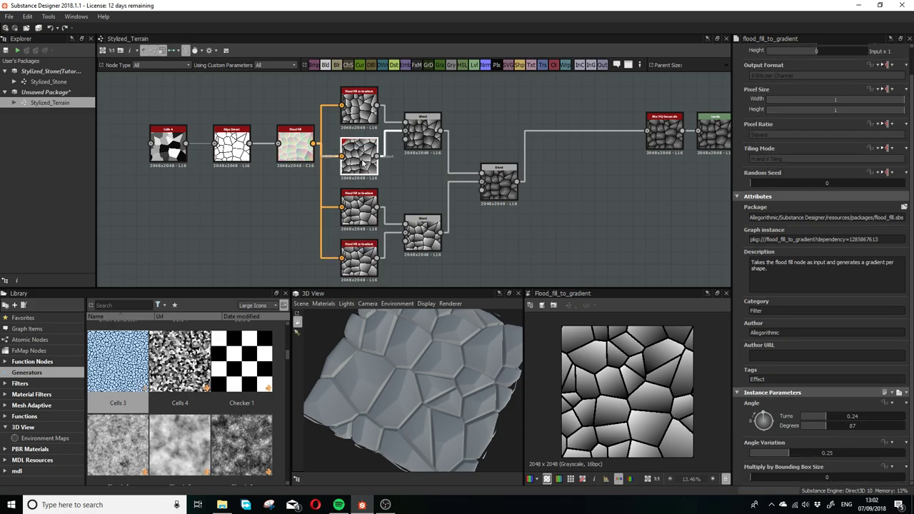
Set distinct Angle values on the Flood Fill to Gradient nodes, raising variation on the fourth.
click(359, 103)
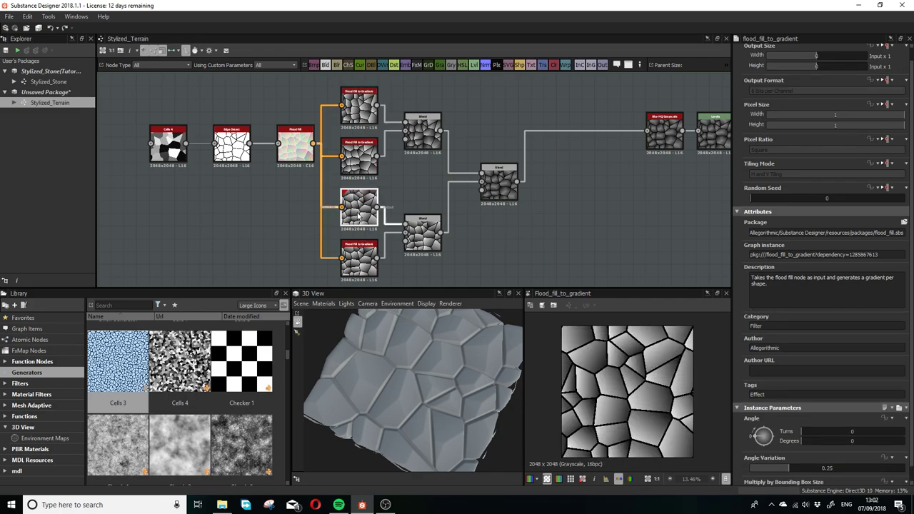
drag(762, 436, 775, 429)
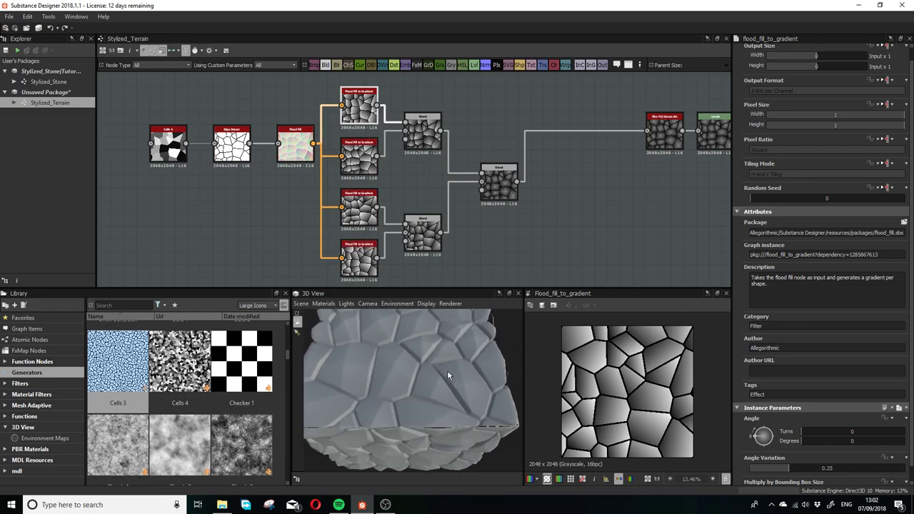
drag(448, 376, 403, 377)
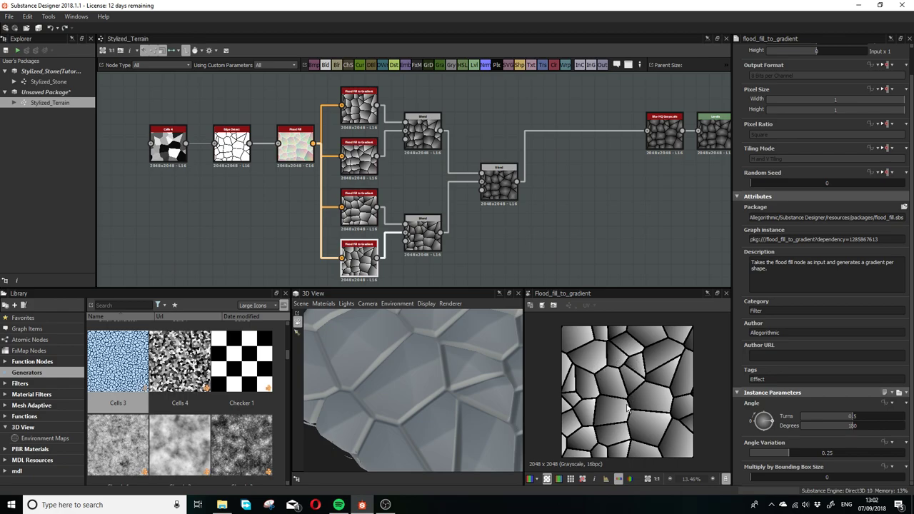
mouse_move(650, 419)
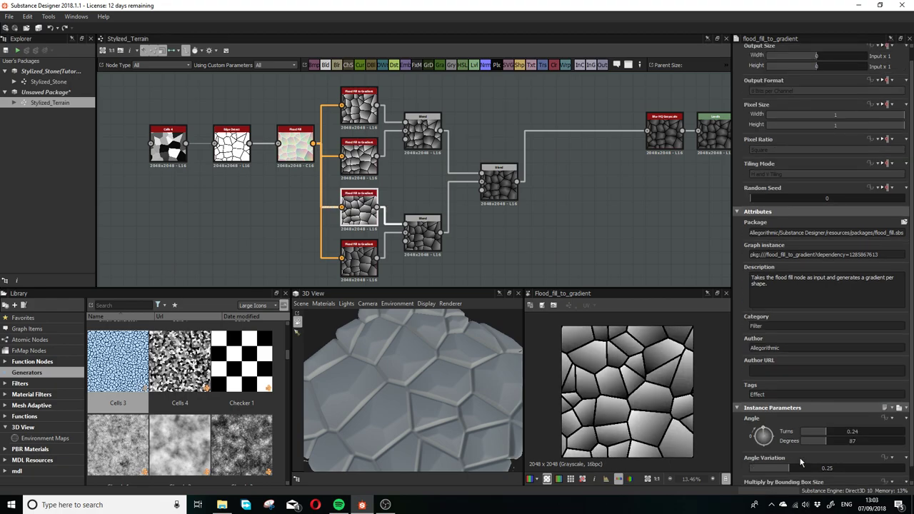
scroll(down, 3)
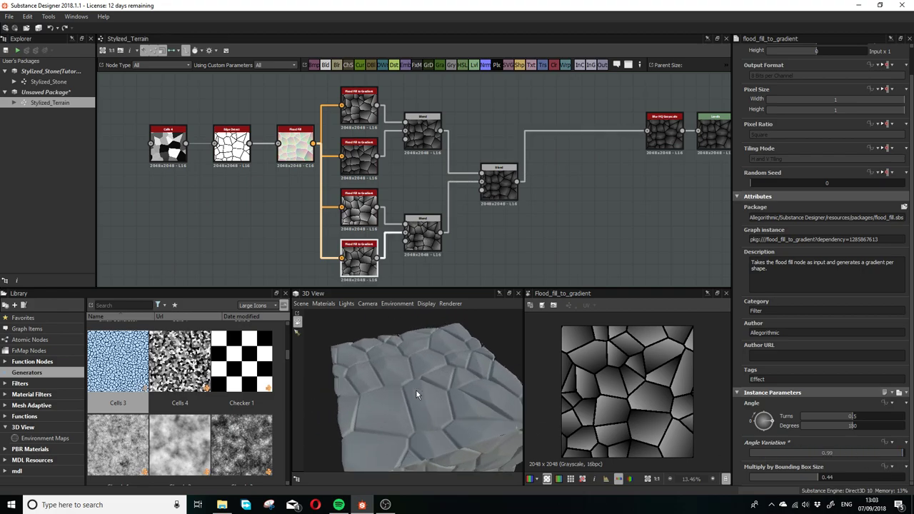
drag(418, 394, 428, 418)
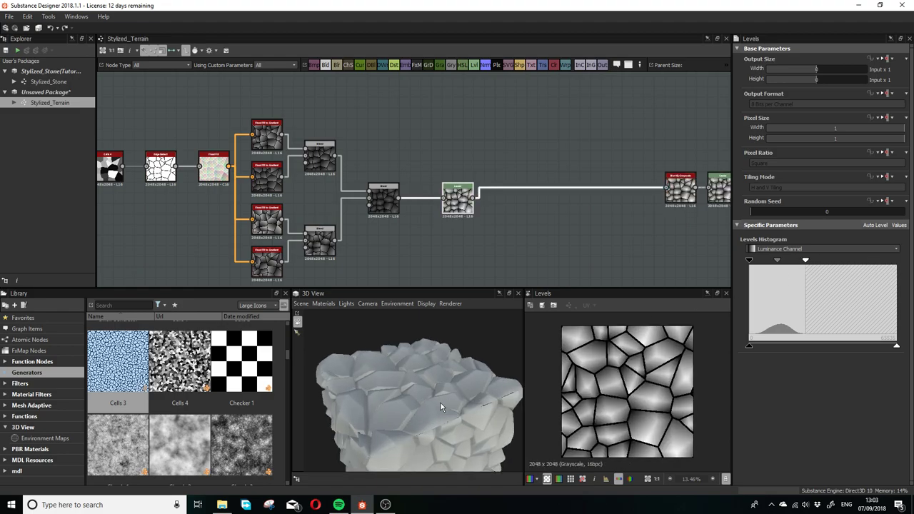
Check the terrain with the new Levels node in the preview, then select Cells 4.
drag(441, 408, 407, 392)
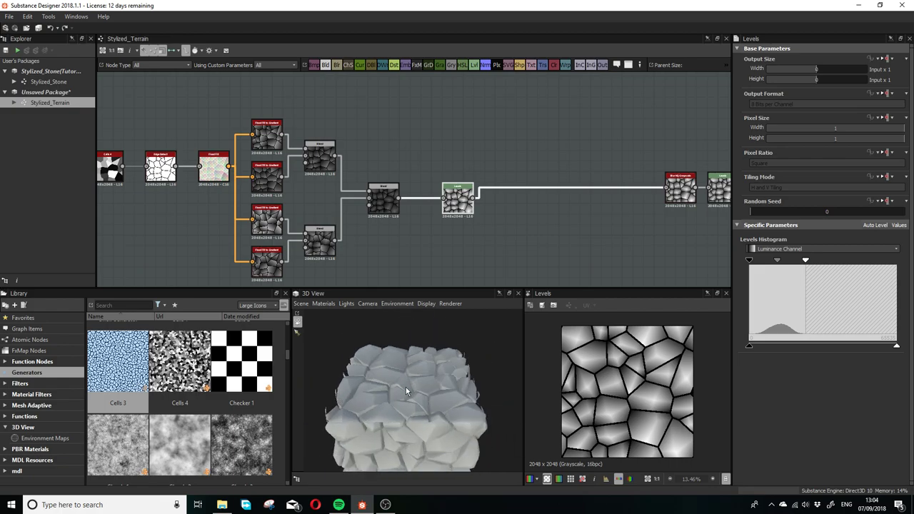
drag(407, 391, 338, 412)
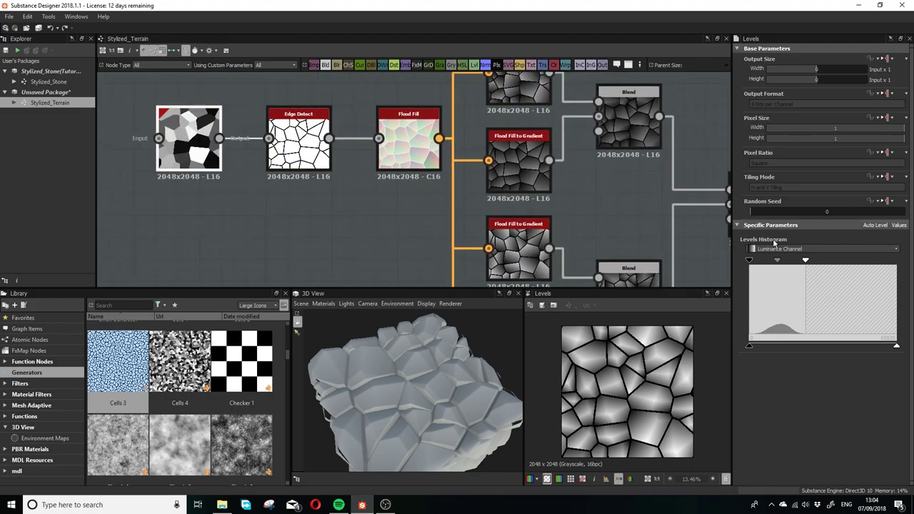
click(189, 138)
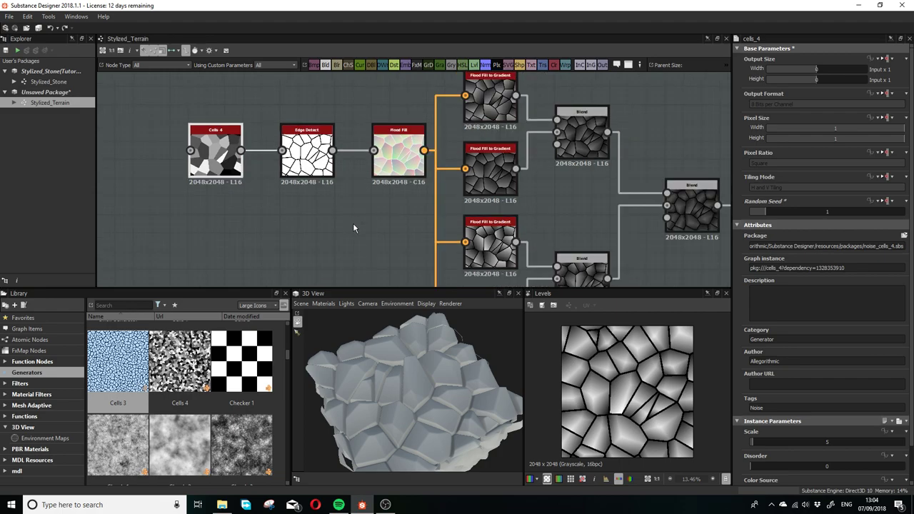
Set Cells 4 to seed 3, scale 4, and raise gradient angle variation and bounding-box multiplier.
drag(408, 393, 422, 408)
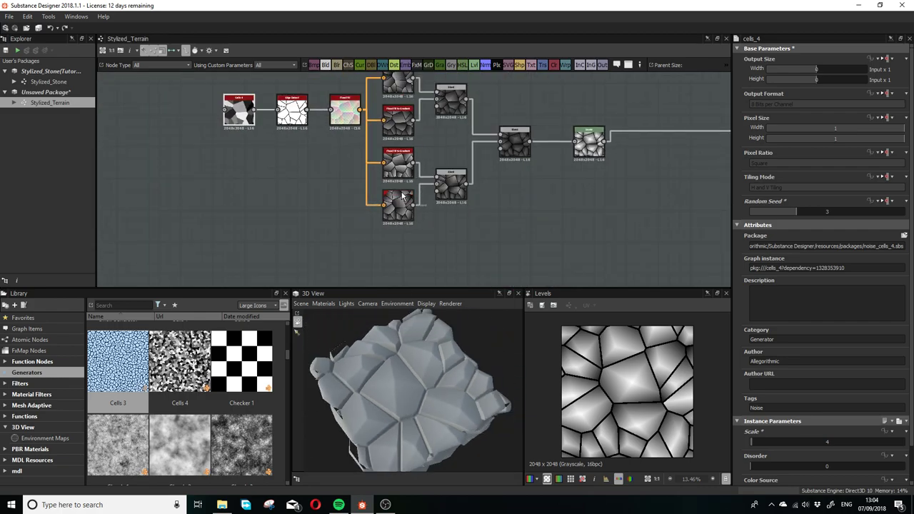
click(398, 207)
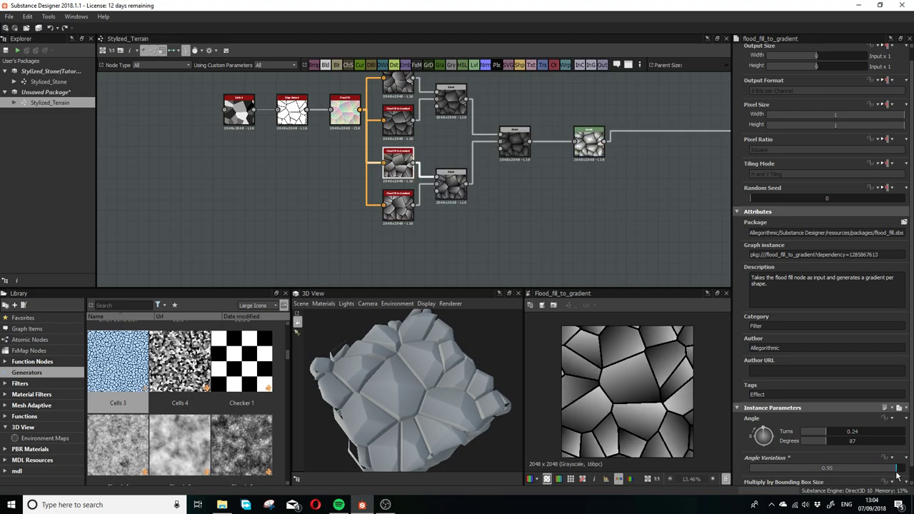
scroll(down, 3)
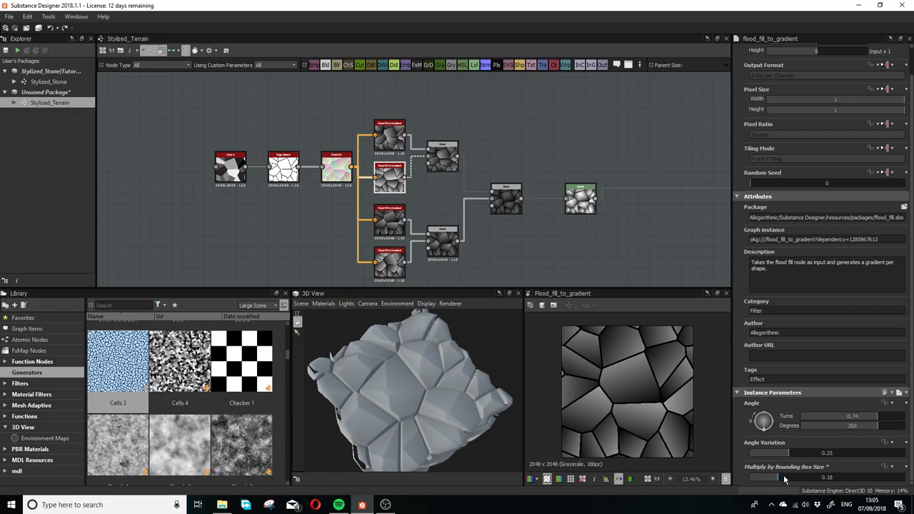
drag(775, 476, 865, 476)
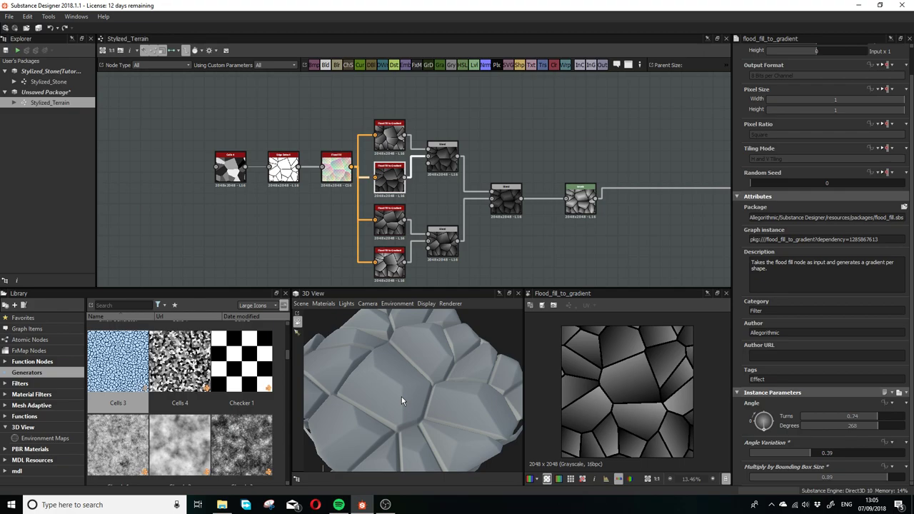
mouse_move(437, 330)
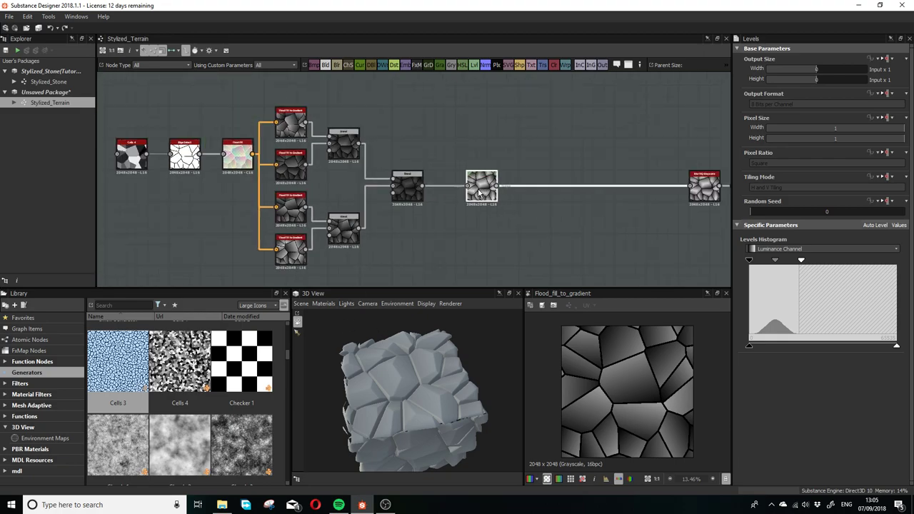
Select Levels, then Blur HQ Grayscale, and drop its Intensity to 0.
click(472, 186)
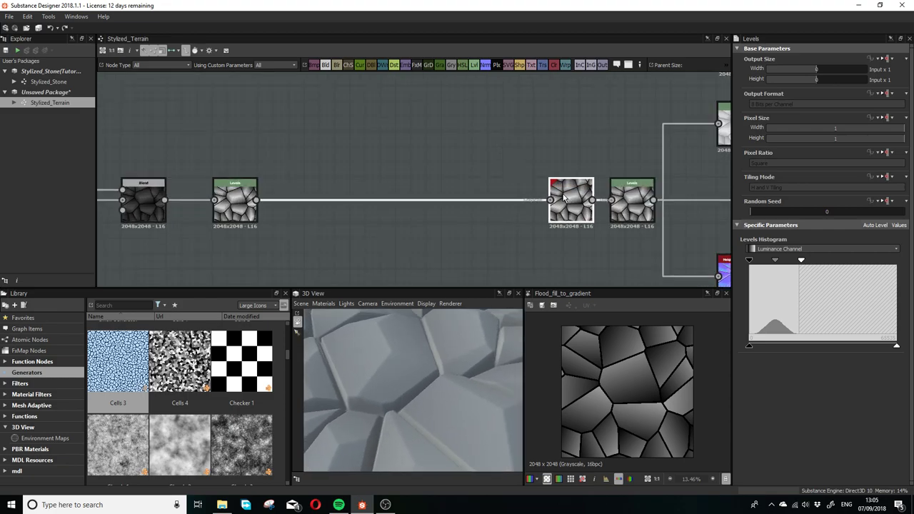
click(571, 200)
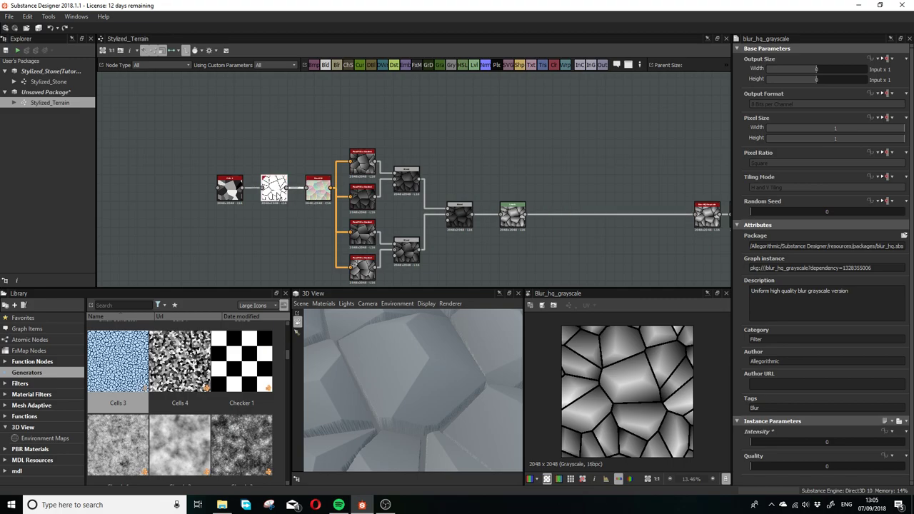
Add a Blend and a Levels-fed Blur HQ Grayscale (intensity 10), Blend set to Switch, opacity 0.
click(274, 187)
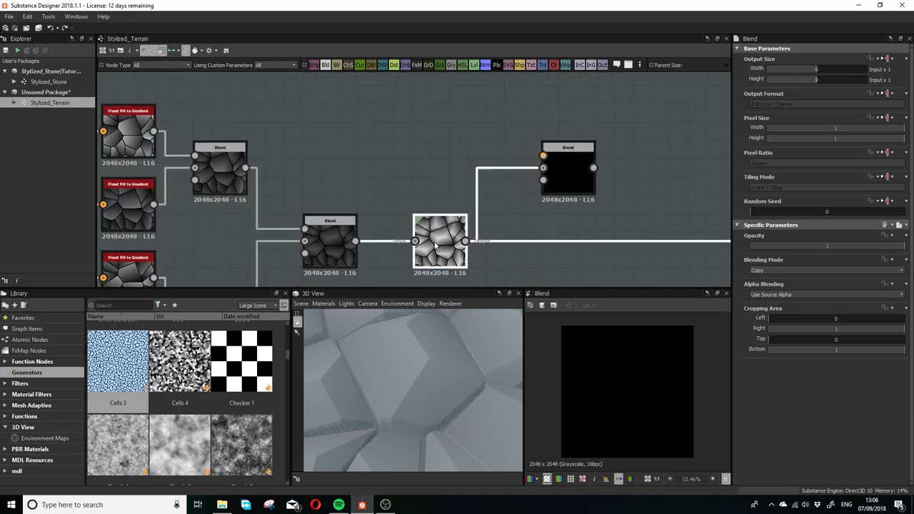
click(440, 241)
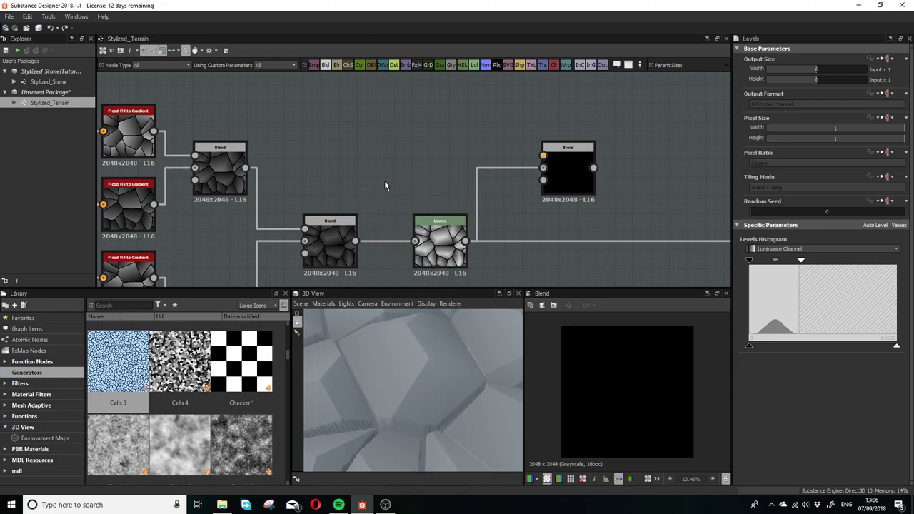
click(386, 186)
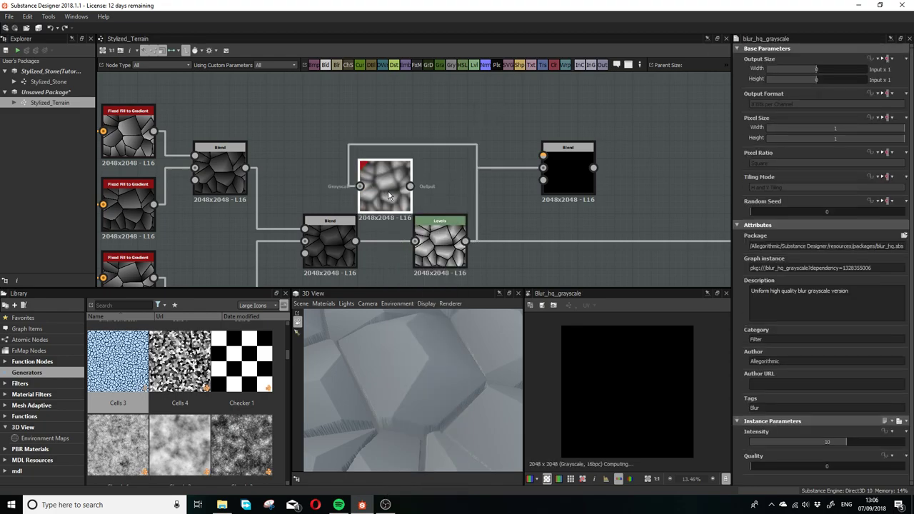
drag(386, 186, 513, 94)
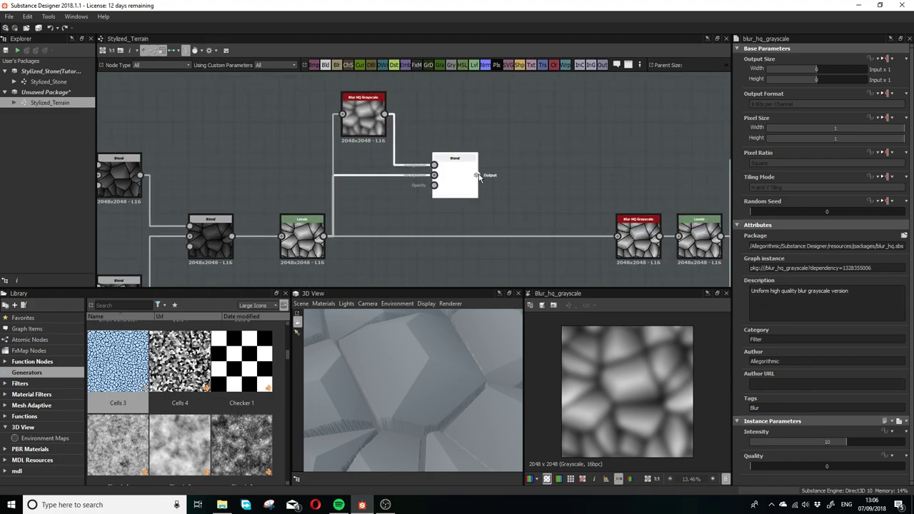
click(455, 175)
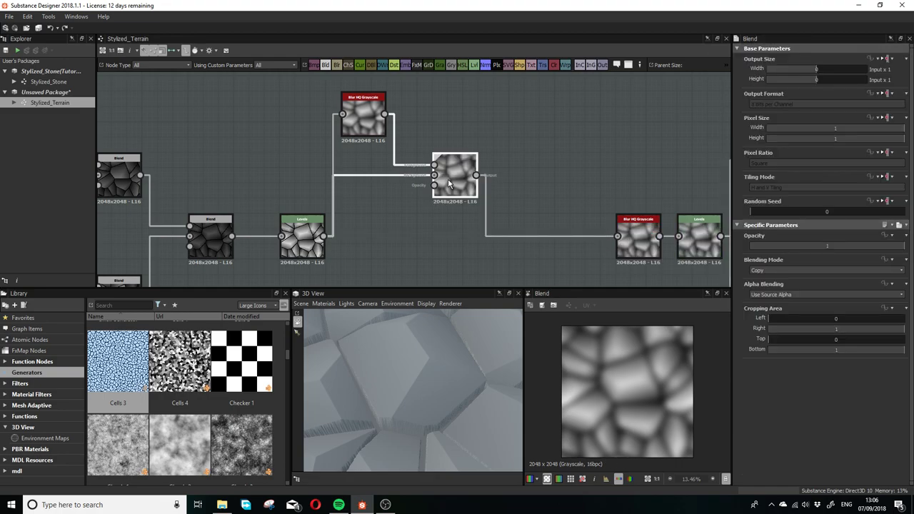
click(901, 270)
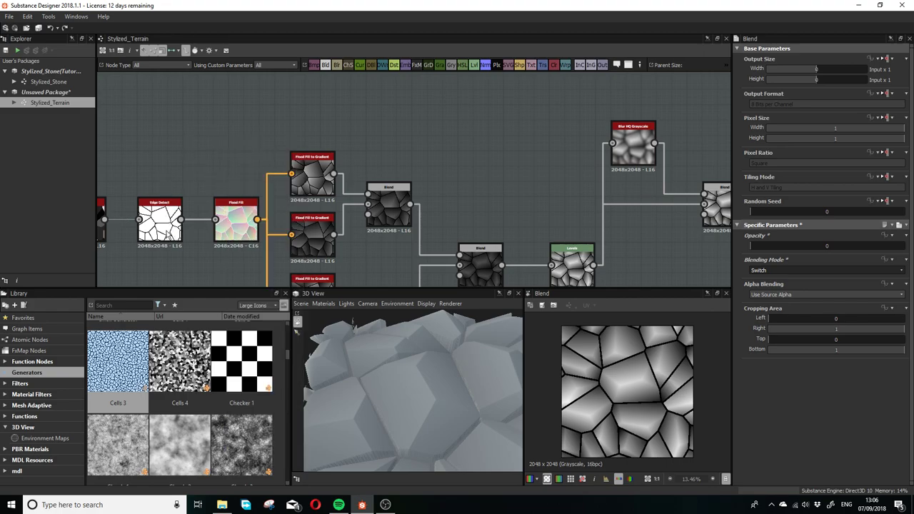
Branch a Blur HQ Grayscale and a Levels node off the Edge Detect output.
click(313, 115)
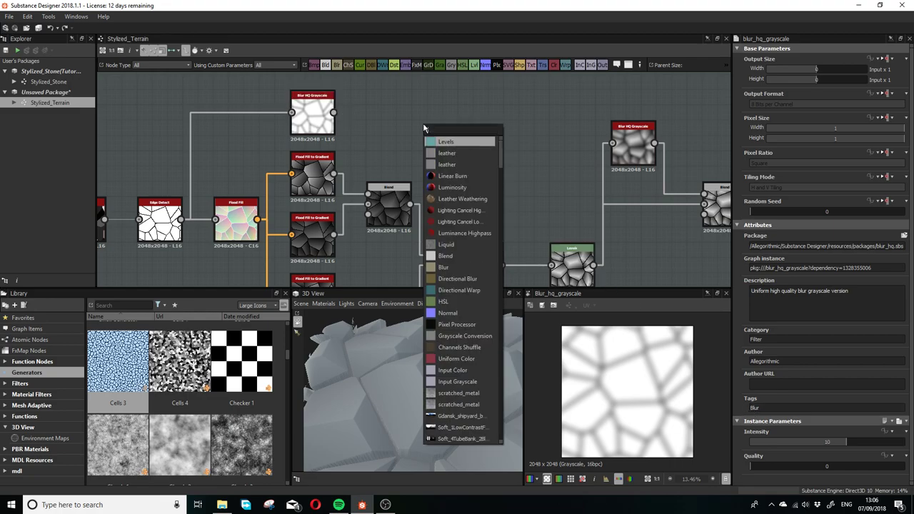
click(445, 141)
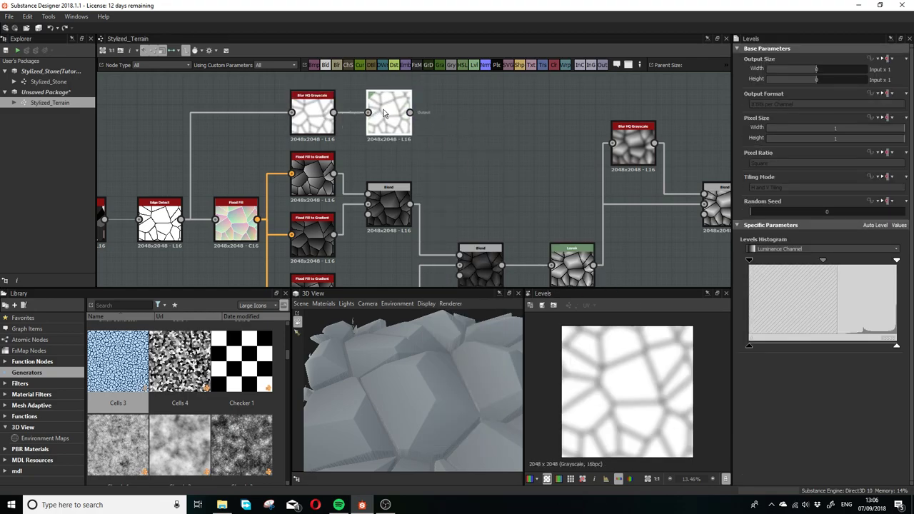
click(388, 95)
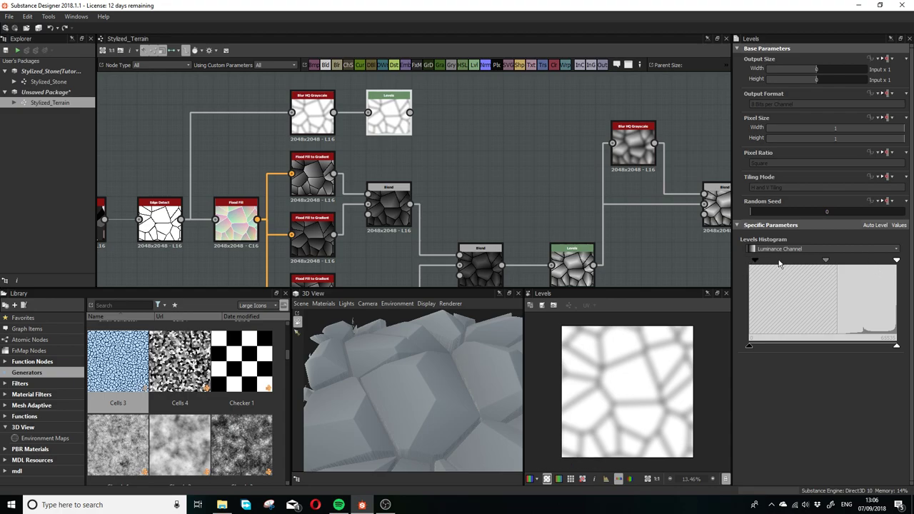
Adjust the new Levels input range and raise the edge blur intensity to about 13.
click(389, 112)
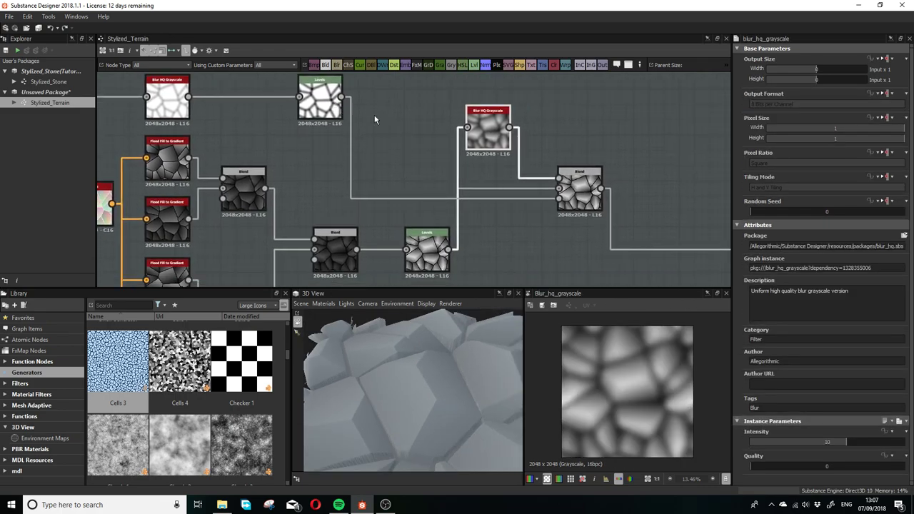
drag(829, 442, 878, 441)
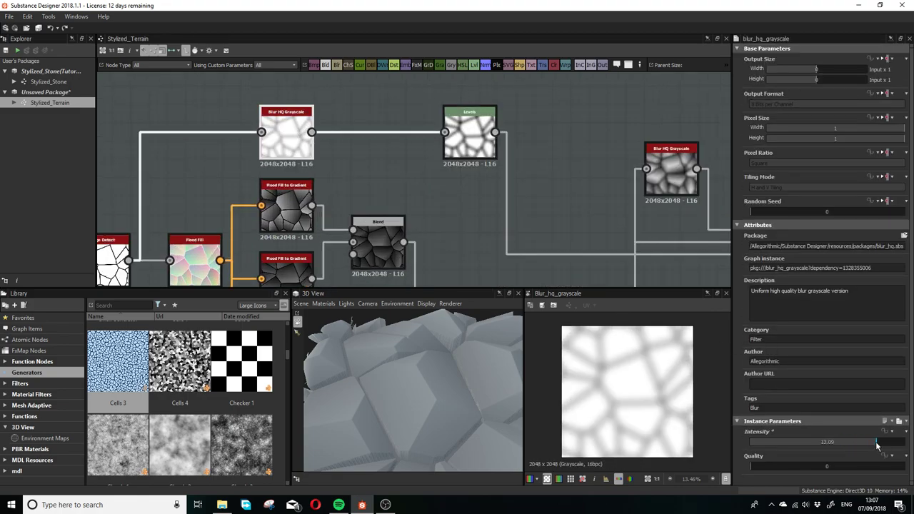
click(469, 111)
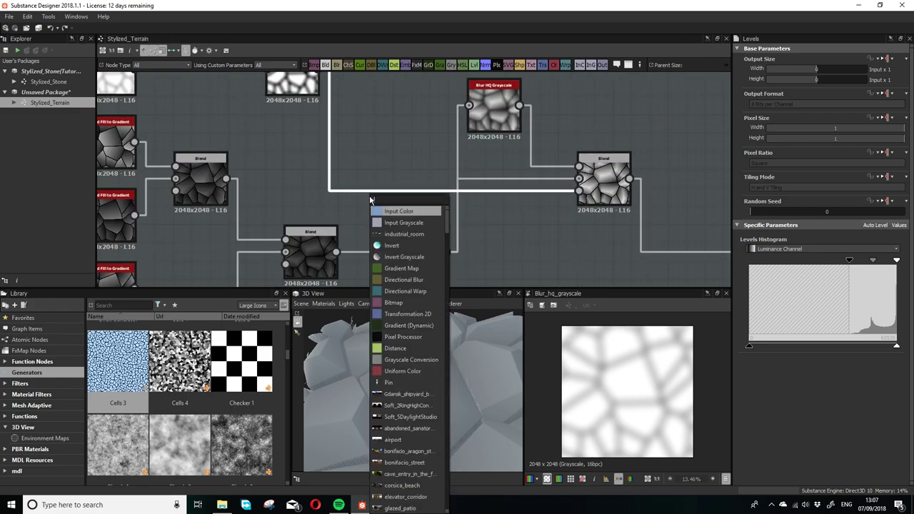
Insert an Invert Grayscale on the crack mask link and preview the inverted mask.
click(405, 257)
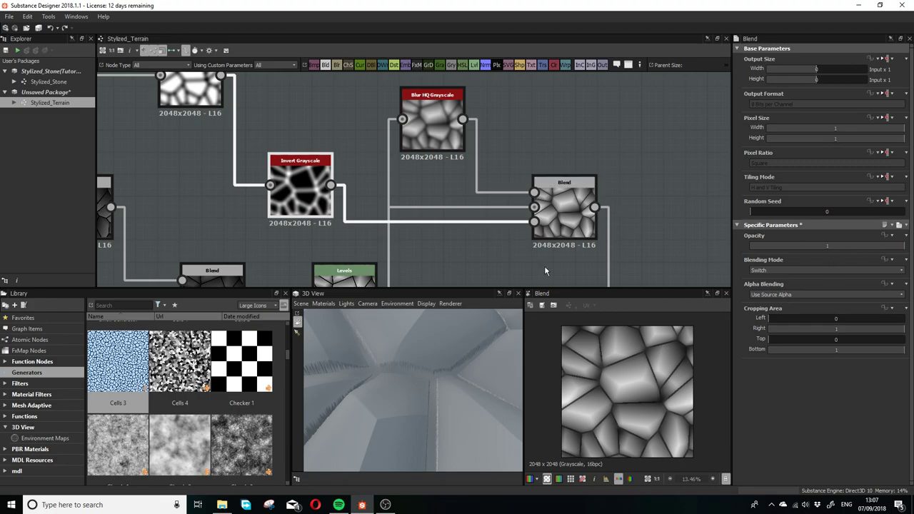
scroll(down, 3)
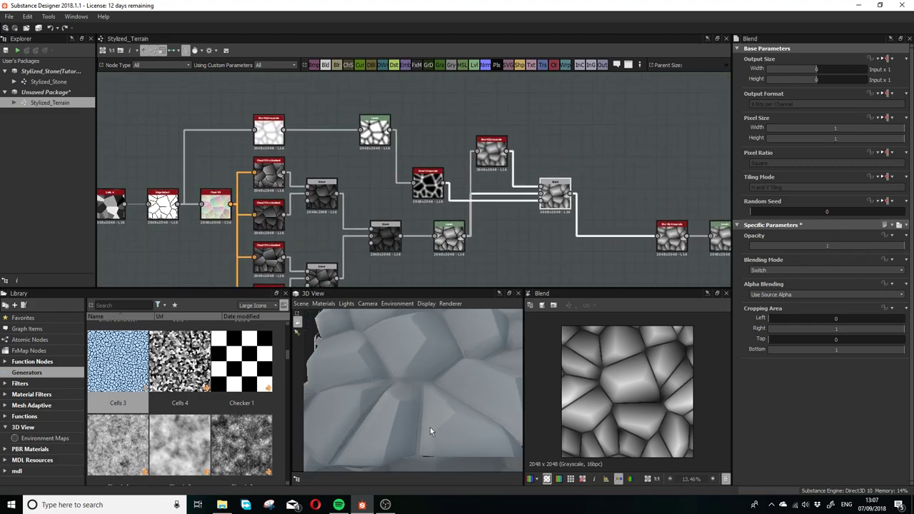
click(429, 183)
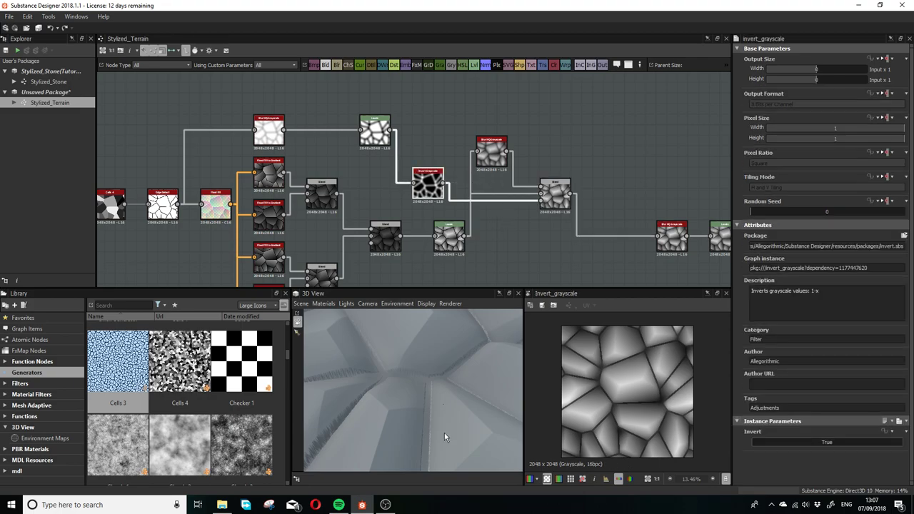
Raise the crack mask's Blur HQ Grayscale intensity so the cracks become soft white bands.
click(491, 152)
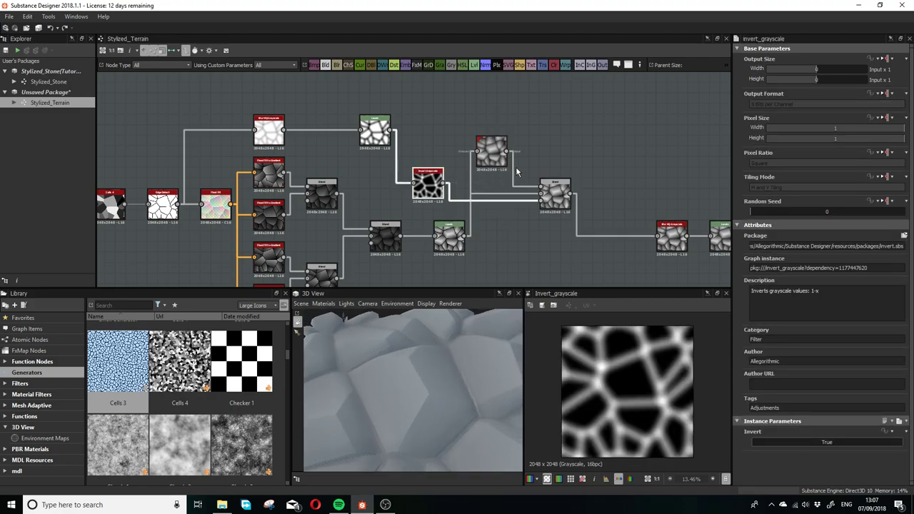
click(490, 150)
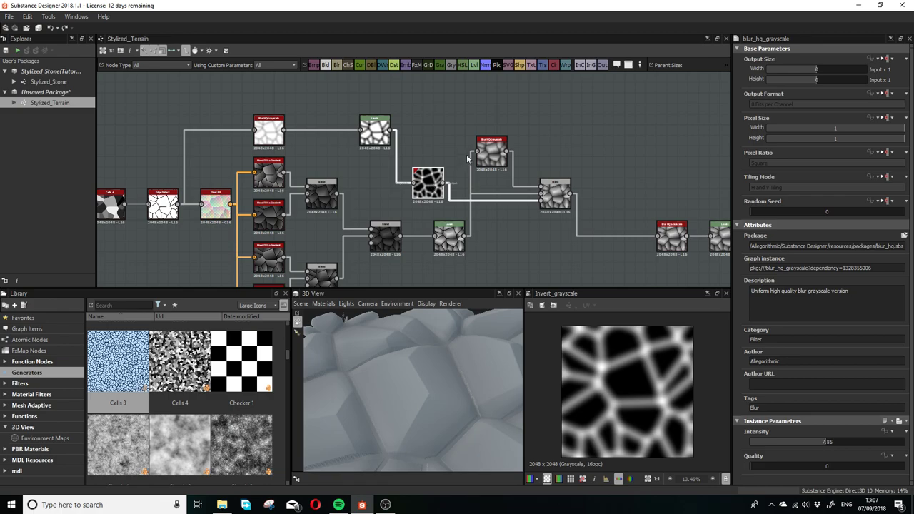
click(429, 182)
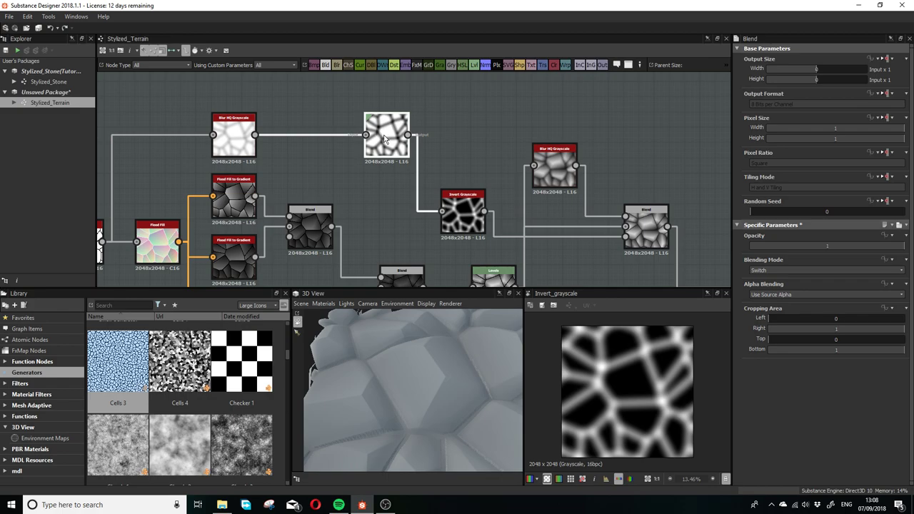
Review the crack mask's Levels settings and the blur feeding it.
click(386, 136)
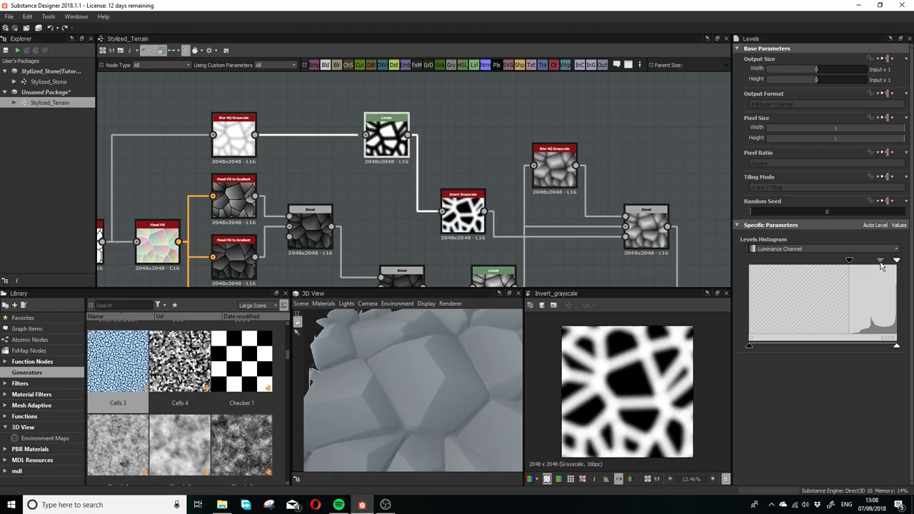
click(234, 118)
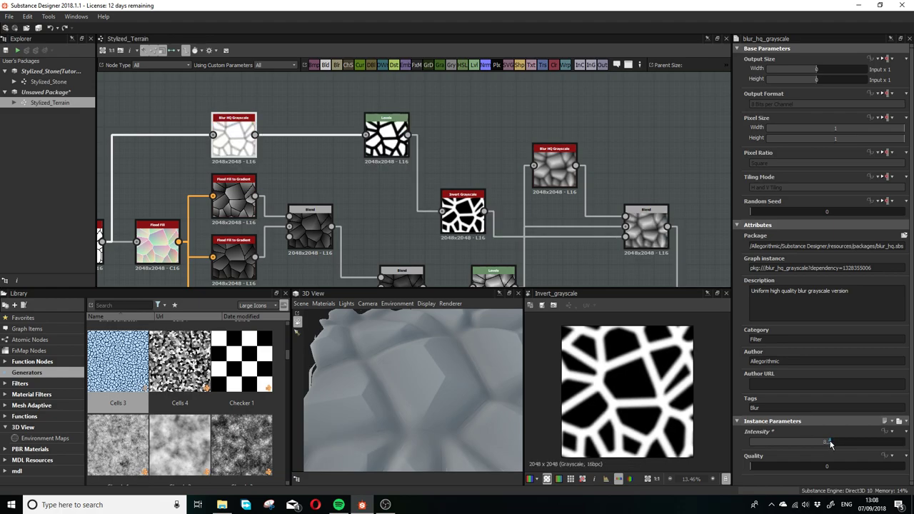
click(387, 136)
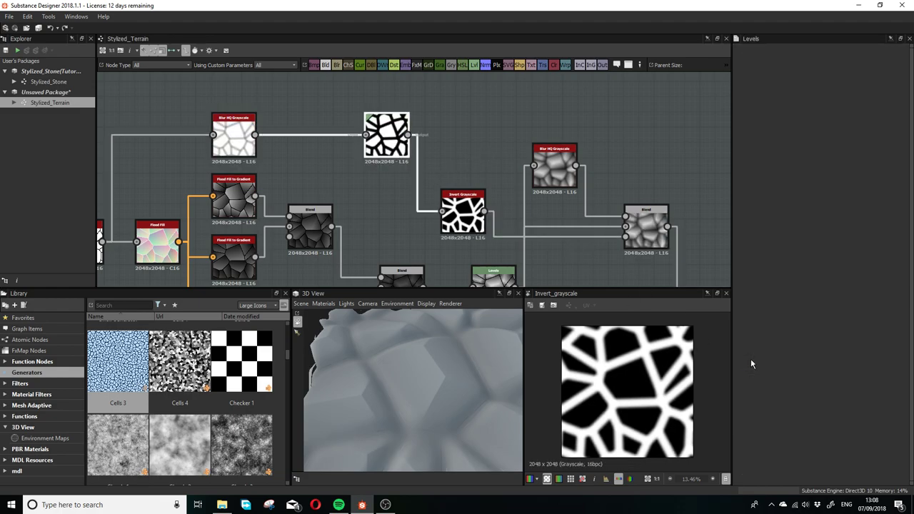
click(387, 136)
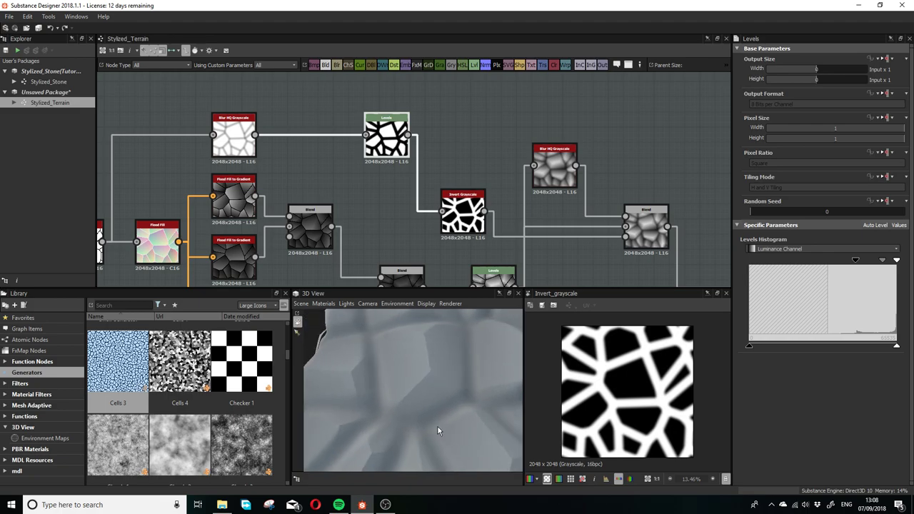
Try a lower opacity on the Blend combining the stone shapes.
drag(438, 430, 404, 407)
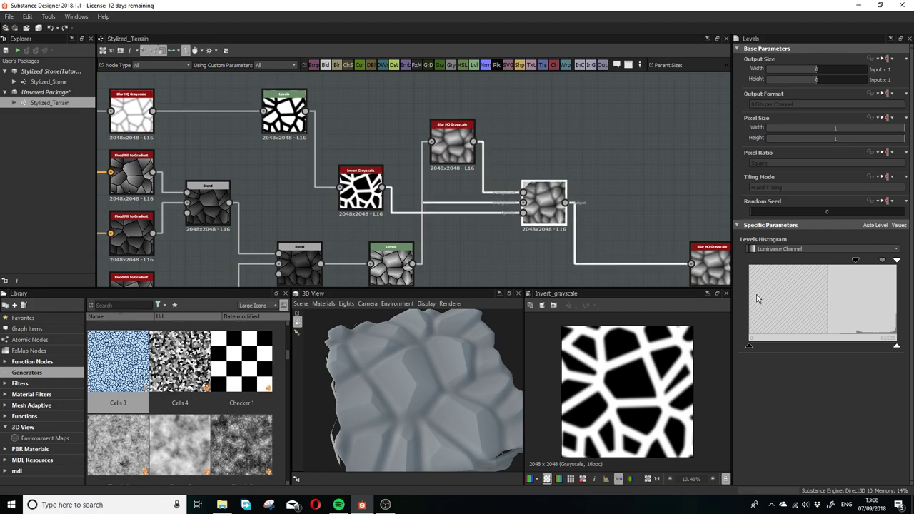
click(544, 203)
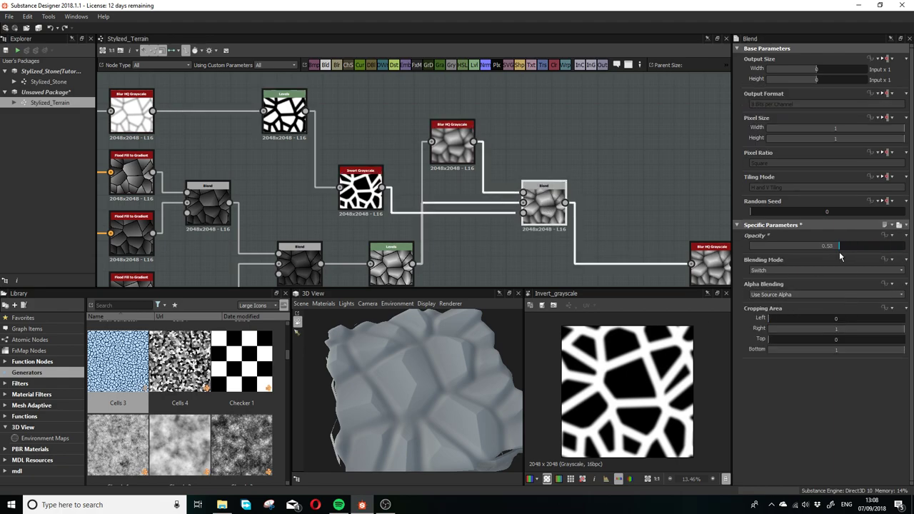
drag(829, 246, 820, 246)
text(1)
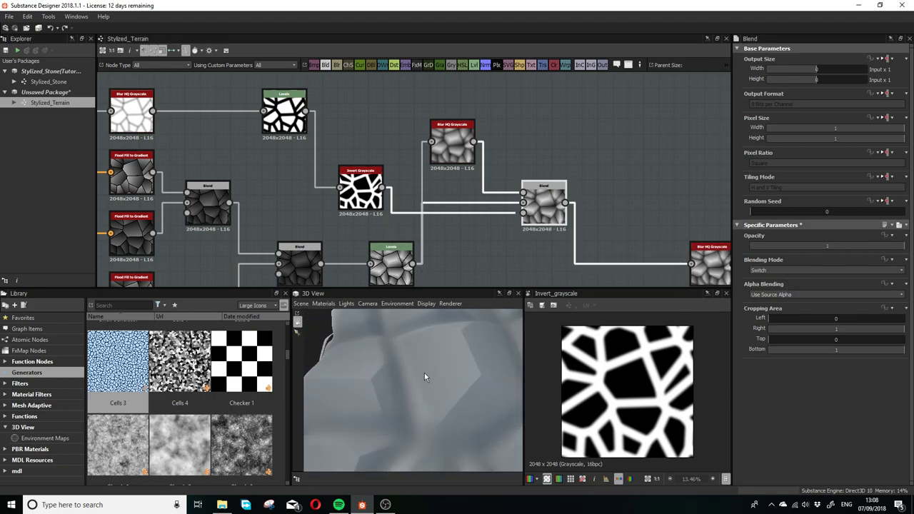
Reduce the stone Blur HQ Grayscale intensity to about 2.
click(452, 143)
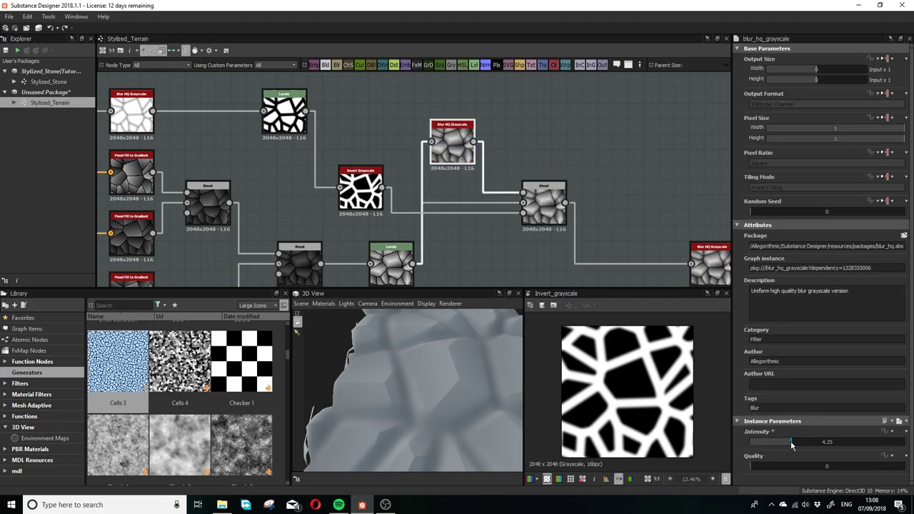
drag(792, 441, 770, 442)
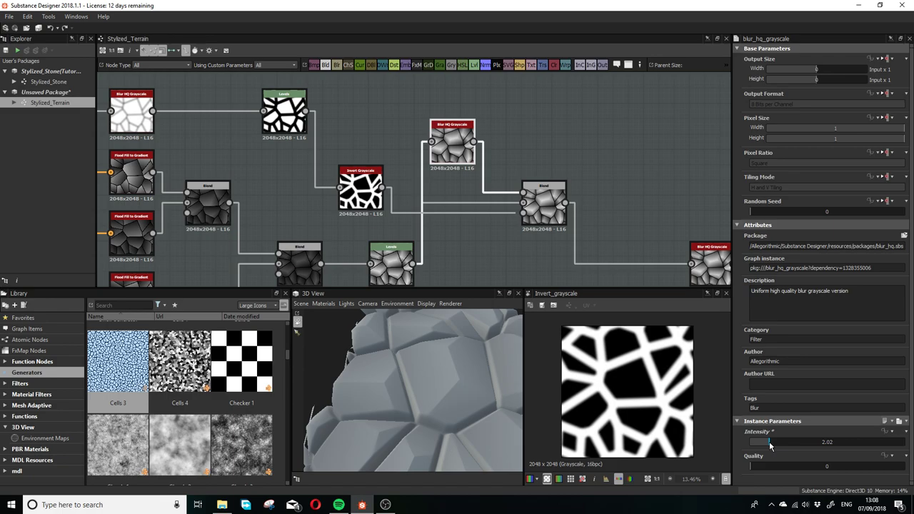
drag(785, 442, 763, 441)
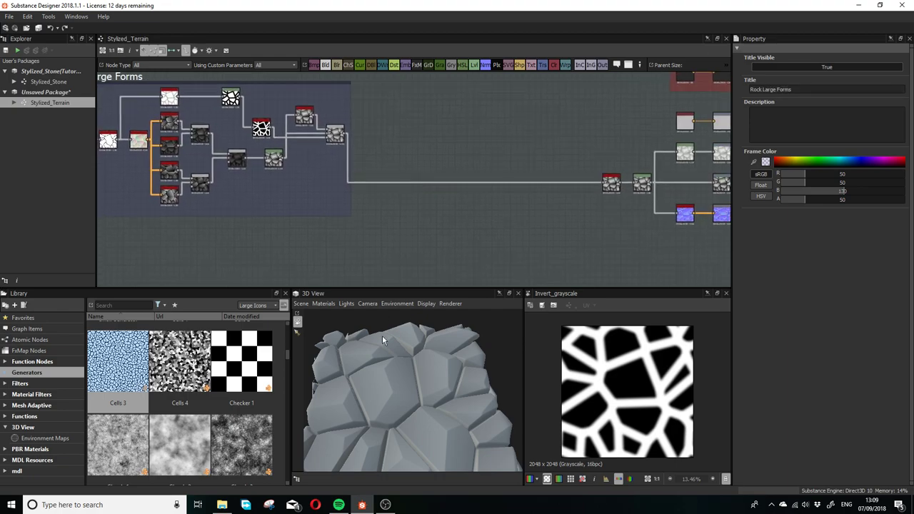
Pan the graph past the Rock Large Forms frame to the following nodes.
drag(382, 341, 365, 398)
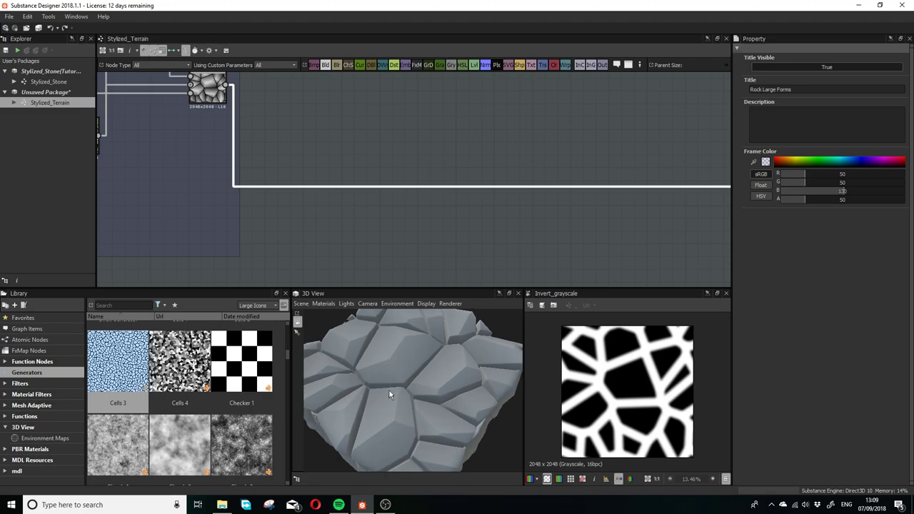
drag(389, 395, 420, 413)
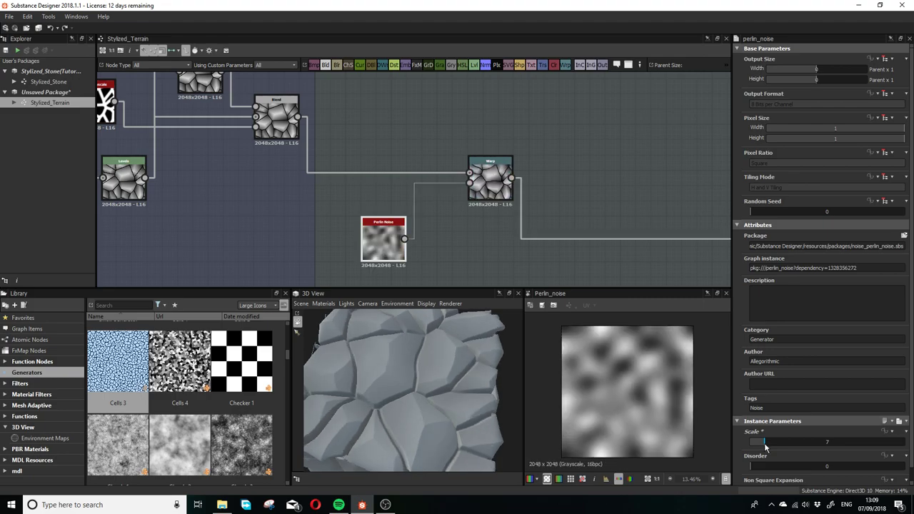
Set the scale of the Perlin Noise driving the Warp to 7.
click(768, 441)
text(blur)
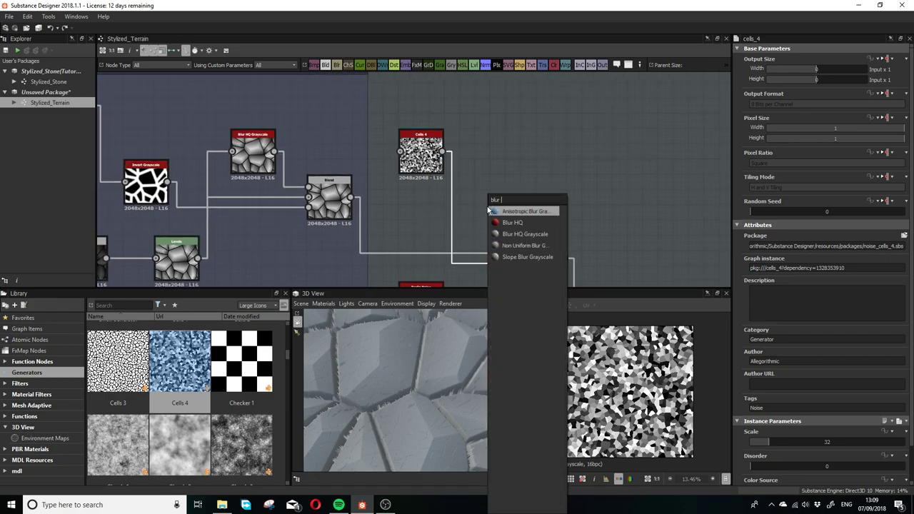
Confirm the Perlin Noise scale is 8, then show the Warp parameters.
click(525, 234)
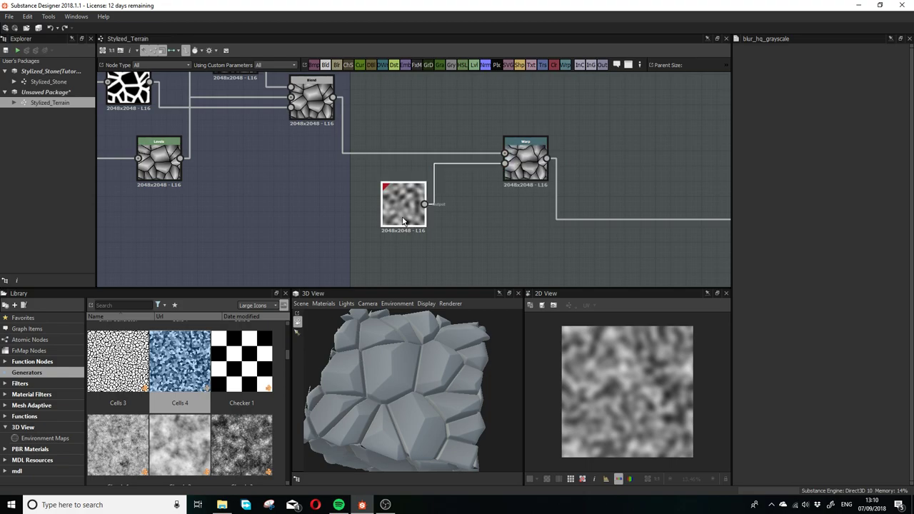
click(403, 207)
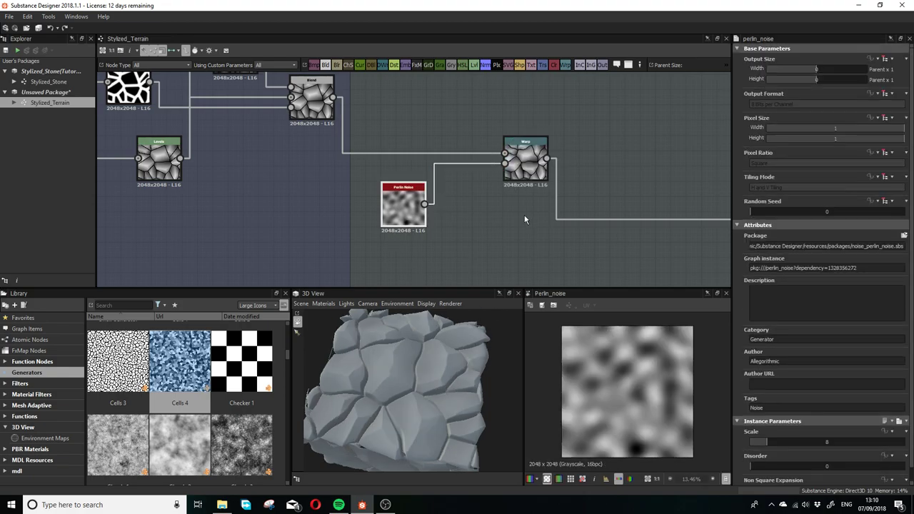
mouse_move(535, 363)
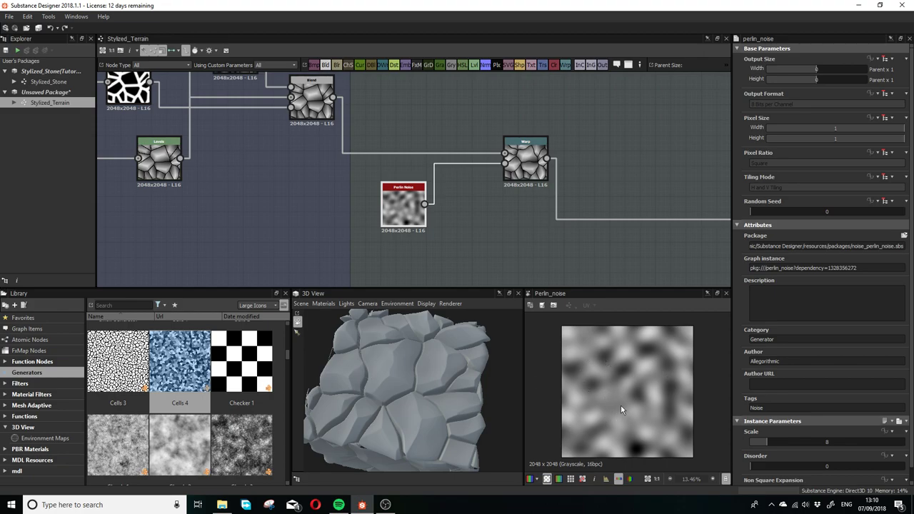
click(526, 161)
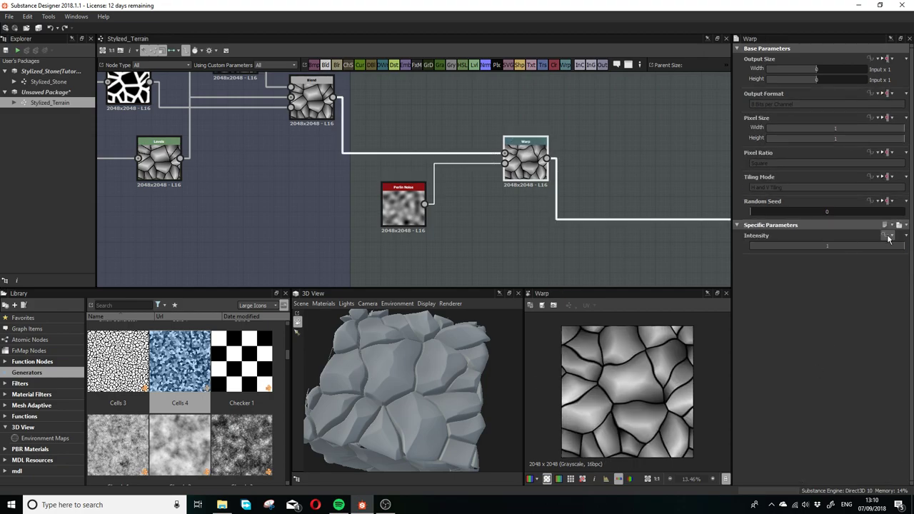
Lower the Warp intensity, experimenting with very weak distortion.
drag(828, 246, 802, 246)
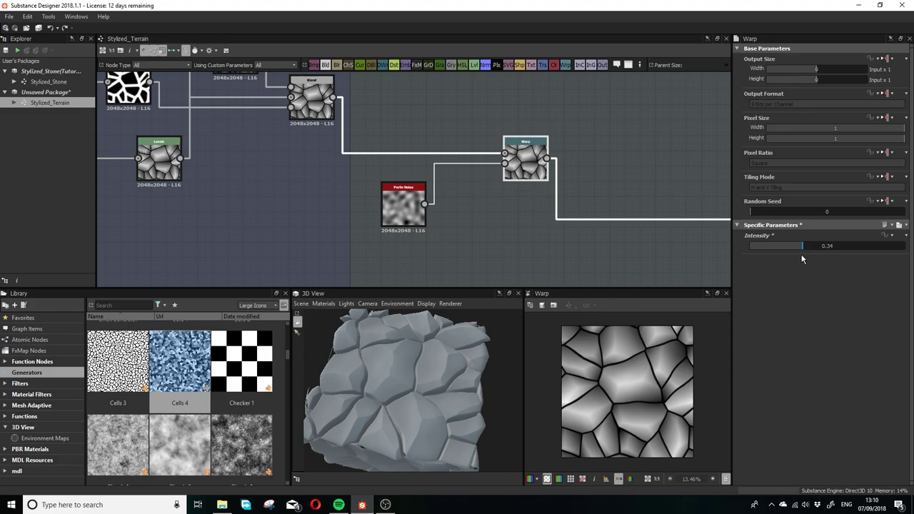
drag(803, 246, 779, 246)
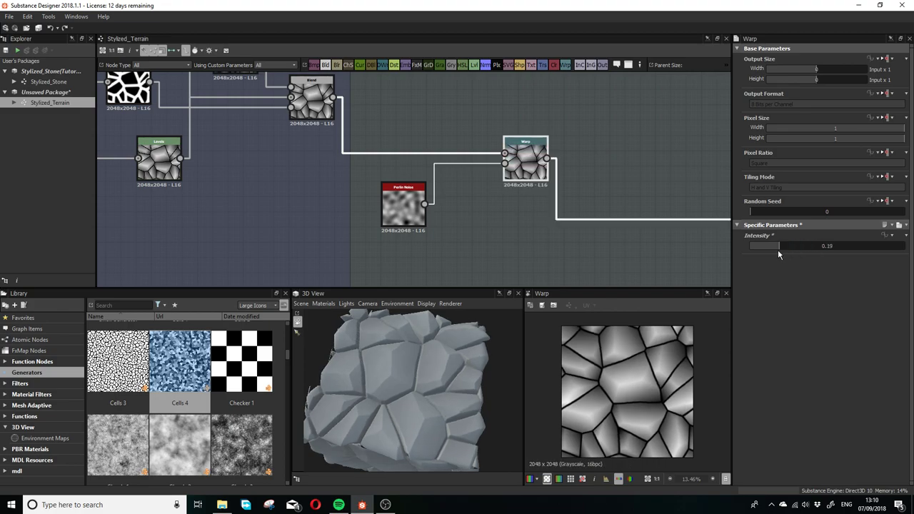
drag(786, 246, 759, 246)
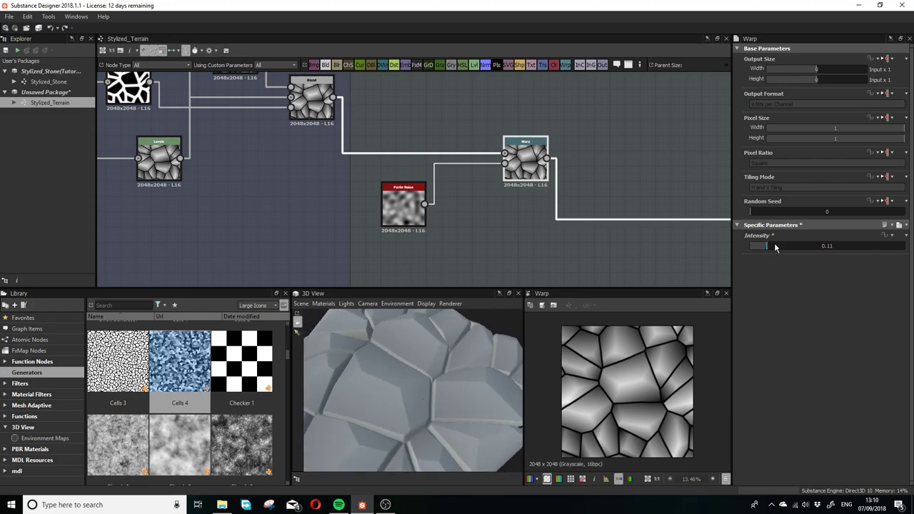
drag(767, 246, 778, 246)
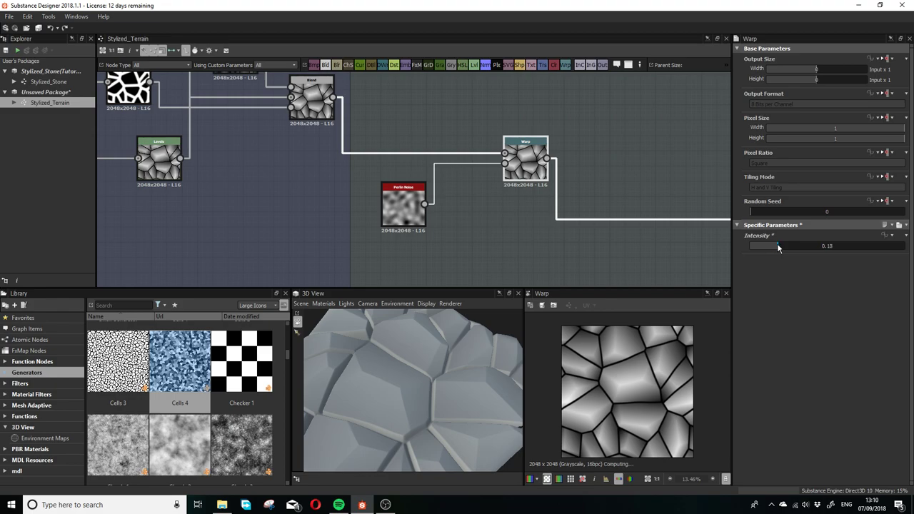
drag(762, 246, 784, 246)
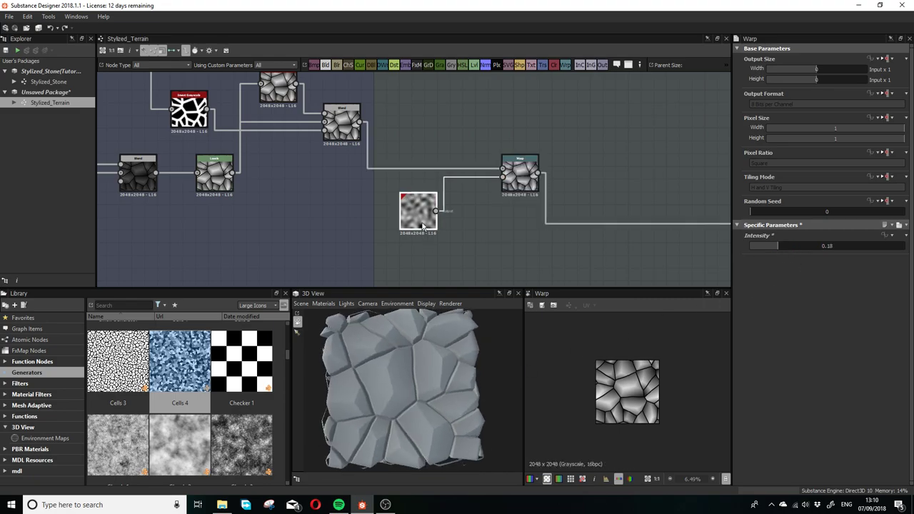
Change the Perlin Noise scale to 14 and settle Warp intensity at 0.11.
click(418, 211)
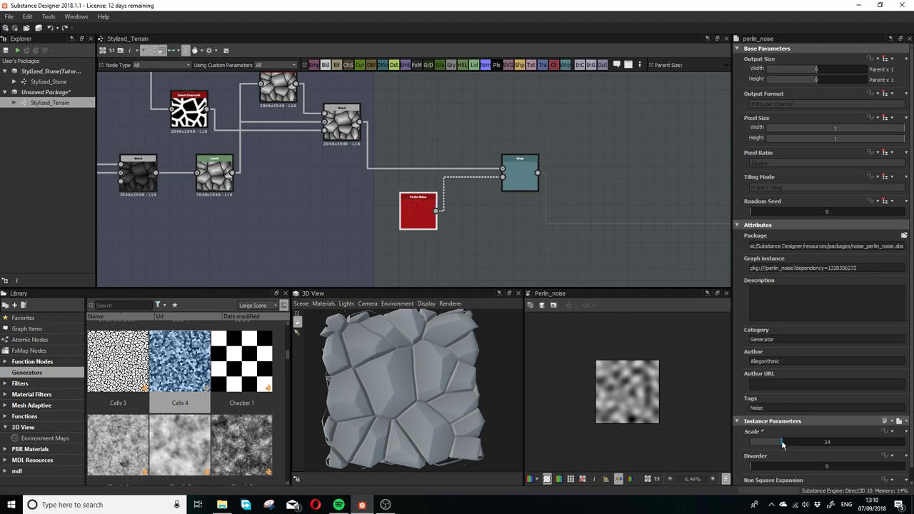
click(520, 171)
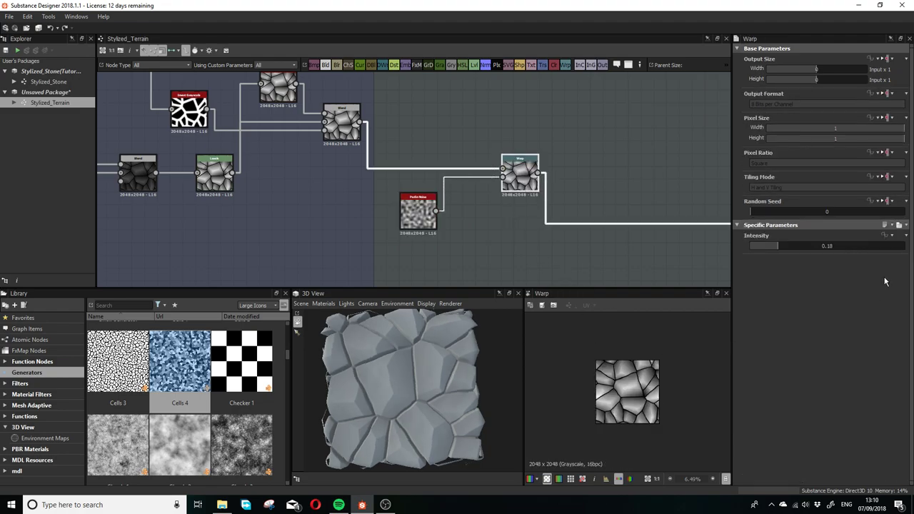
drag(765, 246, 792, 245)
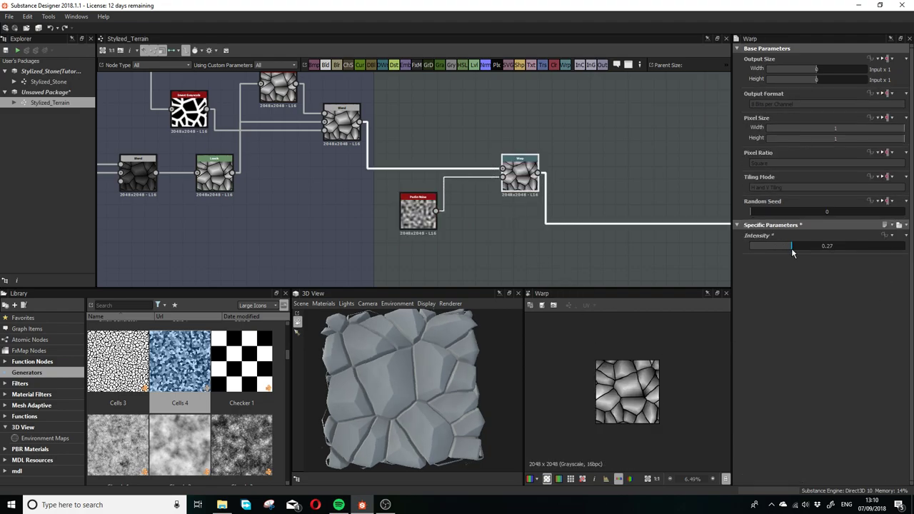
drag(791, 245, 766, 246)
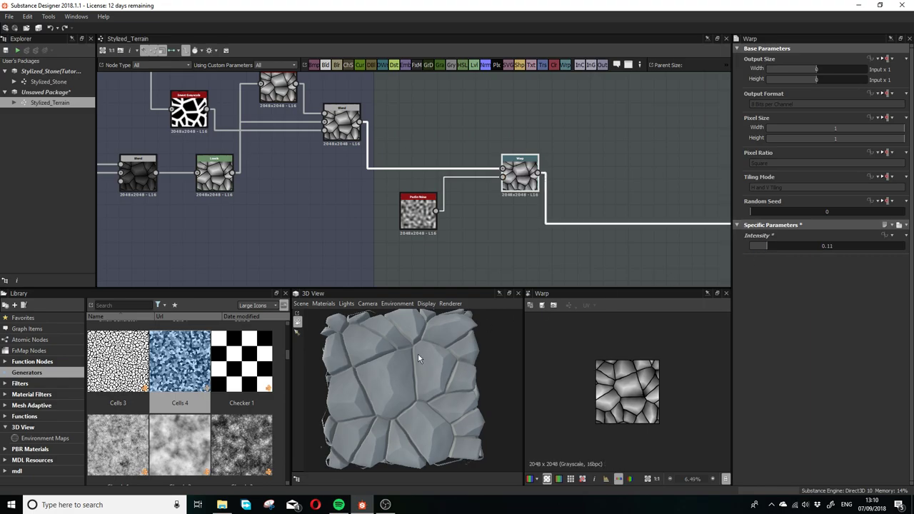
drag(419, 357, 389, 375)
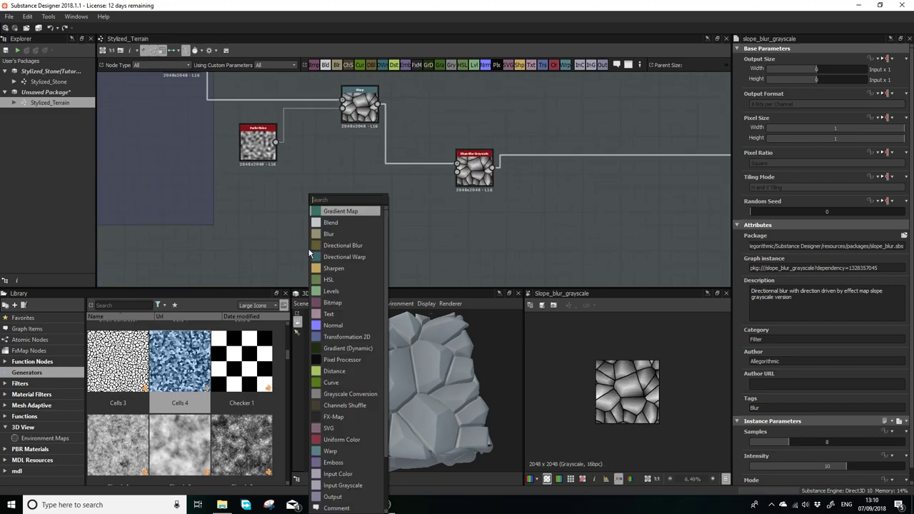
Feed a new Perlin Noise into the Slope Blur's slope input, with samples 32 and intensity 0.03.
click(310, 253)
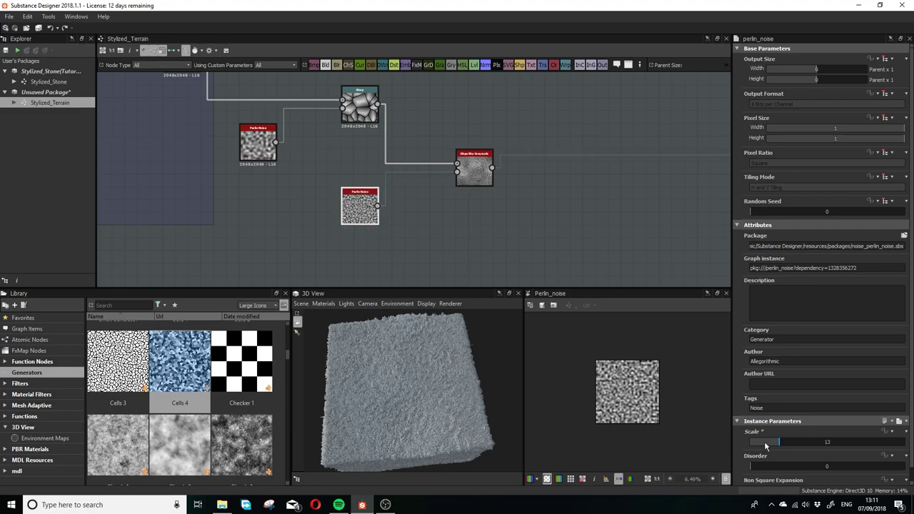
drag(779, 441, 835, 441)
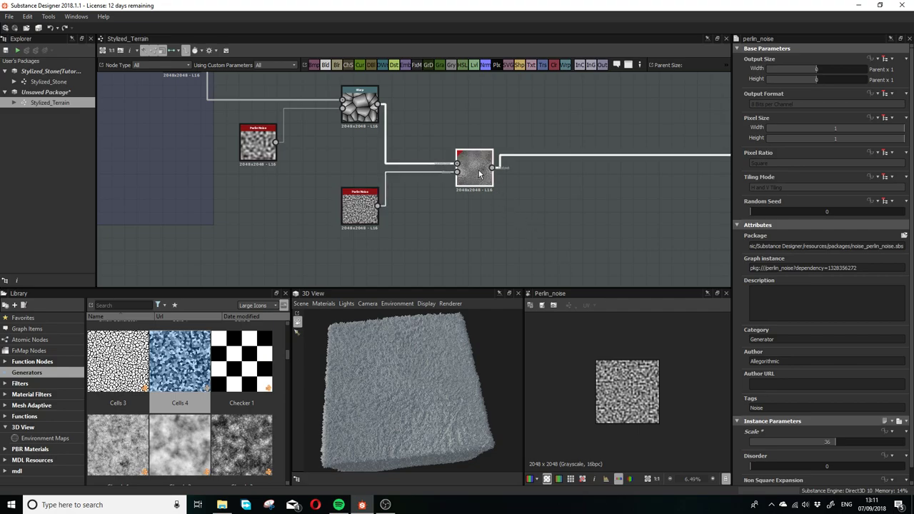
click(474, 170)
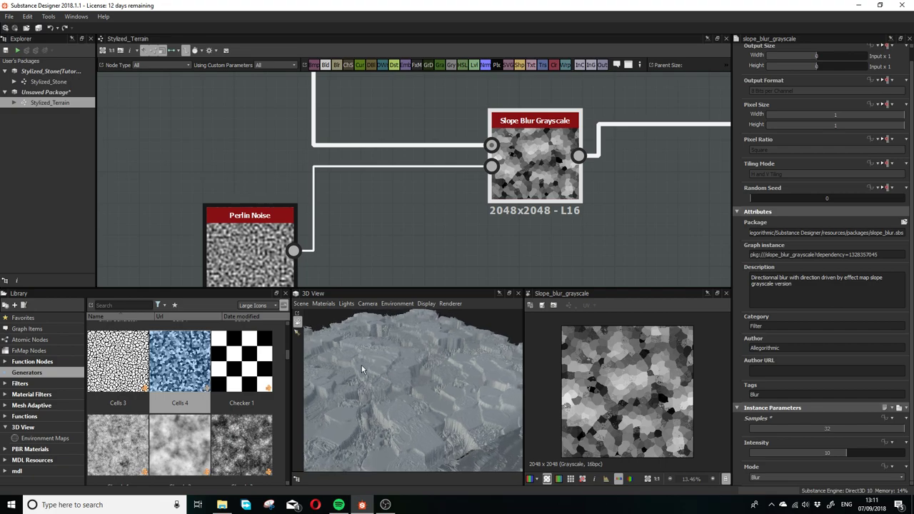
mouse_move(846, 468)
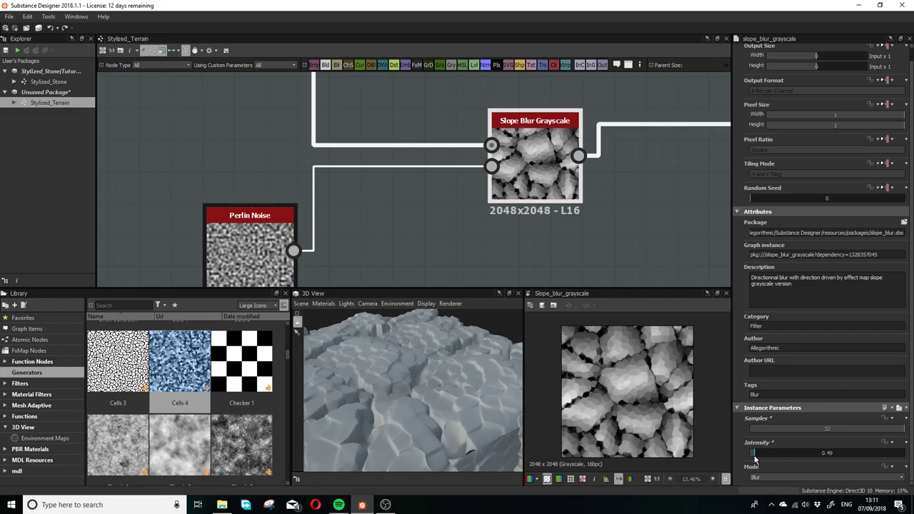
drag(786, 453, 753, 453)
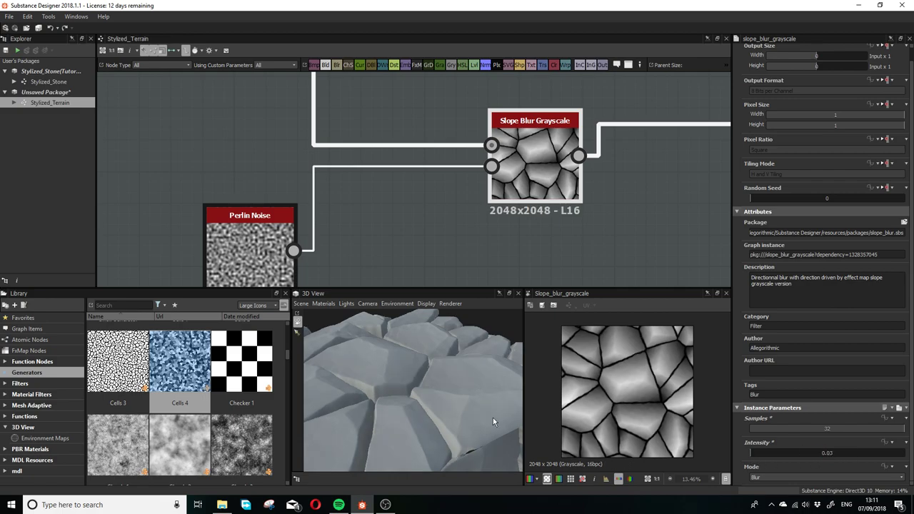
drag(493, 421, 443, 345)
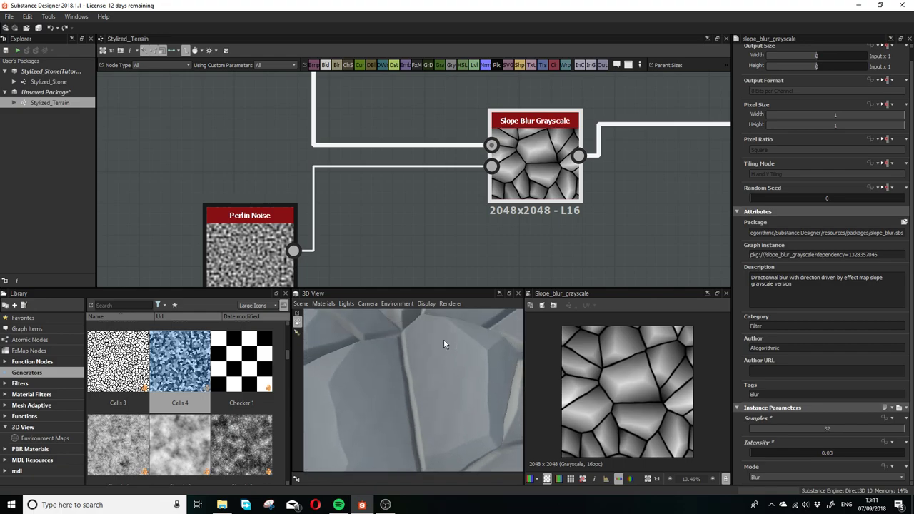
drag(443, 343, 412, 353)
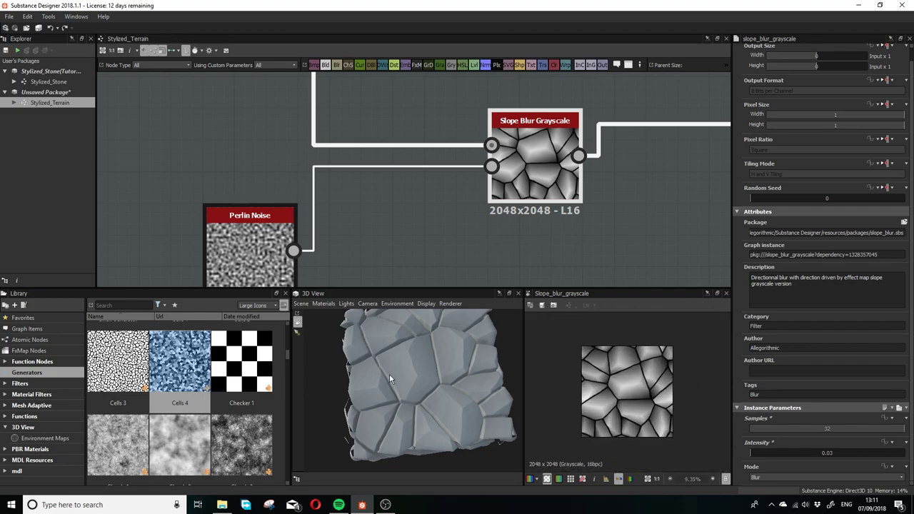
drag(389, 379, 457, 382)
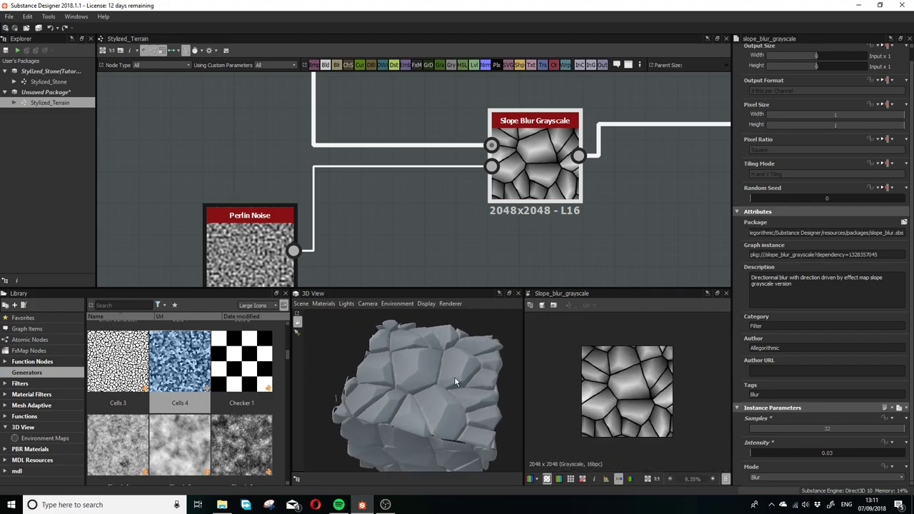
drag(456, 383, 396, 421)
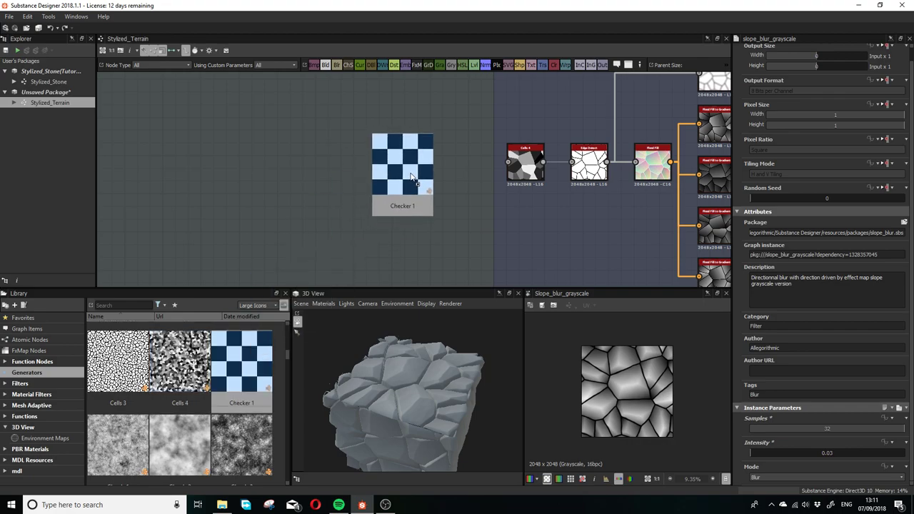
Try a Checker 1 pattern, remove it, and add Brick 1 via a 'brick' search.
click(402, 175)
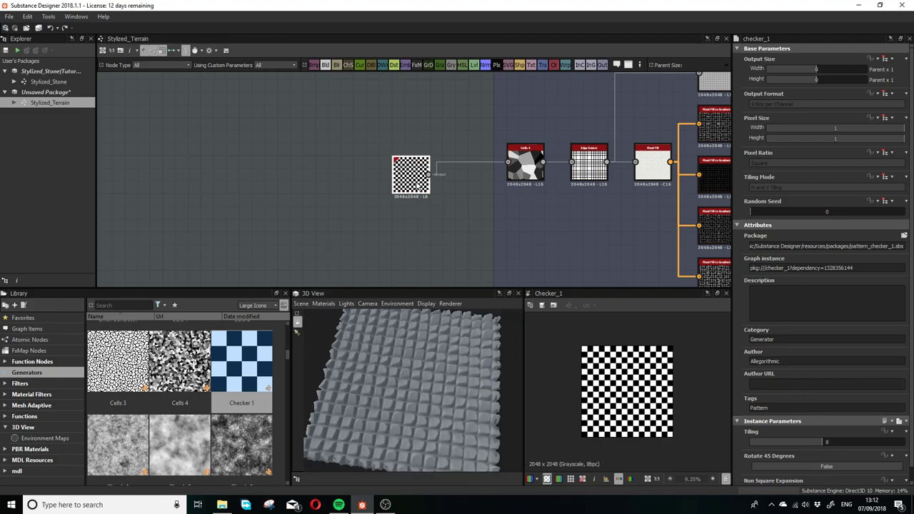
drag(411, 175, 297, 175)
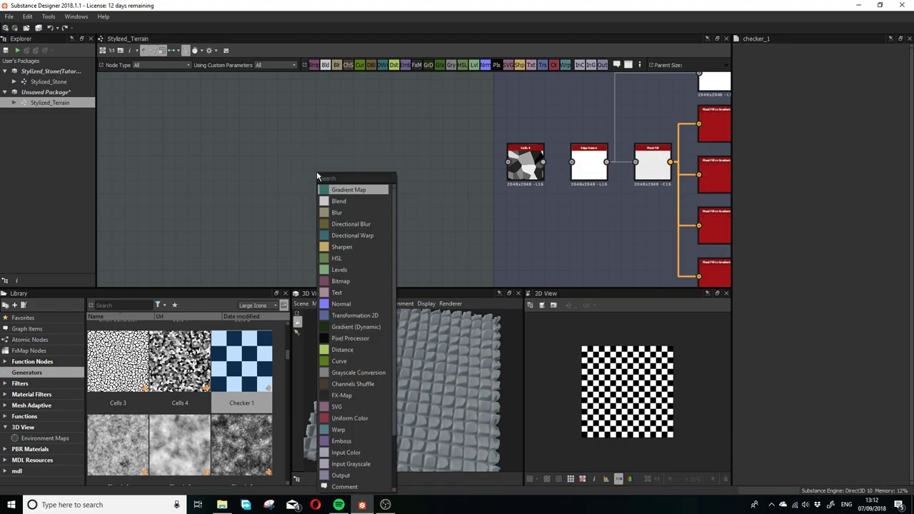
text(brick)
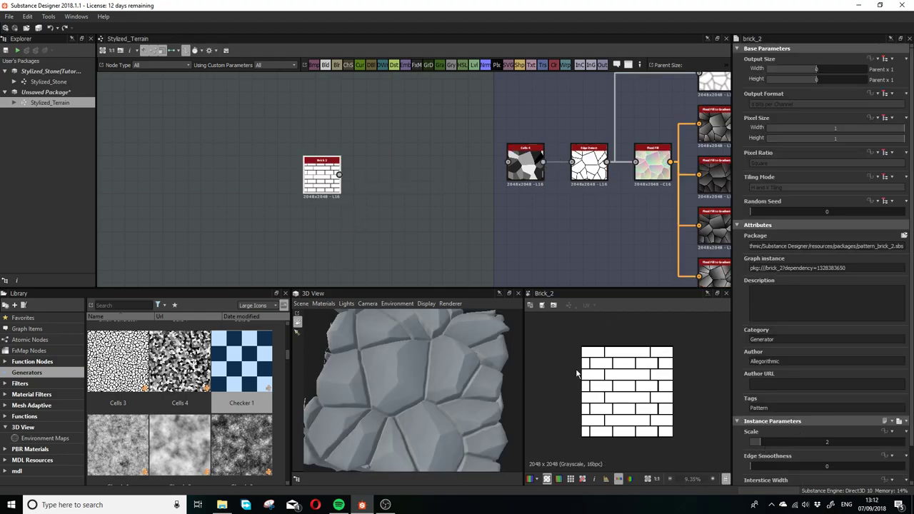
scroll(up, 3)
text(bric)
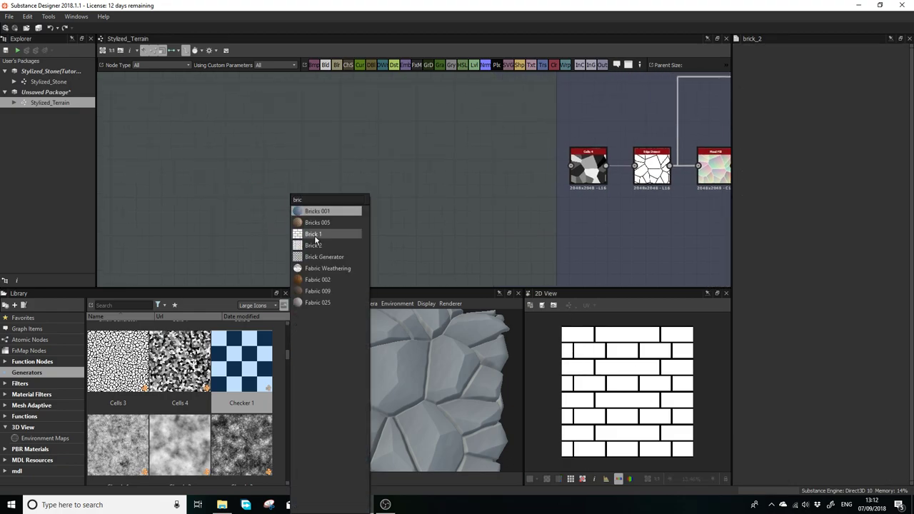
click(313, 234)
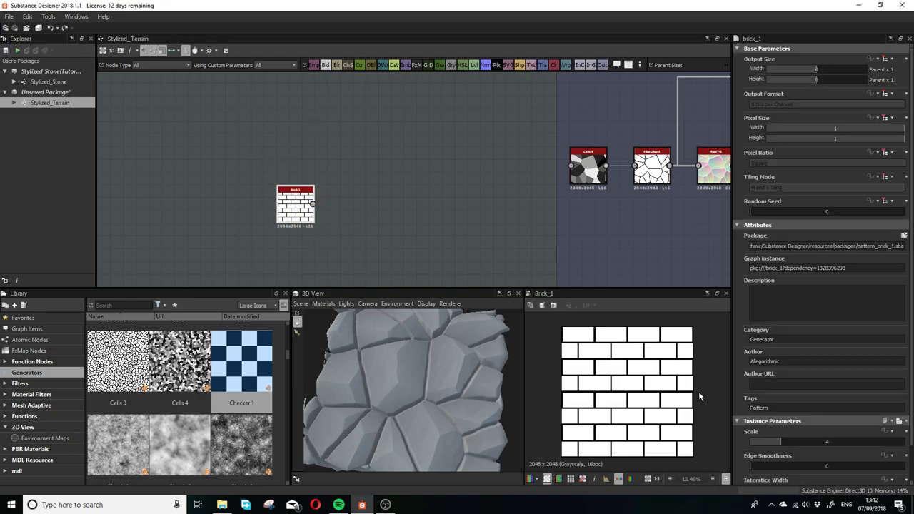
Chain Flood Fill, Flood Fill to Random Grayscale and Distance after Brick 1 into Edge Detect.
scroll(down, 3)
text(flood)
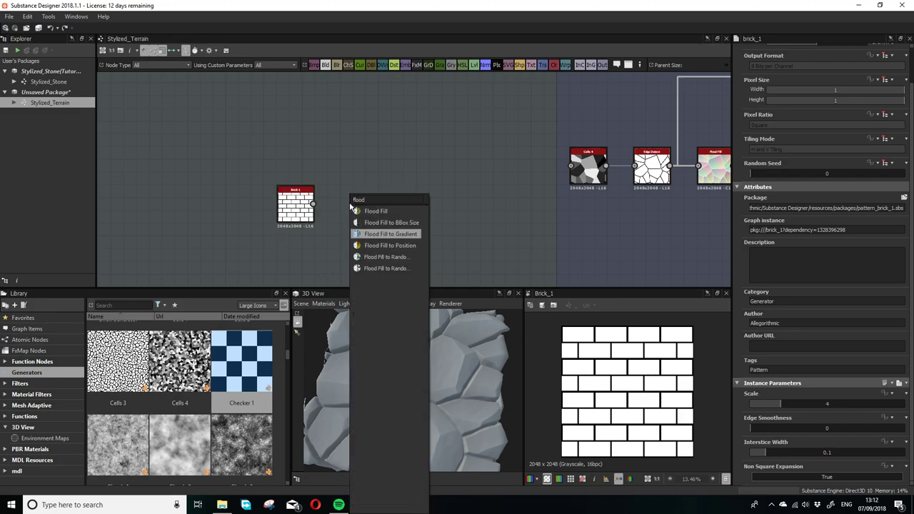
click(376, 211)
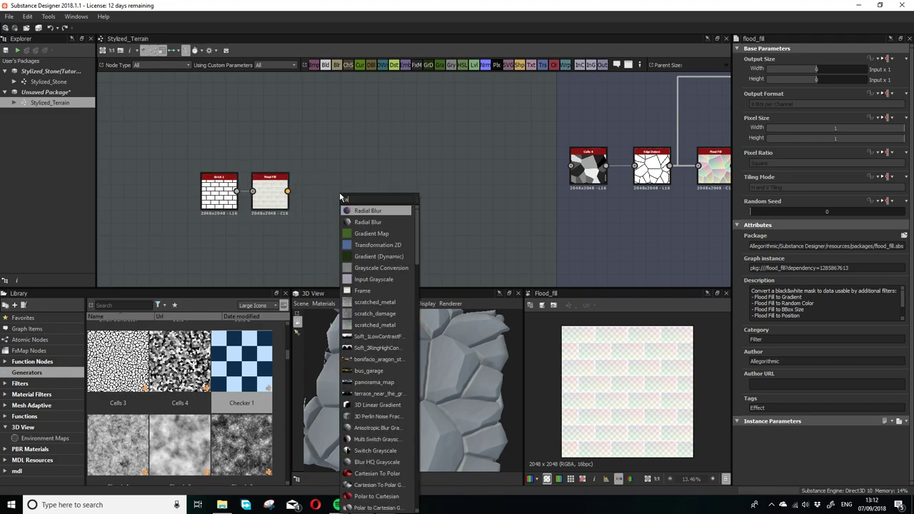
text(flood)
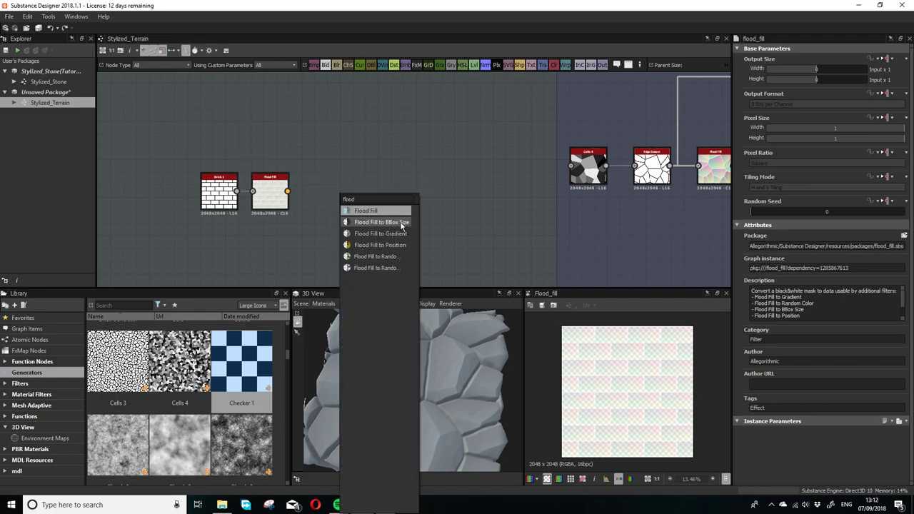
click(377, 256)
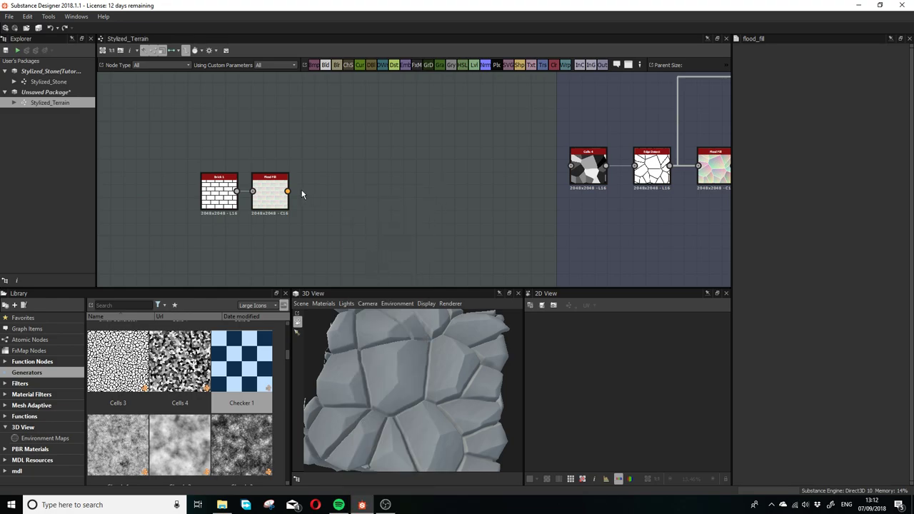
click(340, 193)
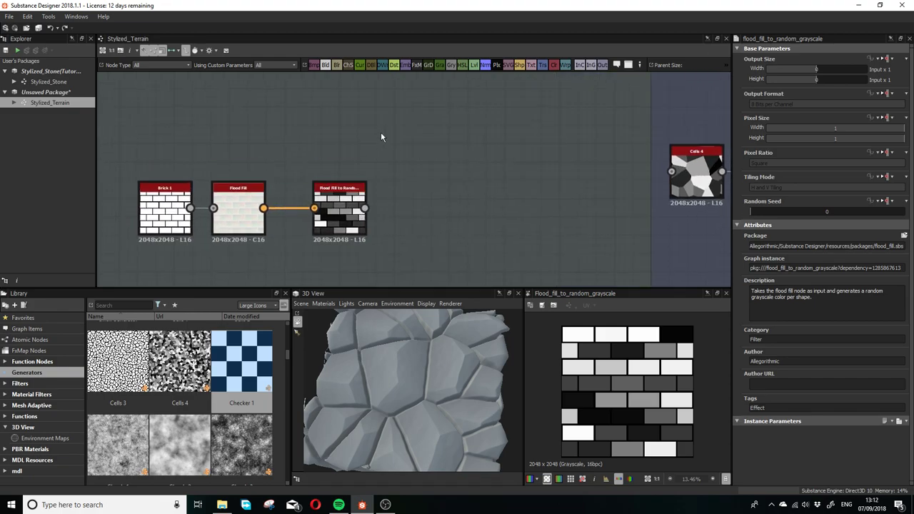
click(386, 136)
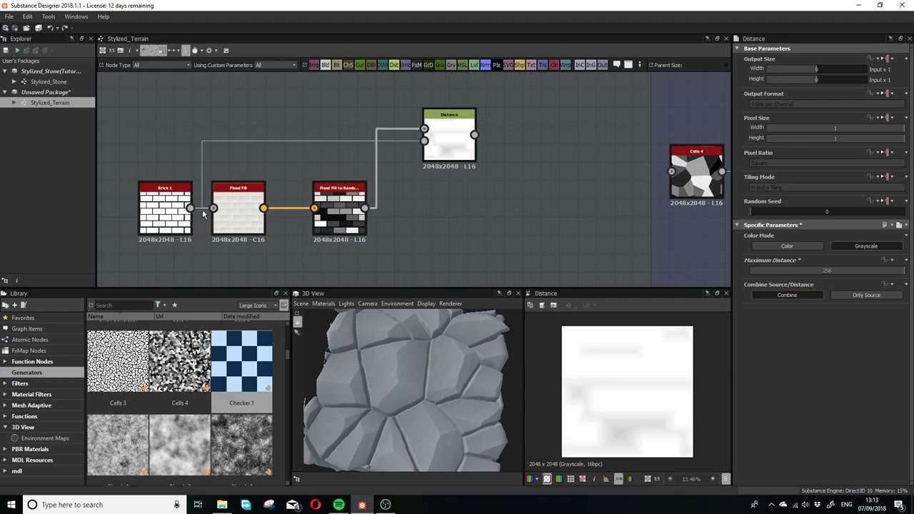
click(349, 207)
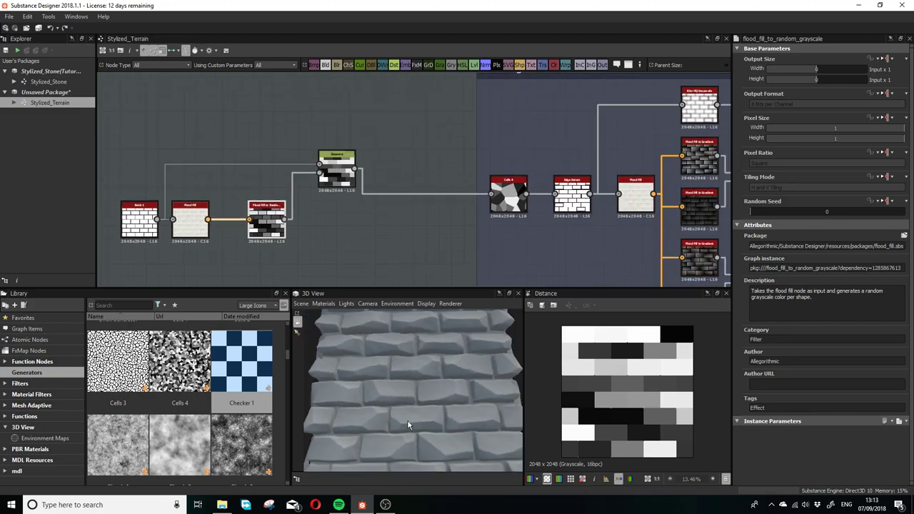
Insert a Levels node on the slope blur's output link.
drag(407, 425, 425, 382)
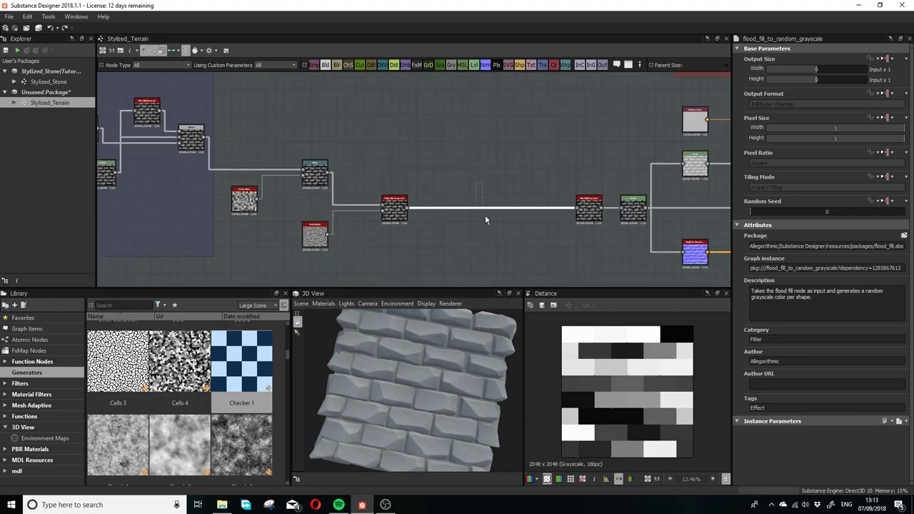
click(491, 209)
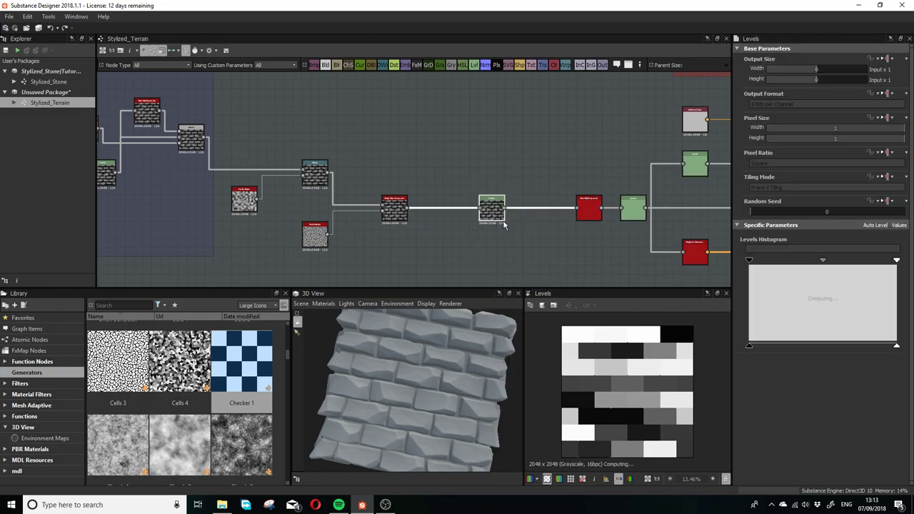
click(492, 209)
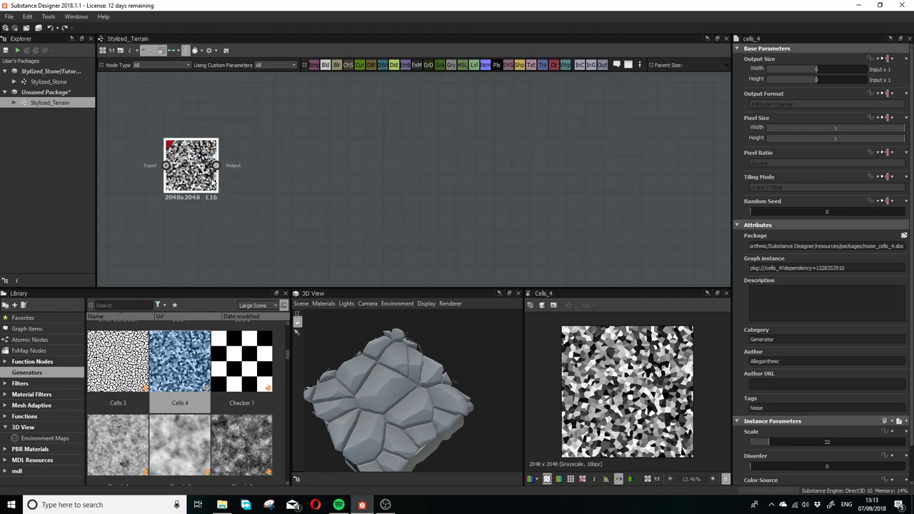
Place the new Cells 4 and run it through Edge Detect with edges thinned to about 1.14.
drag(191, 164, 296, 150)
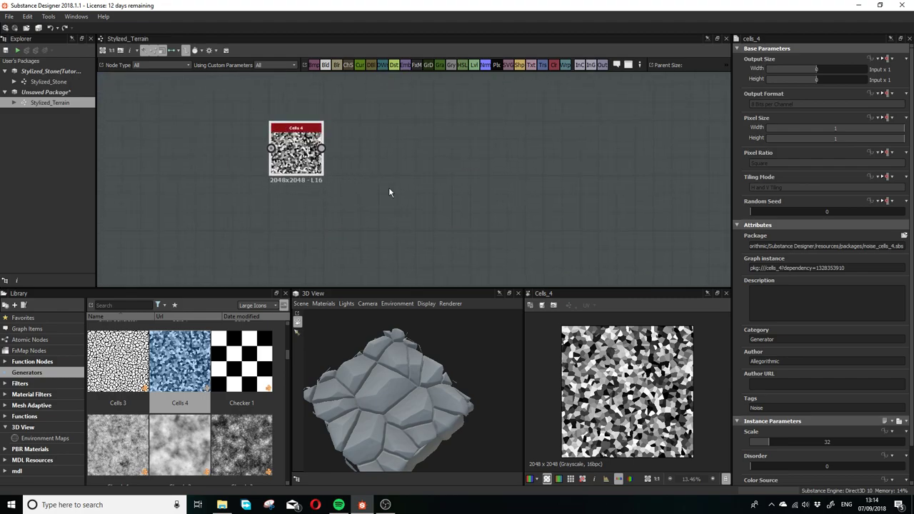
drag(786, 441, 756, 441)
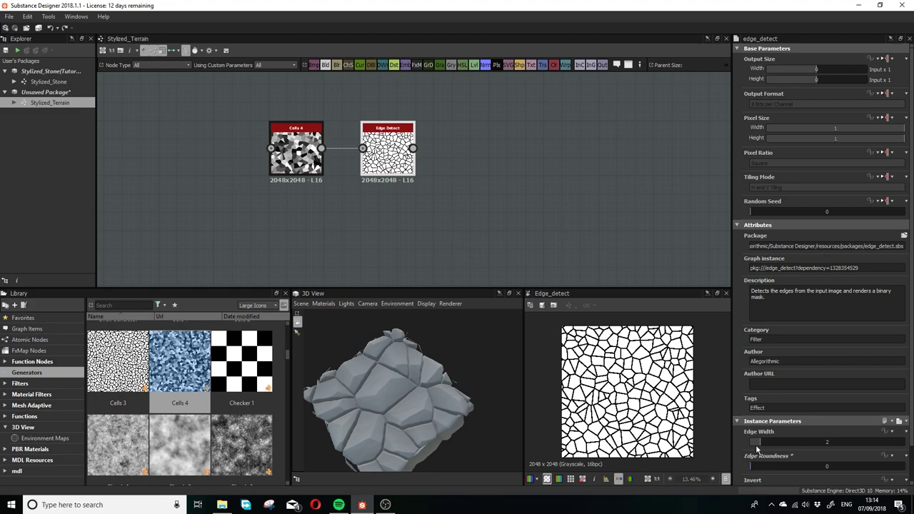
drag(814, 442, 758, 441)
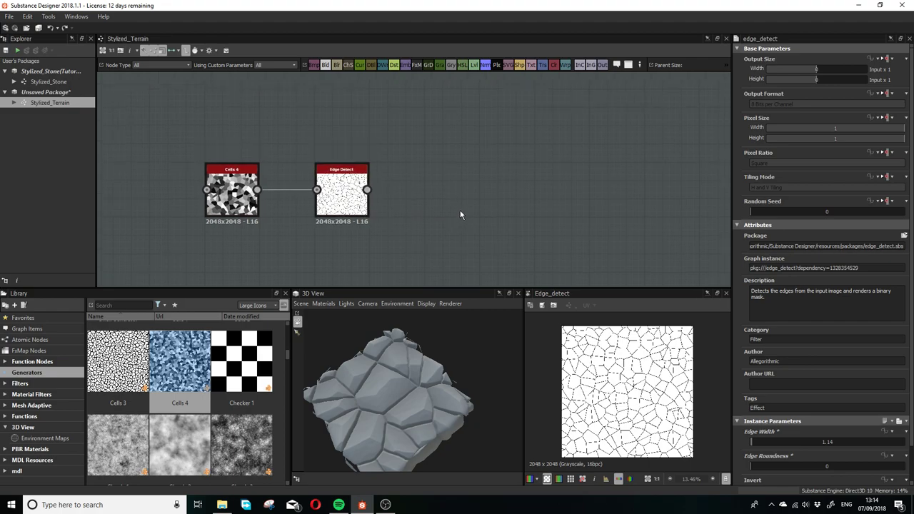
mouse_move(421, 197)
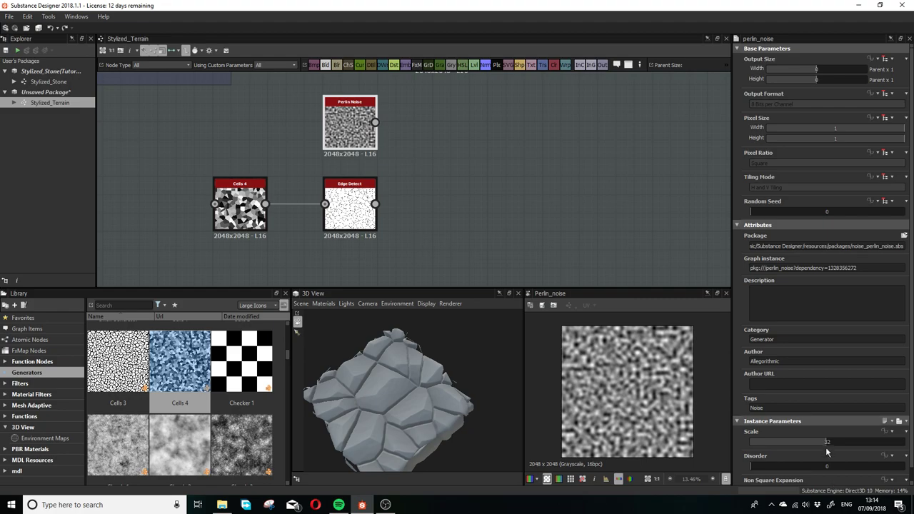
Add a Blend merging Perlin Noise and the cracks in Max (Lighten) mode.
text(bl)
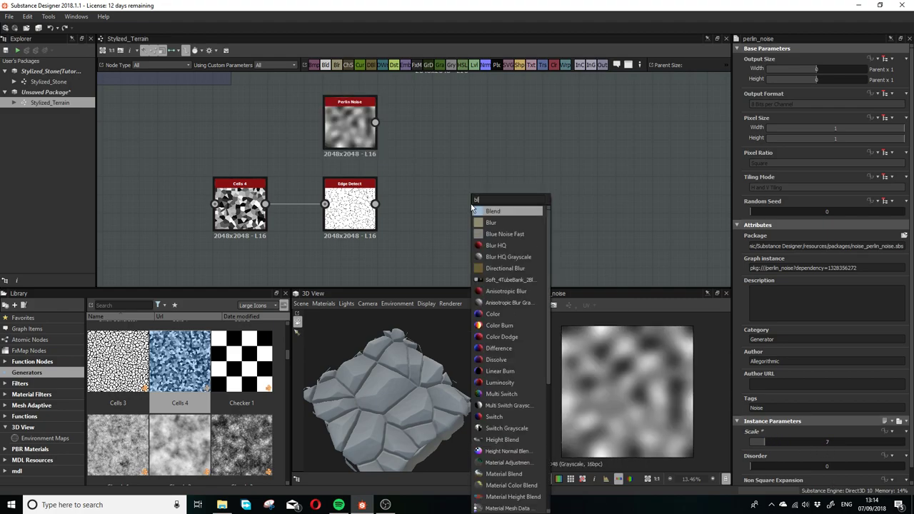
click(493, 211)
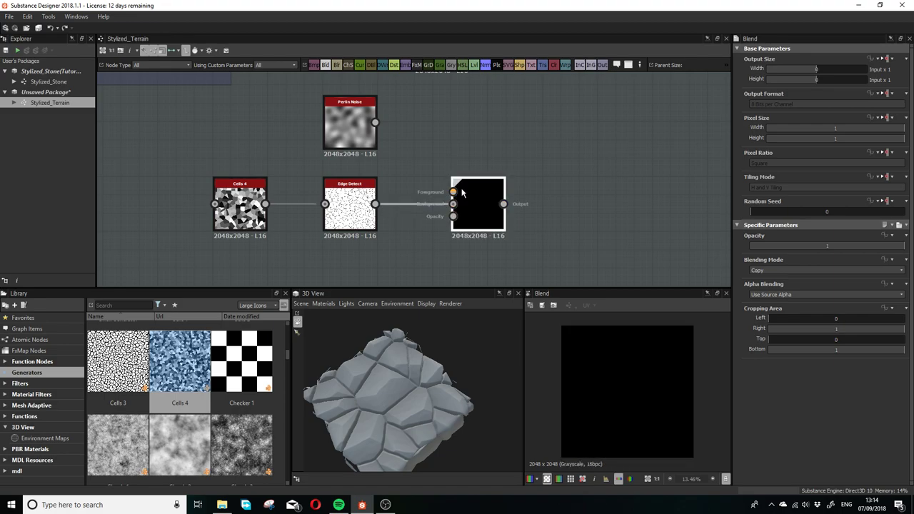
drag(479, 204, 460, 168)
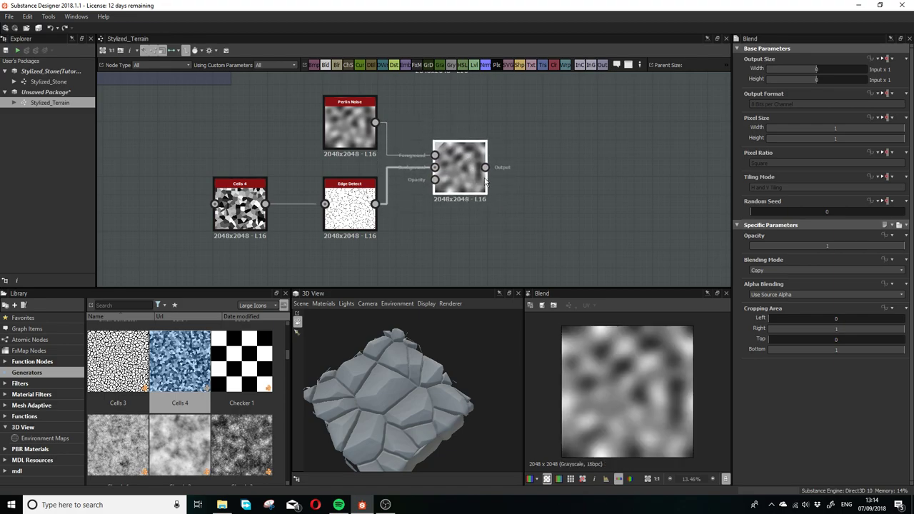
click(822, 271)
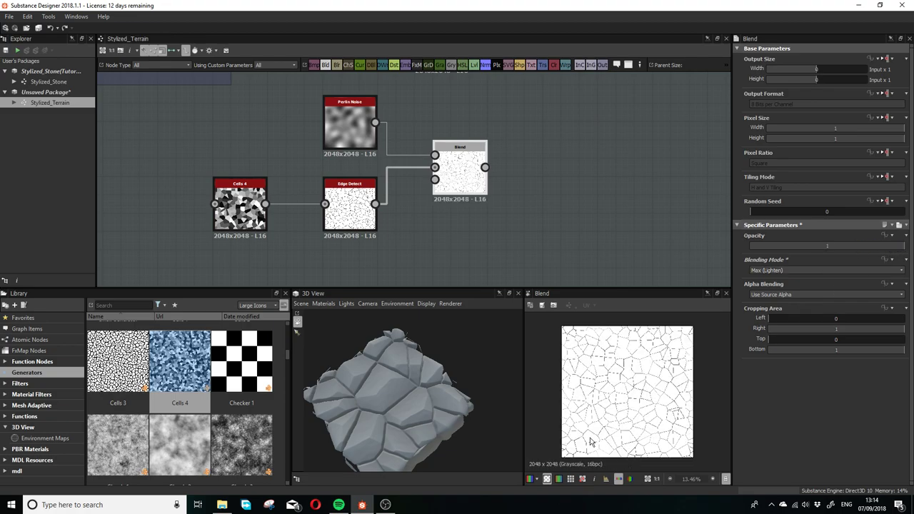
scroll(down, 3)
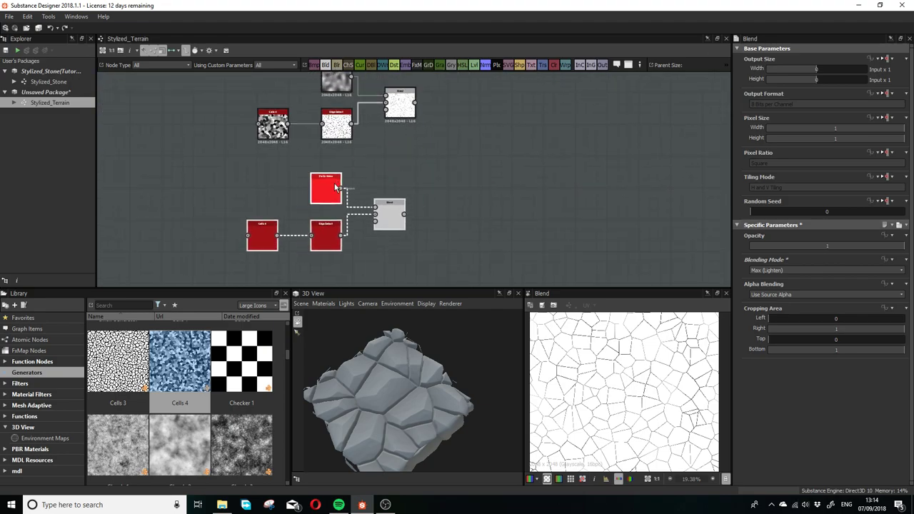
Place the duplicated crack nodes below the originals and set the copied Cells 4 Scale to 22.
drag(325, 188, 335, 202)
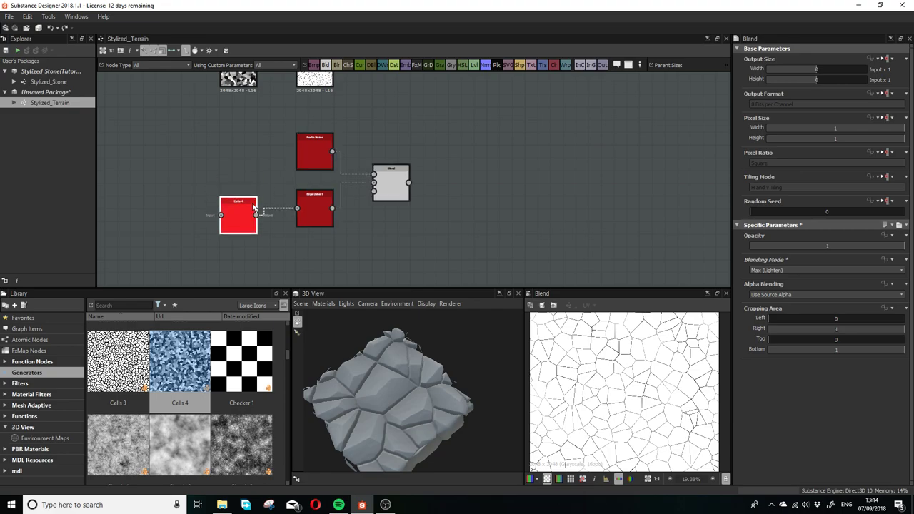
click(238, 200)
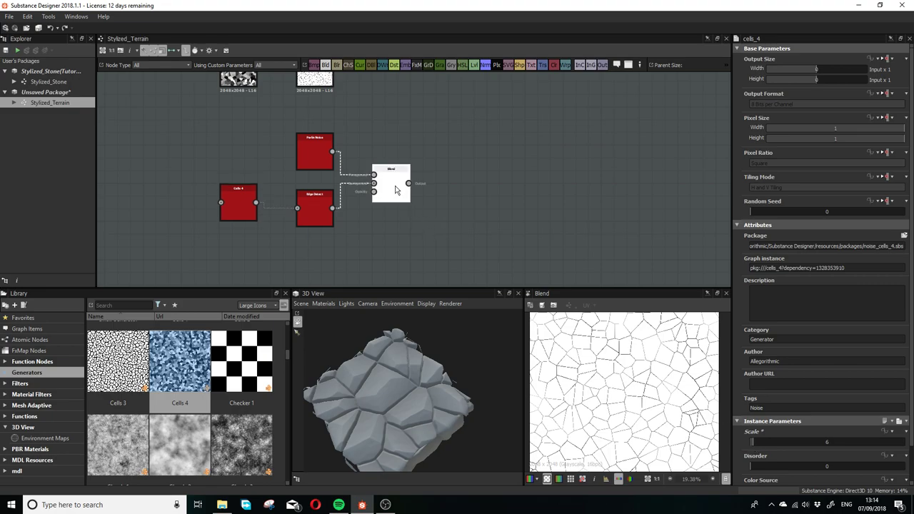
click(391, 183)
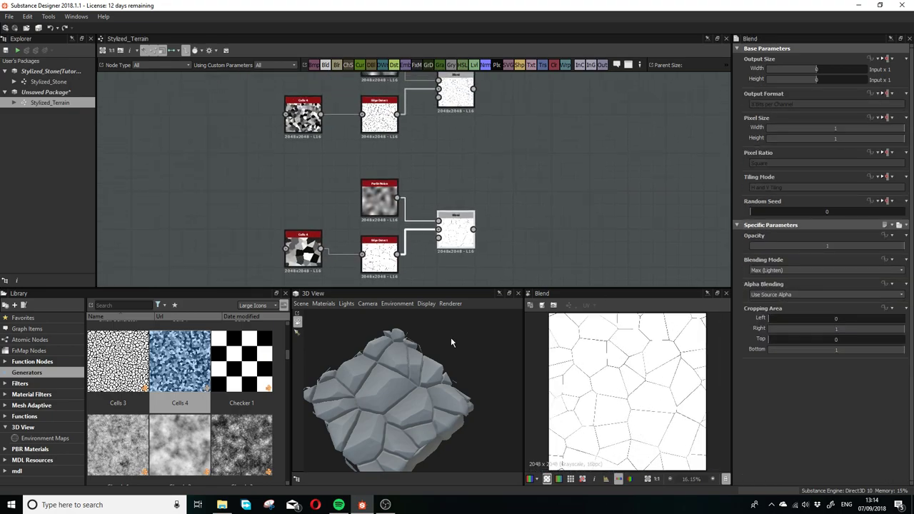
click(303, 250)
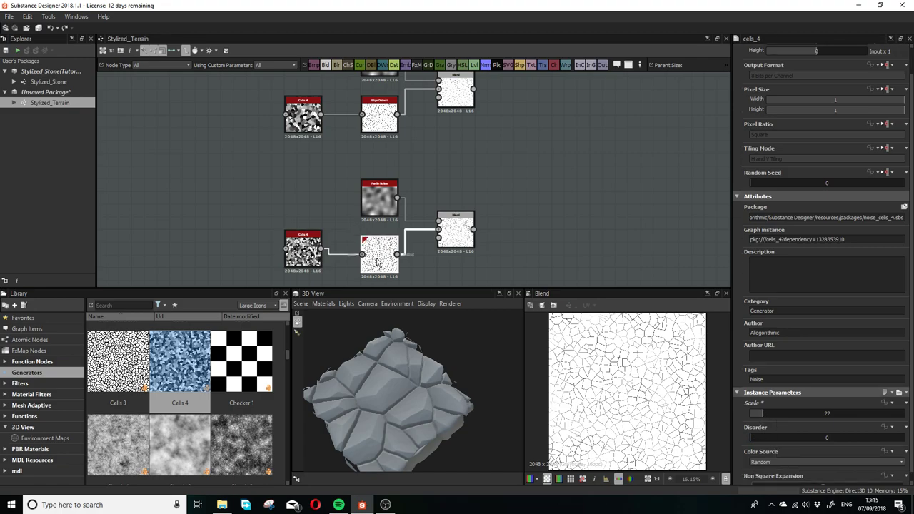
Merge both crack Blends through a third Blend set to Min (Darken).
click(380, 253)
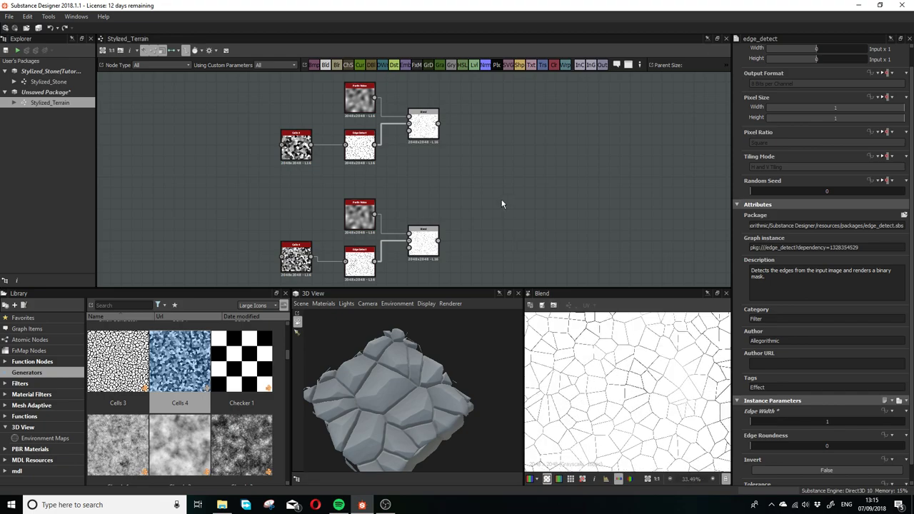
click(497, 204)
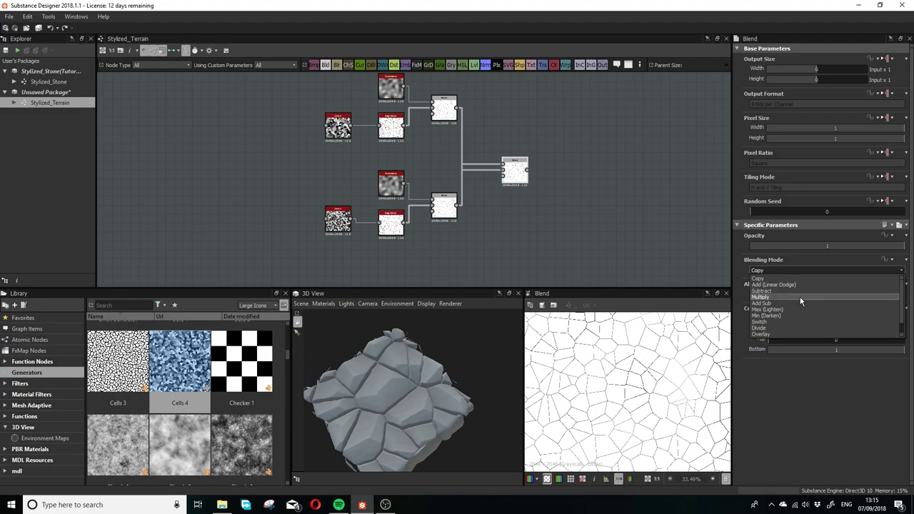
click(768, 315)
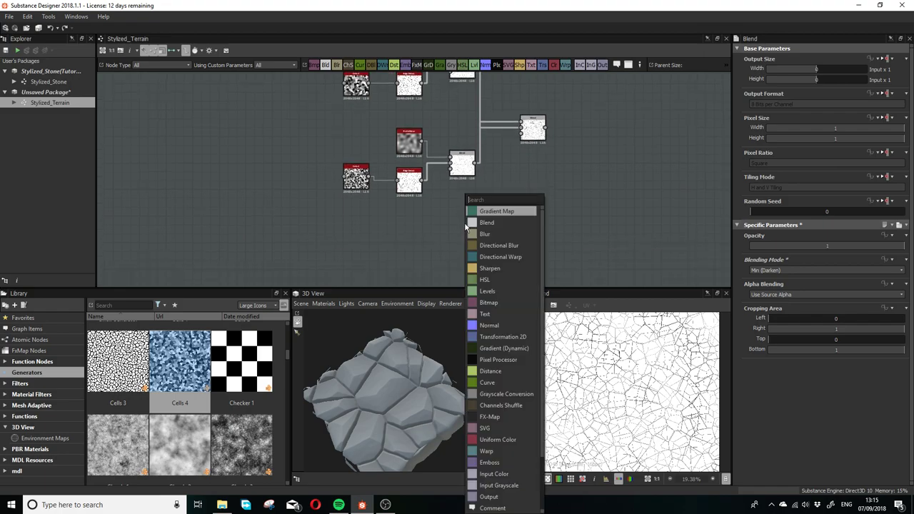
Threshold a Perlin Noise with Levels and warp it with a second Perlin Noise at intensity 0.21.
click(465, 228)
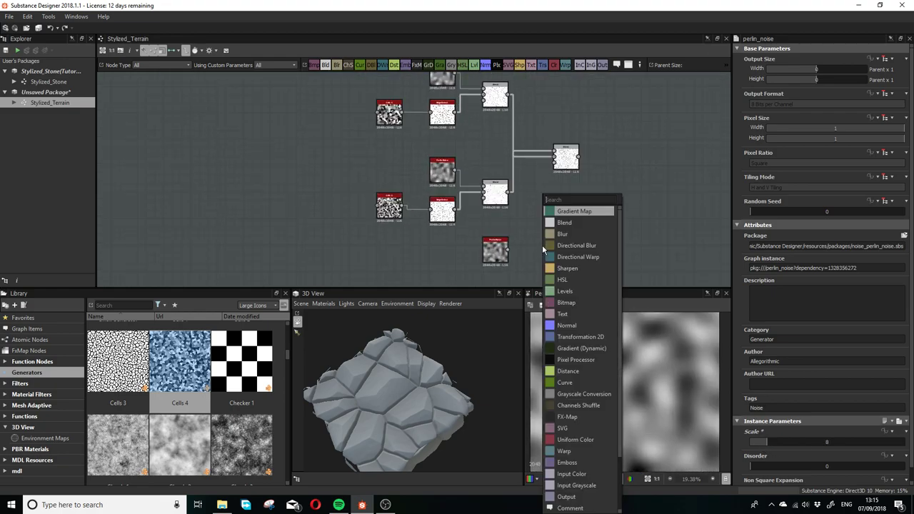
click(564, 291)
text(warp)
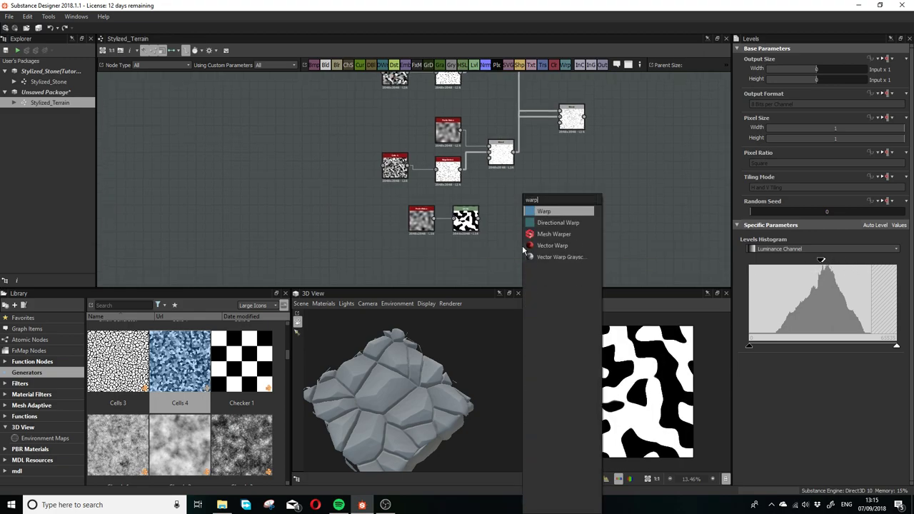
click(545, 211)
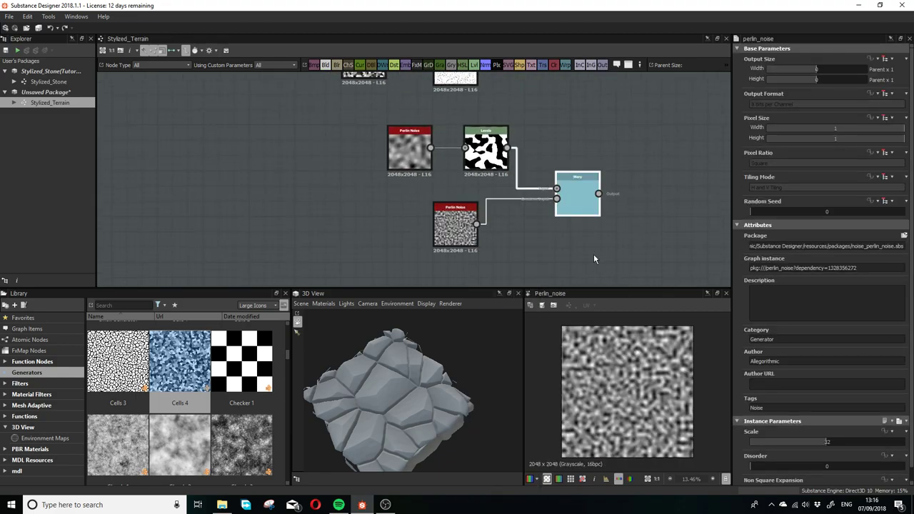
click(577, 193)
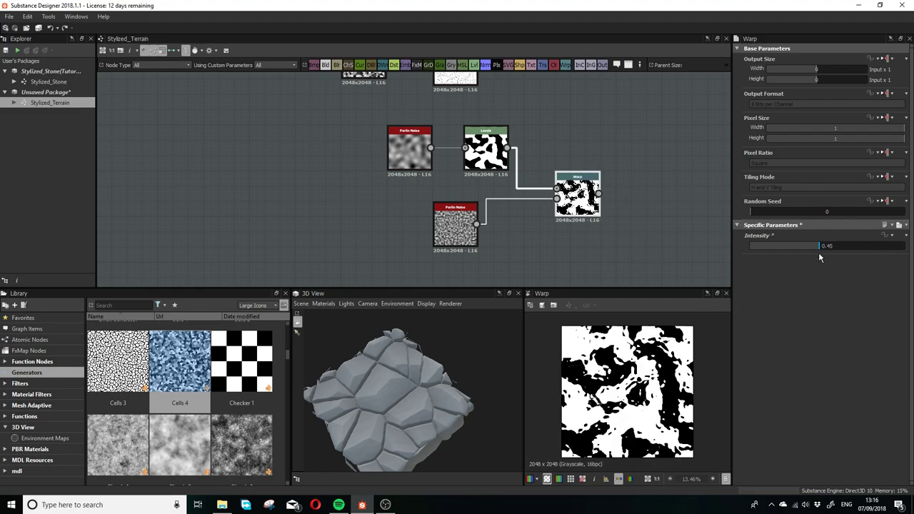
drag(800, 246, 765, 245)
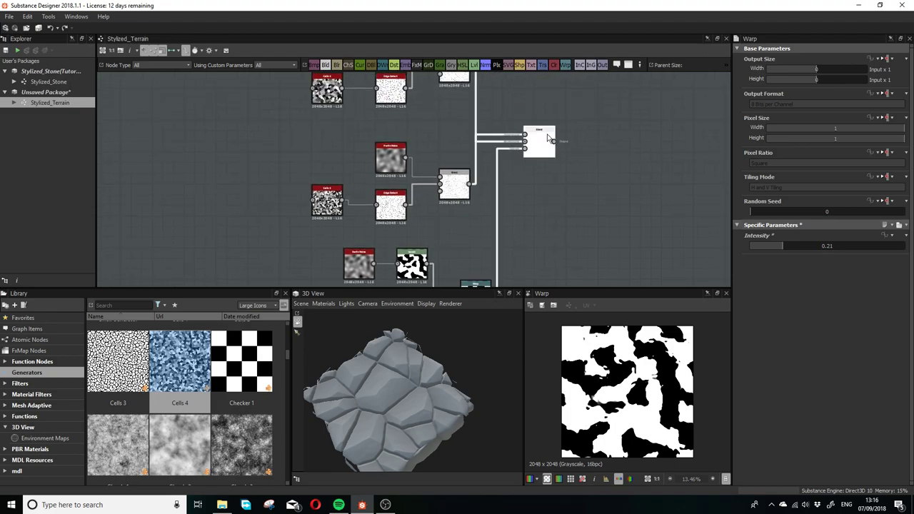
click(539, 141)
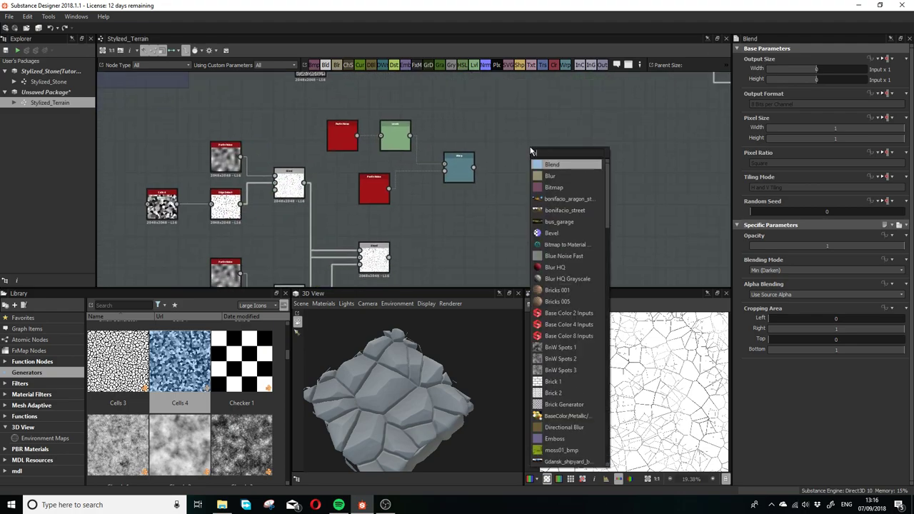
Add a Blend masked by the warp and feed it a grayscale white Uniform Color.
click(552, 165)
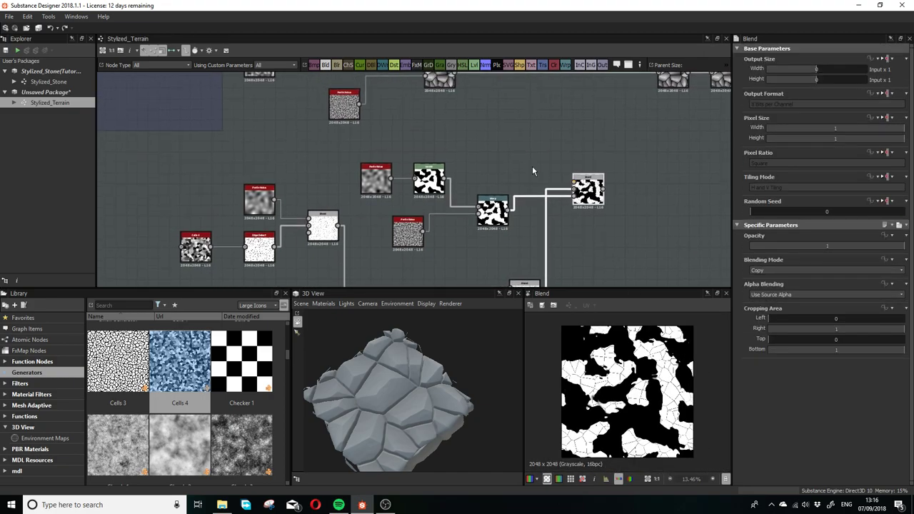
click(482, 168)
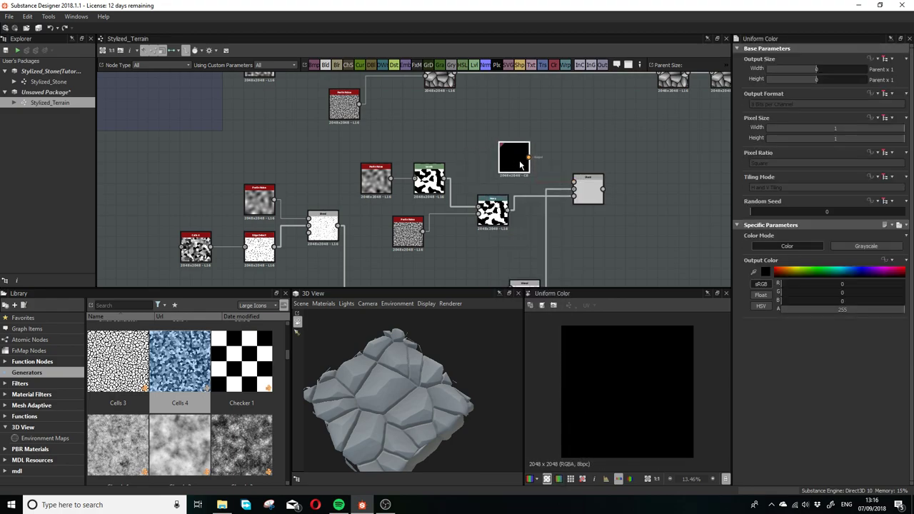
click(866, 246)
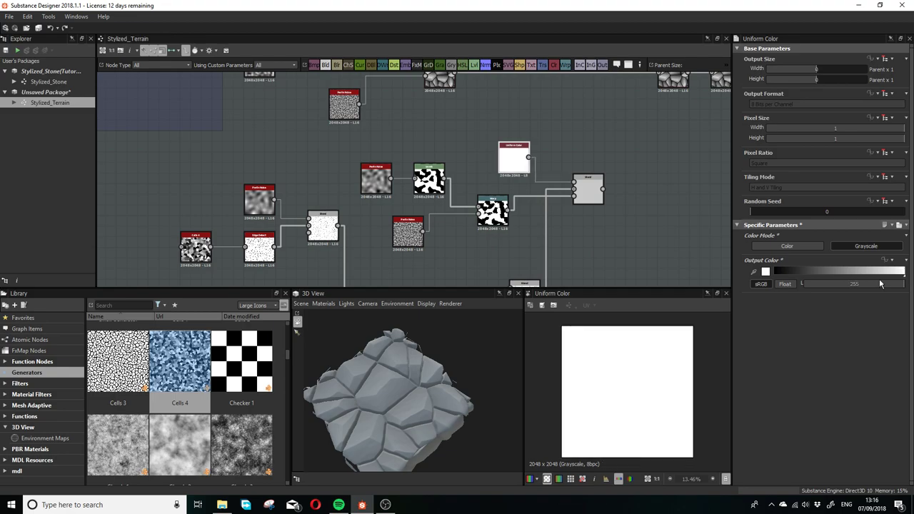
click(588, 189)
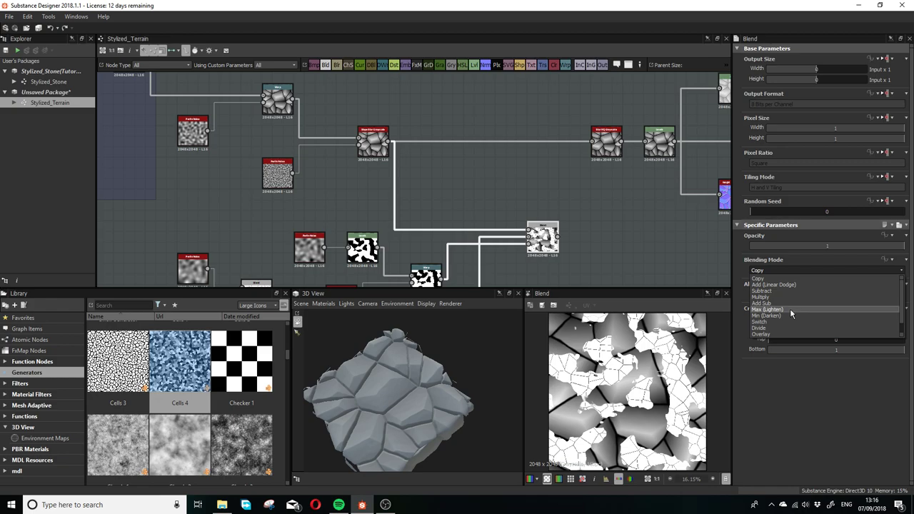
Set the stone Blend's Blending Mode to Min (Darken).
click(768, 315)
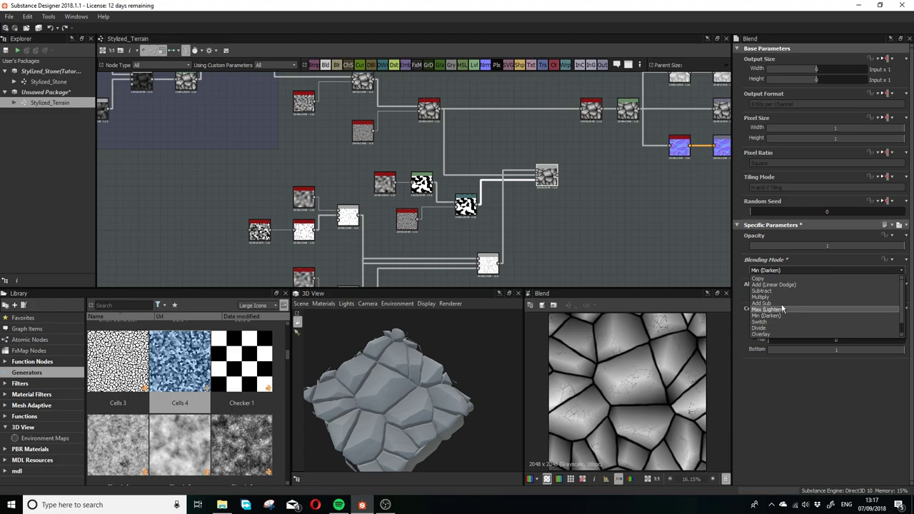
click(766, 316)
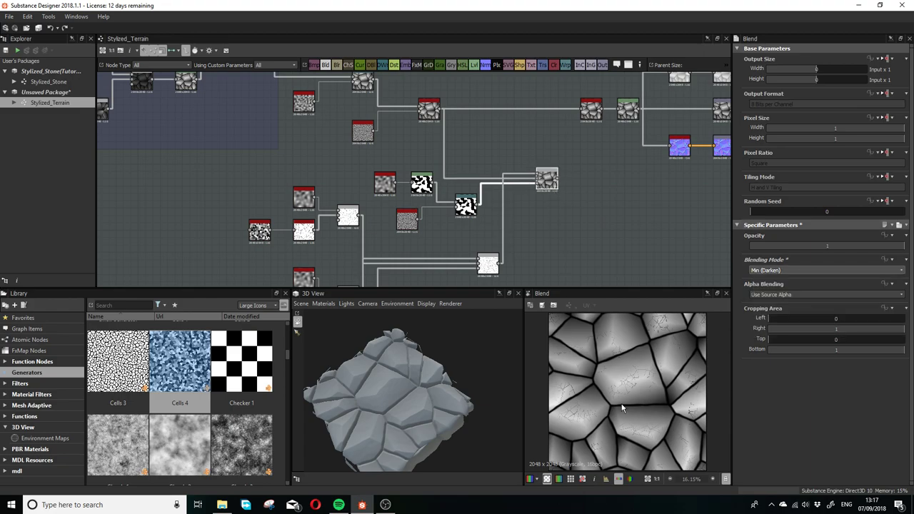
mouse_move(680, 467)
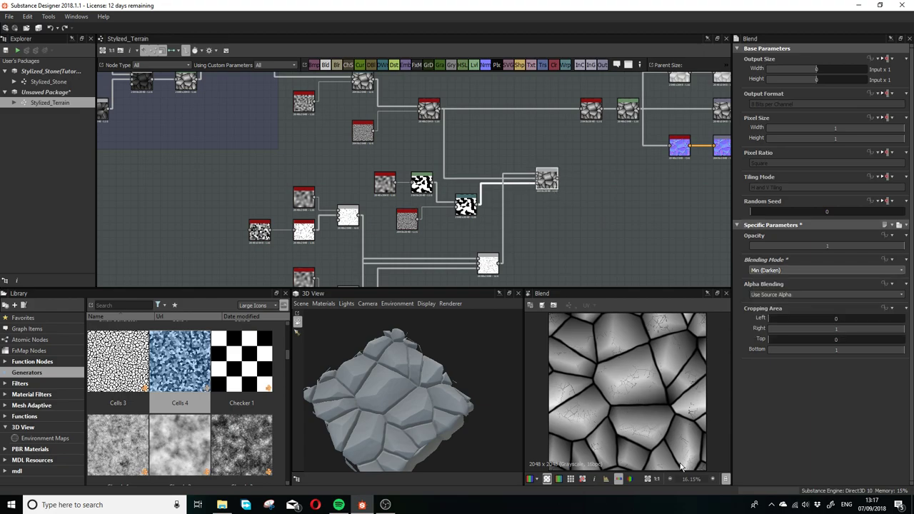
mouse_move(597, 339)
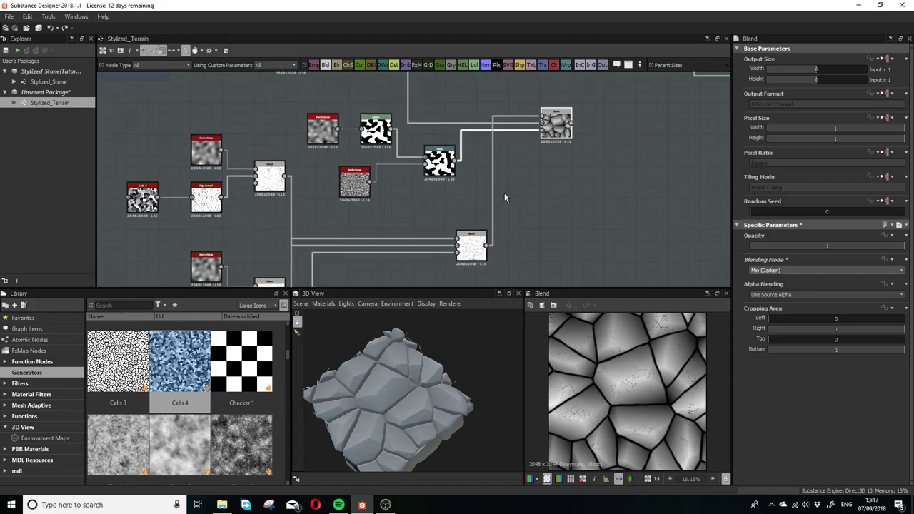
Add Invert Grayscale to the cracks, switch the stone Blend to Subtract, and add Levels.
text(invert)
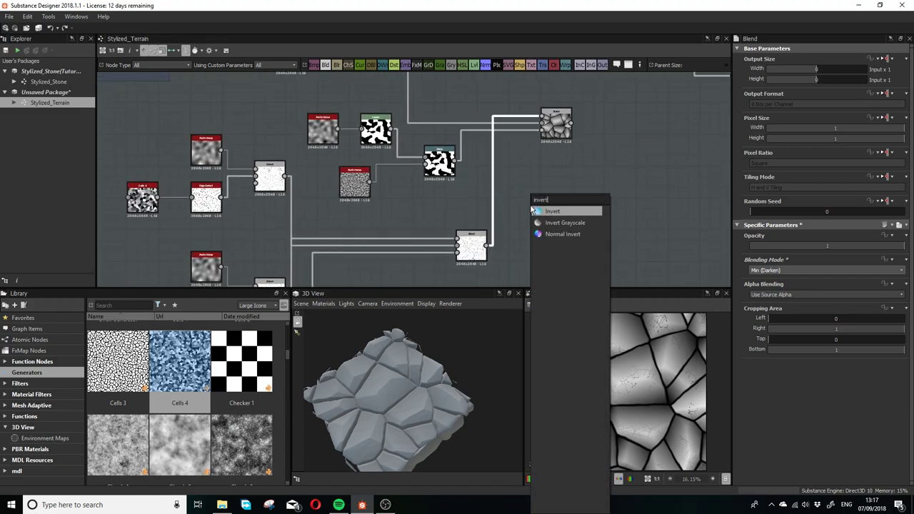
click(565, 222)
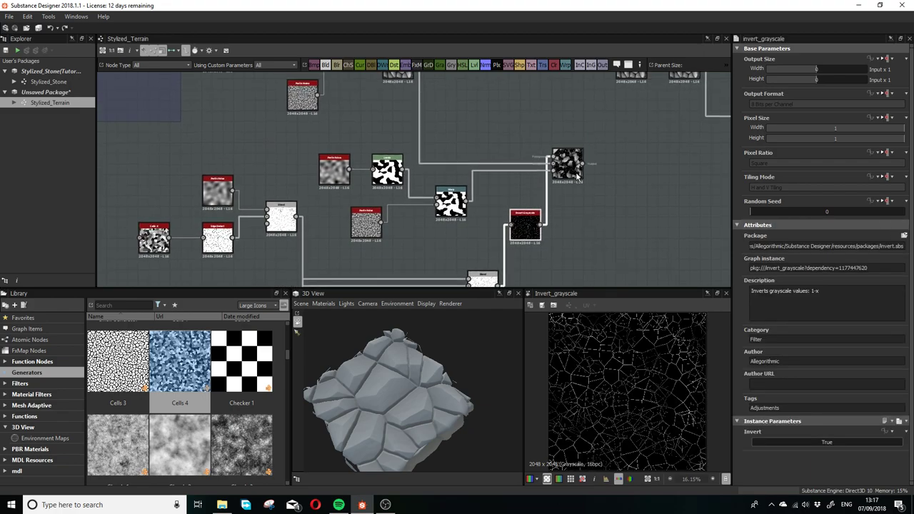
click(568, 163)
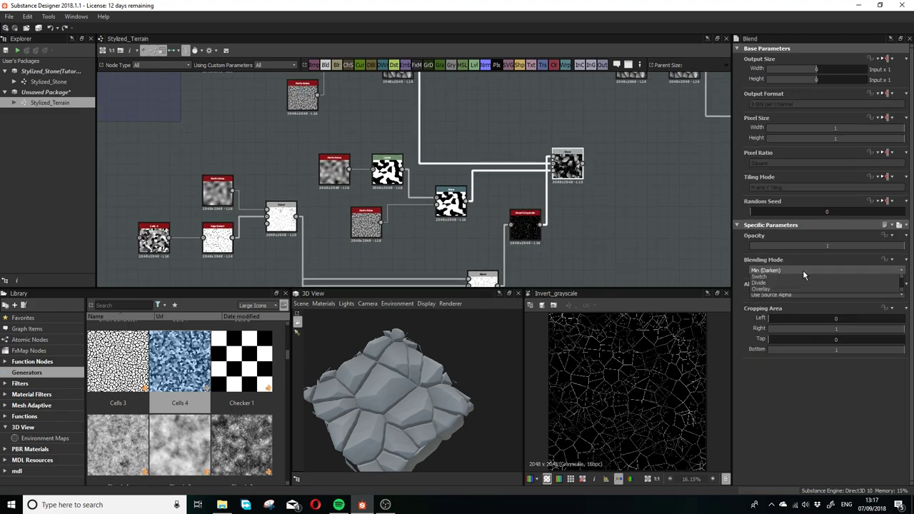
click(786, 270)
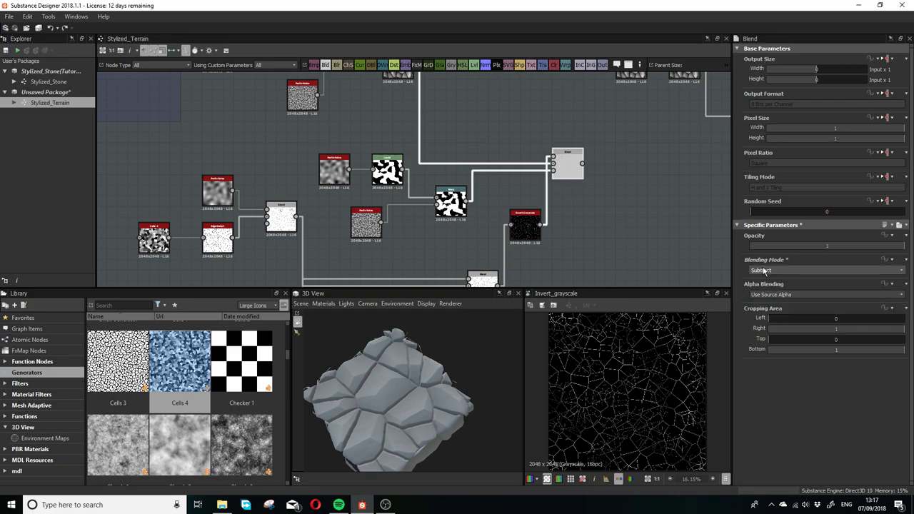
click(568, 164)
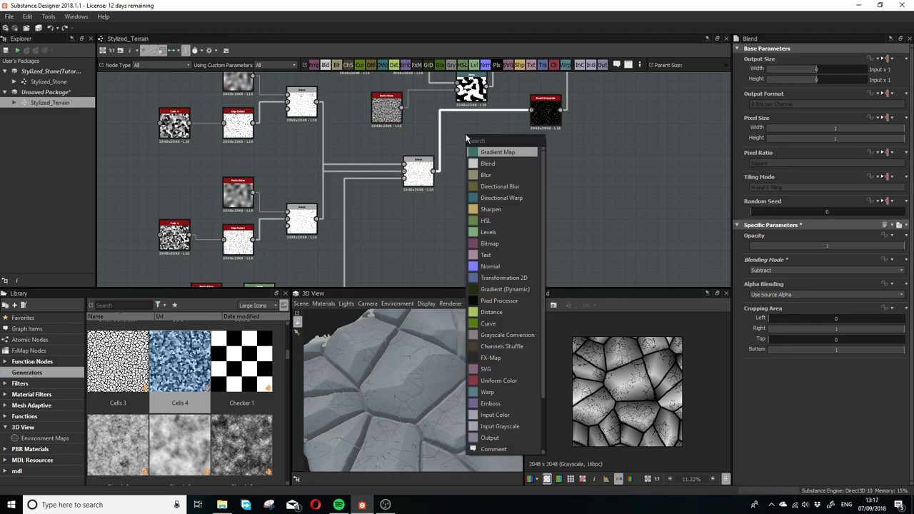
click(488, 232)
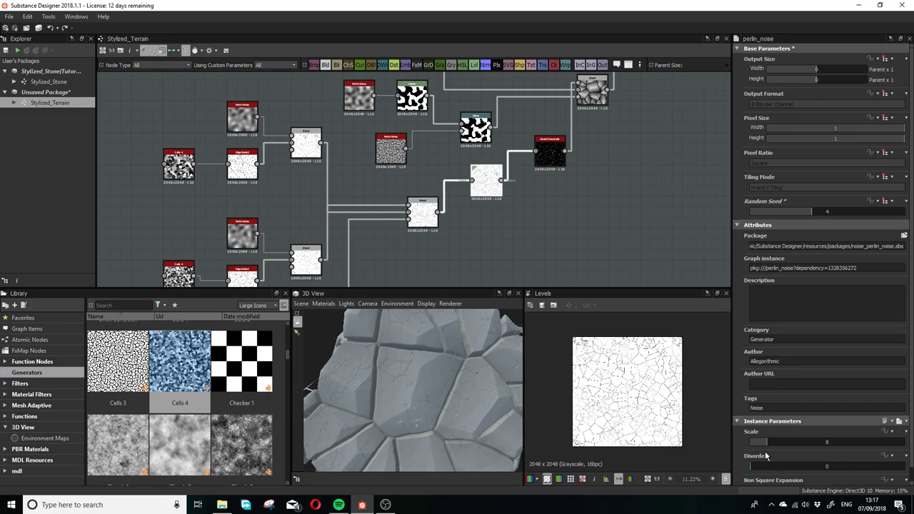
Add a Blur HQ Grayscale after the inverted cracks with Intensity 0.64.
click(486, 182)
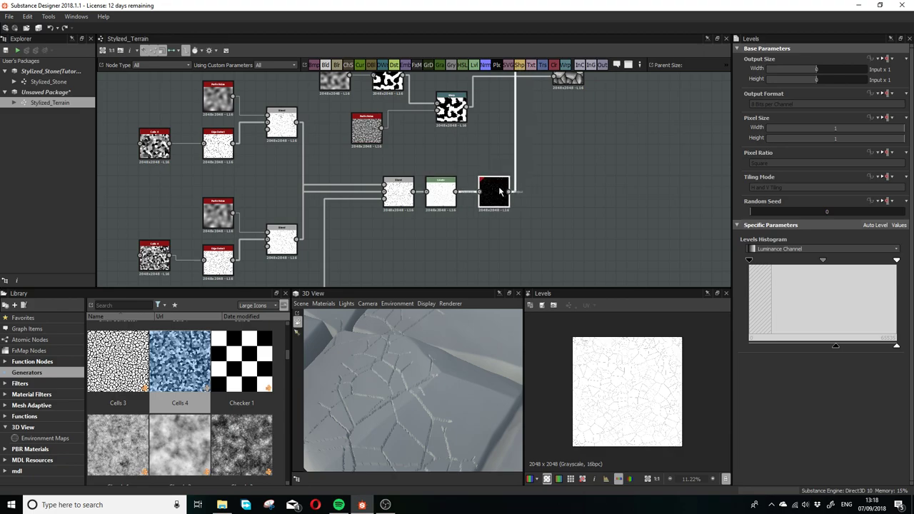
drag(493, 193, 461, 192)
text(blur)
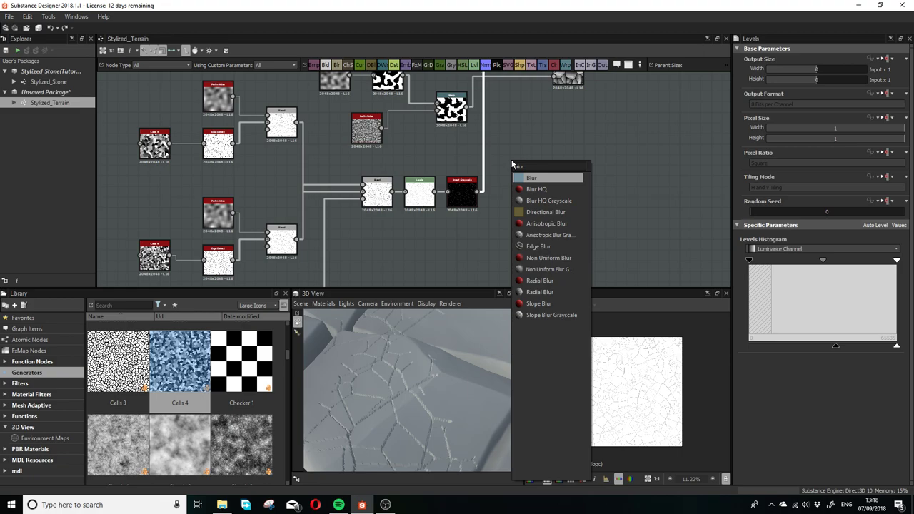
click(549, 201)
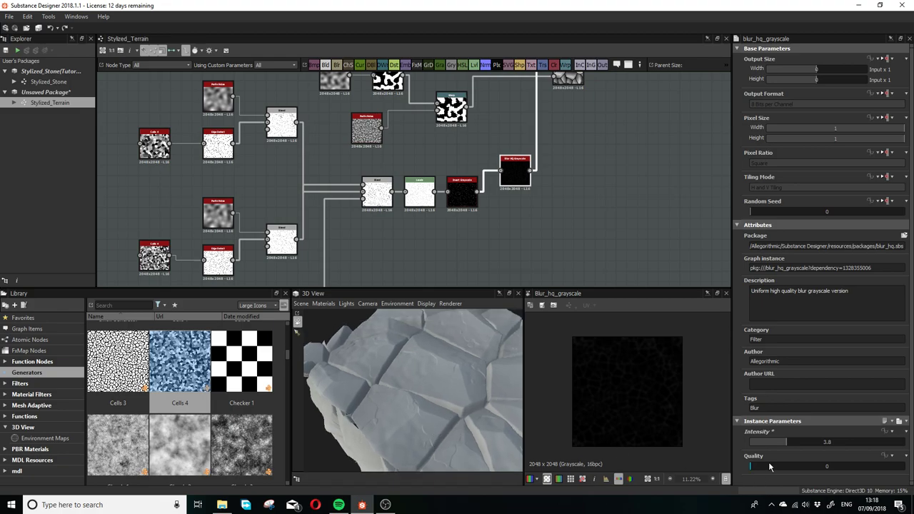
drag(779, 442, 755, 442)
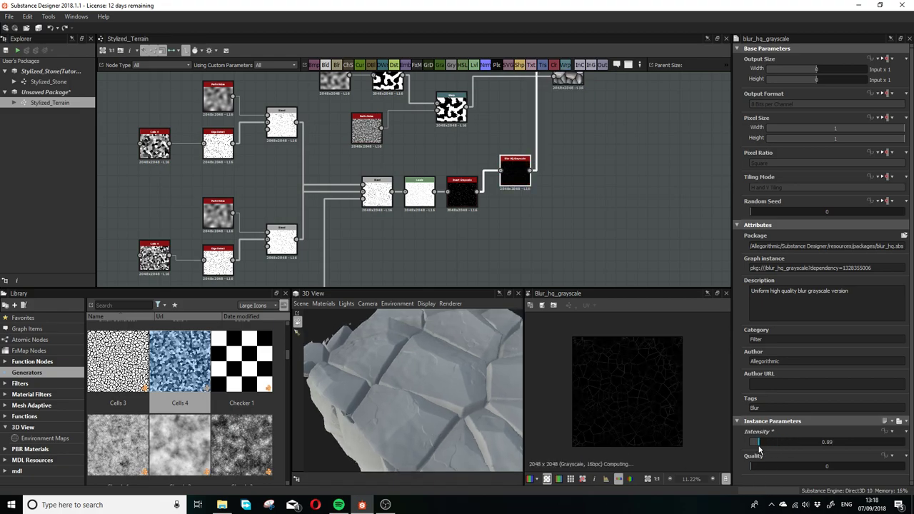
drag(768, 442, 756, 441)
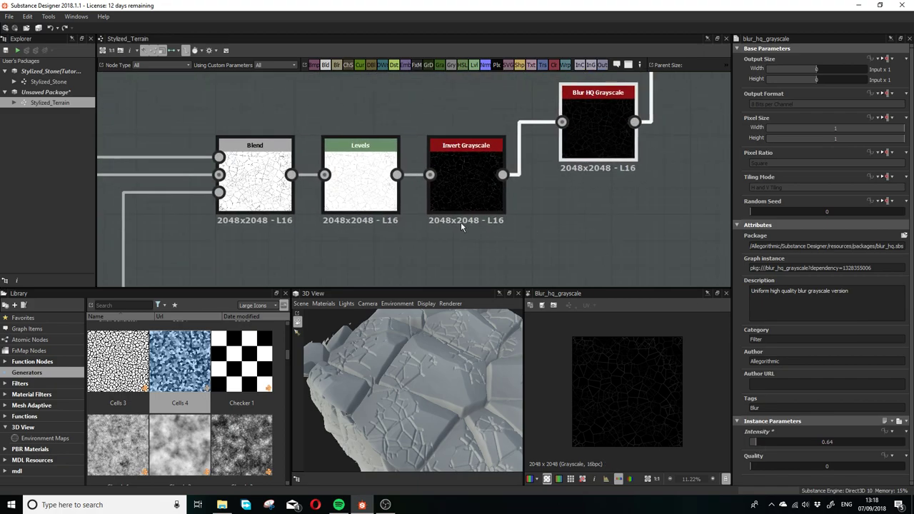
Adjust the Levels tonal range and orbit the 3D View to inspect the surface.
click(360, 145)
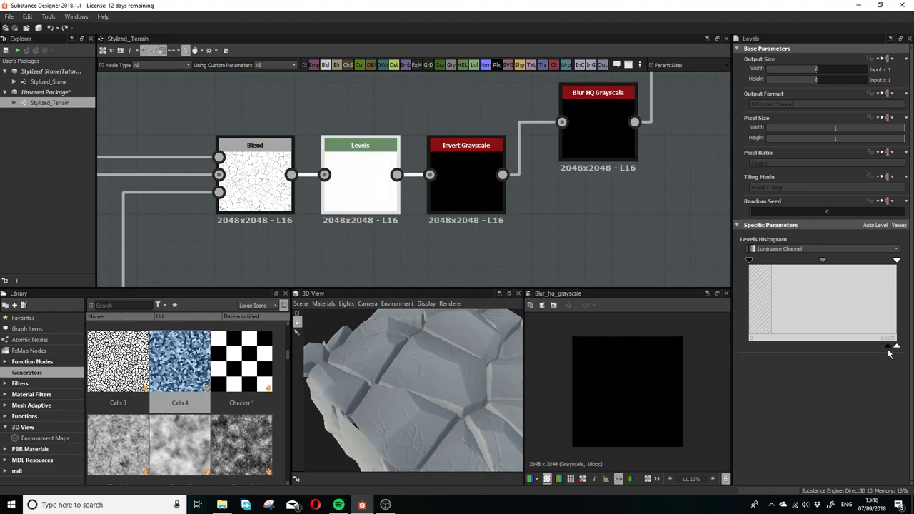
drag(407, 358, 455, 415)
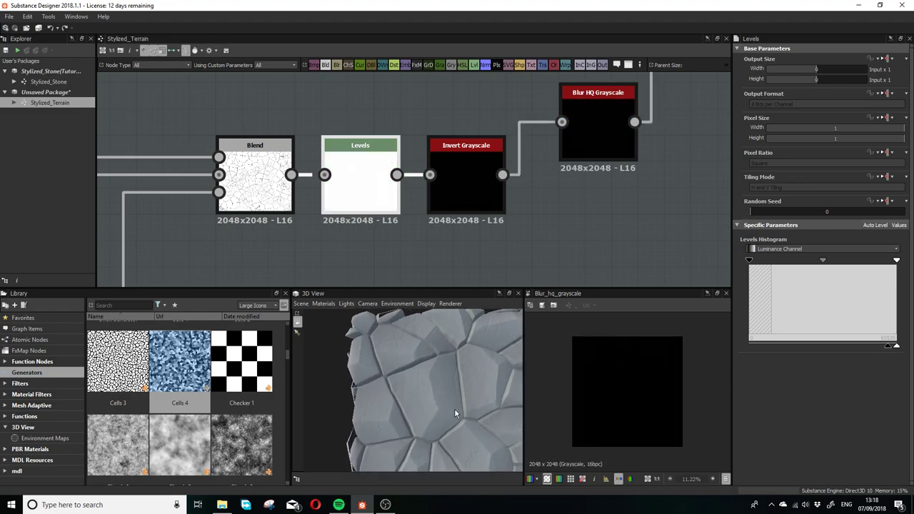
drag(455, 412, 439, 384)
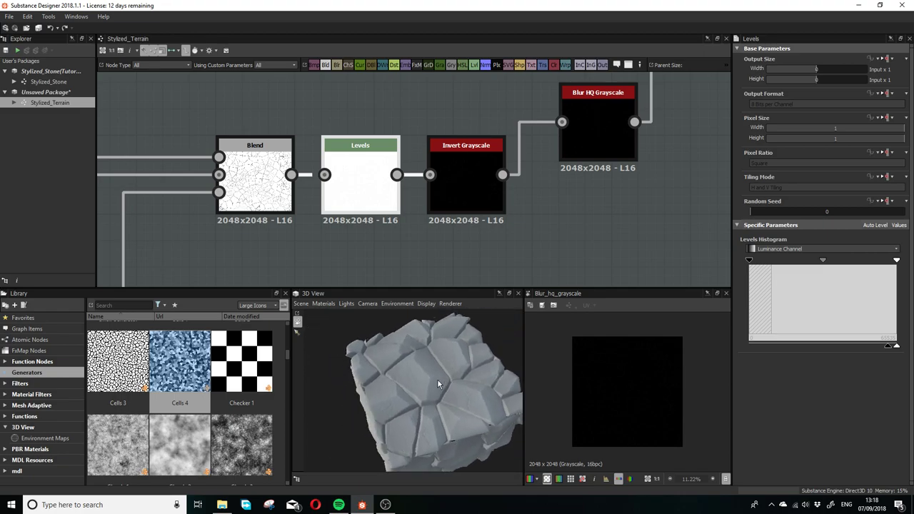
drag(440, 385, 421, 427)
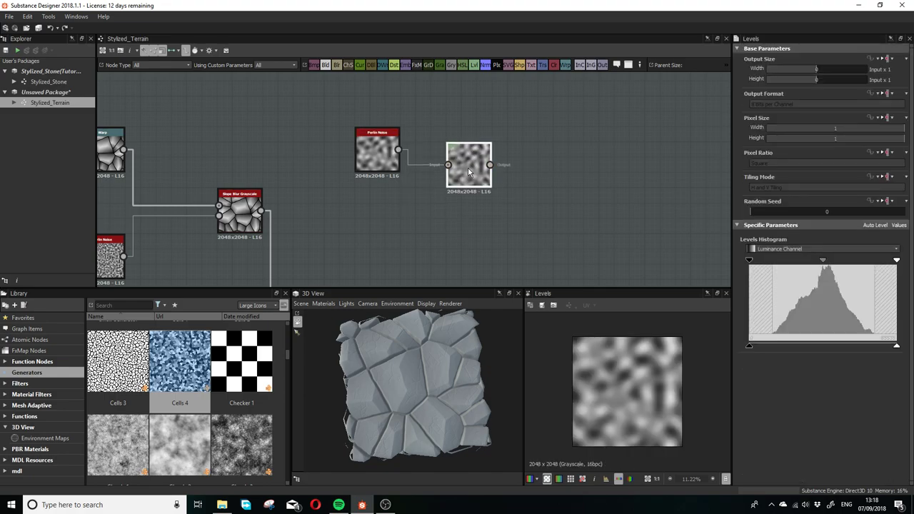
Boost Perlin Noise contrast with Levels, quantize it, set Scale to 7, and spread the nodes.
click(468, 165)
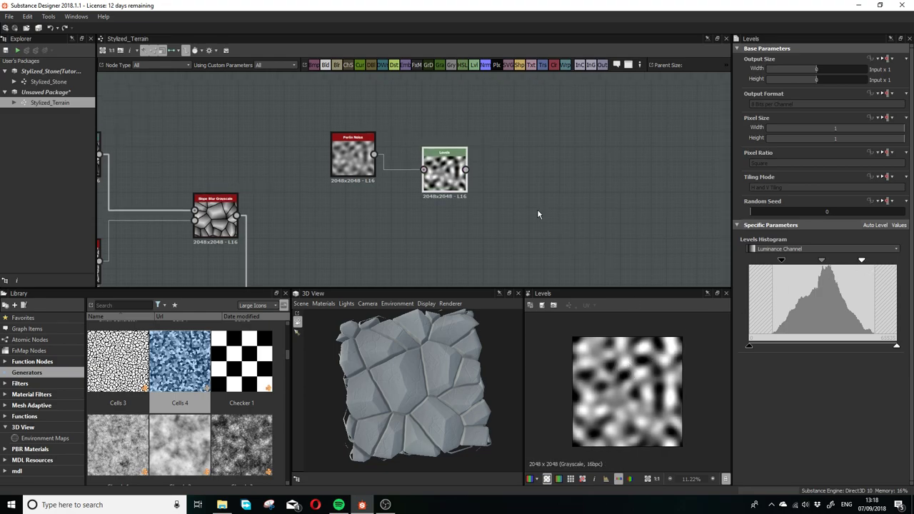
drag(445, 170, 413, 156)
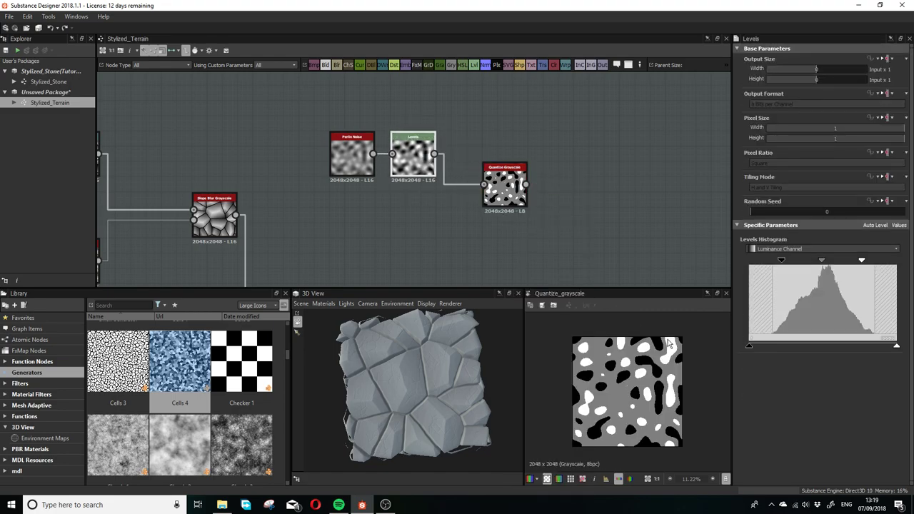
click(505, 186)
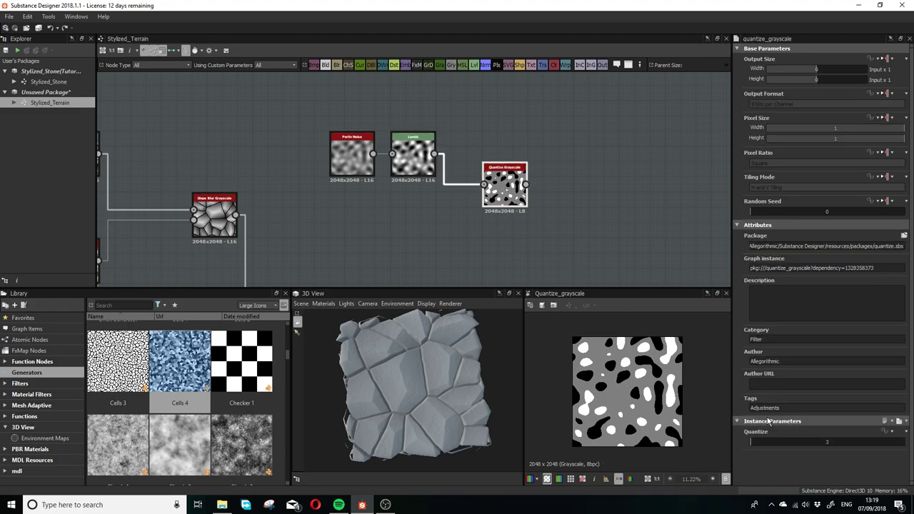
text(7)
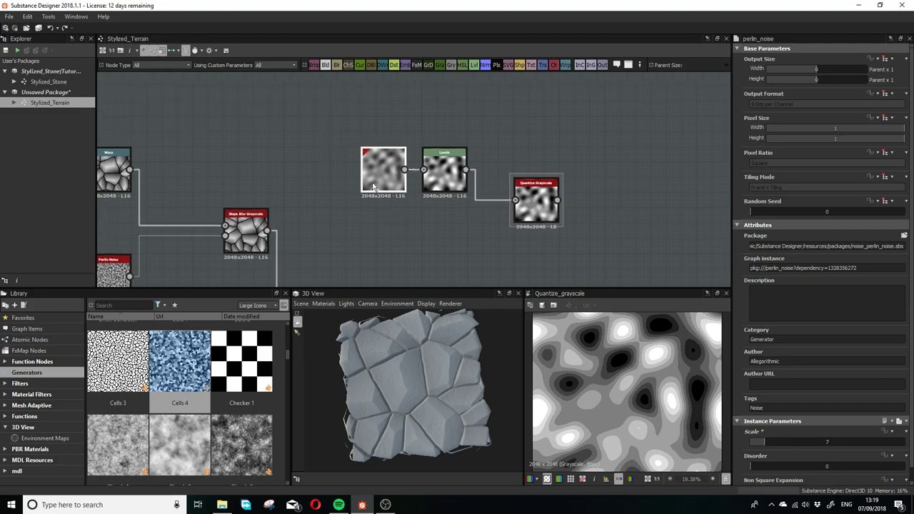
drag(384, 170, 322, 125)
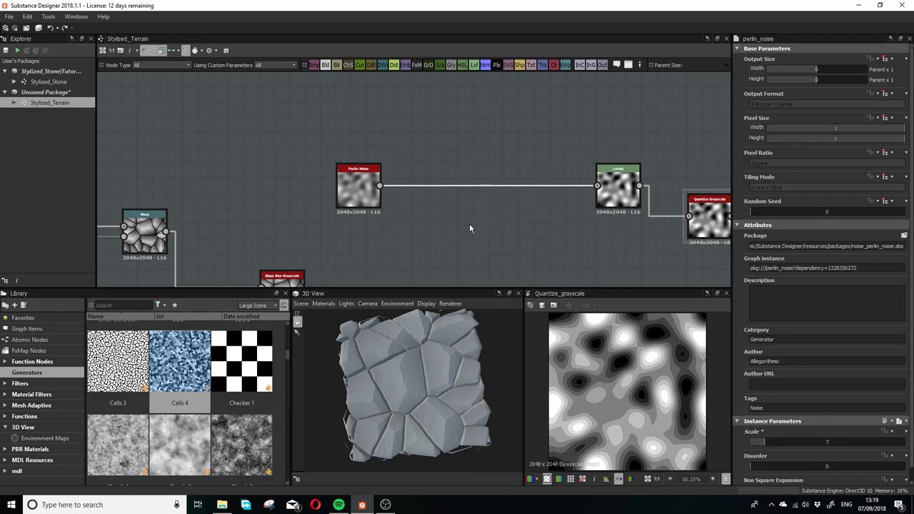
Insert two Warps, the second driven by a new Perlin Noise, at intensity about 47.
click(466, 175)
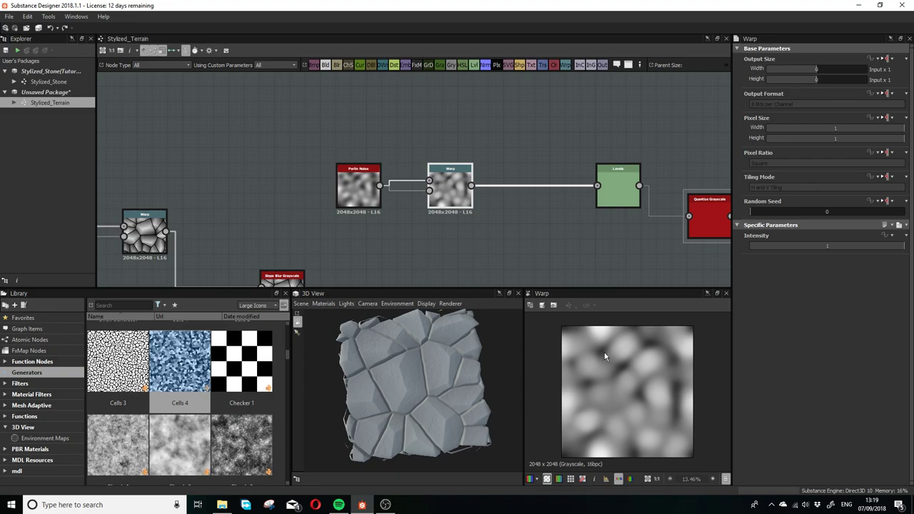
mouse_move(875, 270)
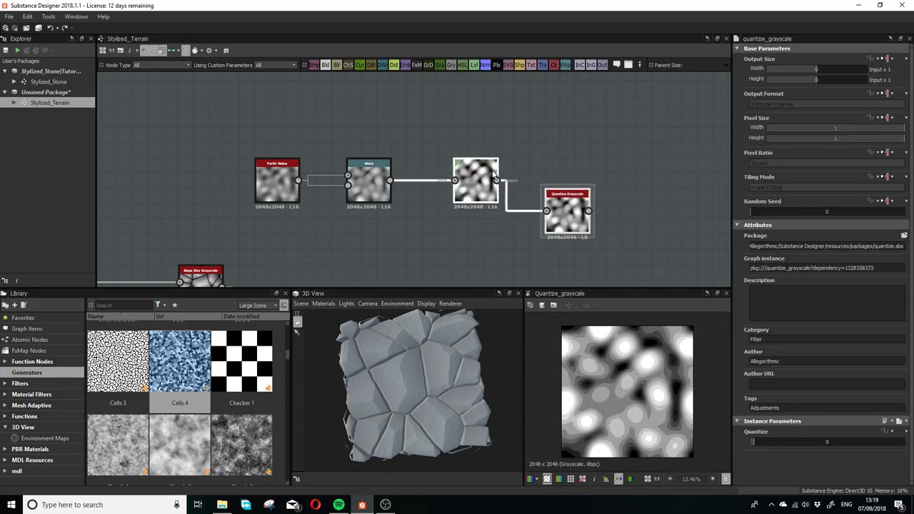
click(369, 182)
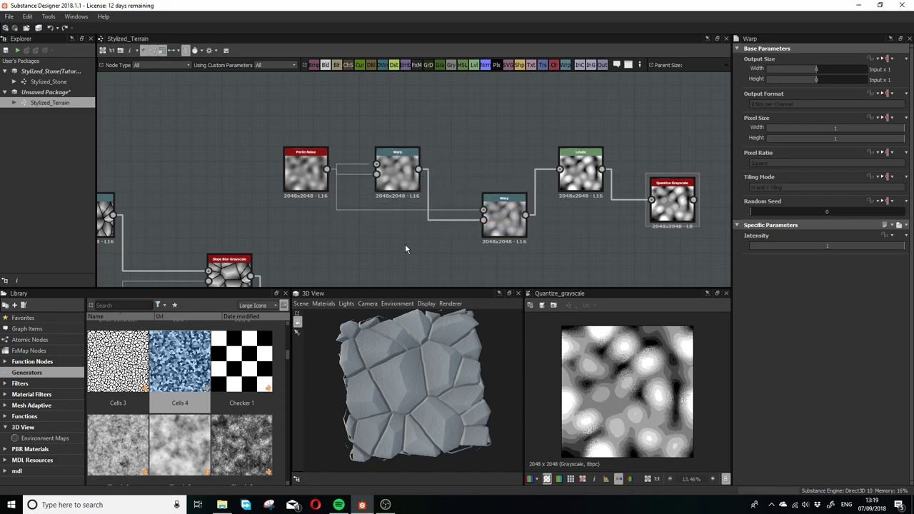
click(413, 246)
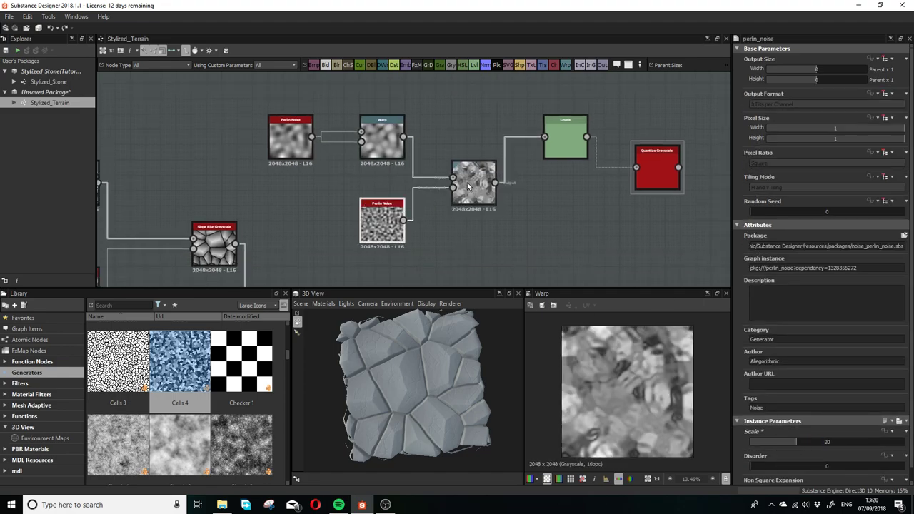
click(474, 182)
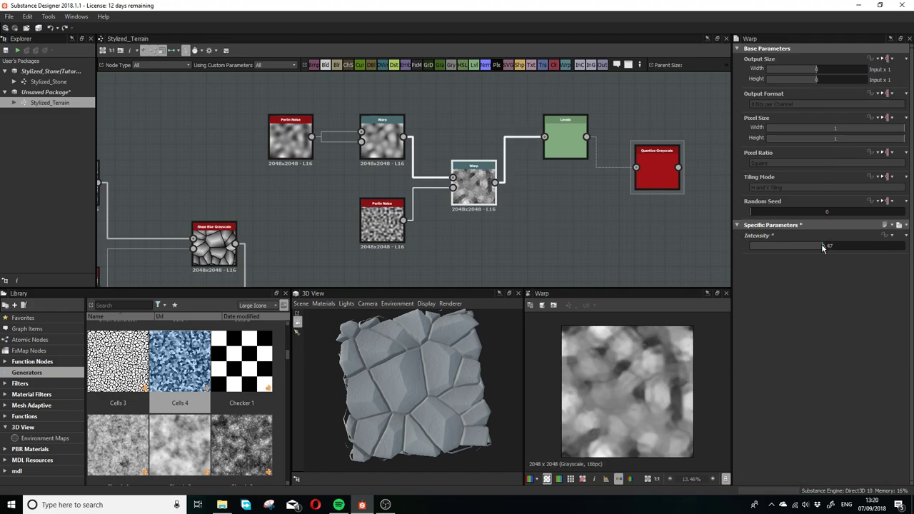
click(656, 168)
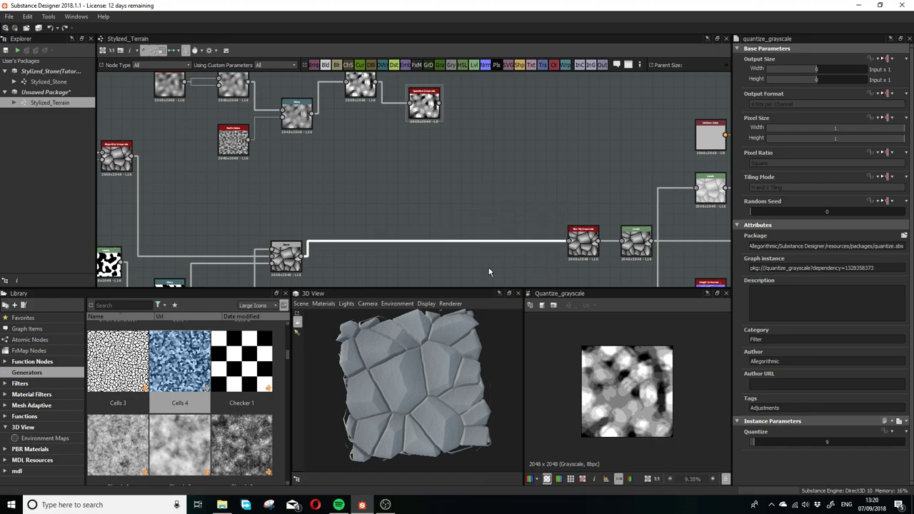
Build a Perlin Noise, Levels and Warp chain feeding a Multiply Blend at opacity 0.36.
click(436, 250)
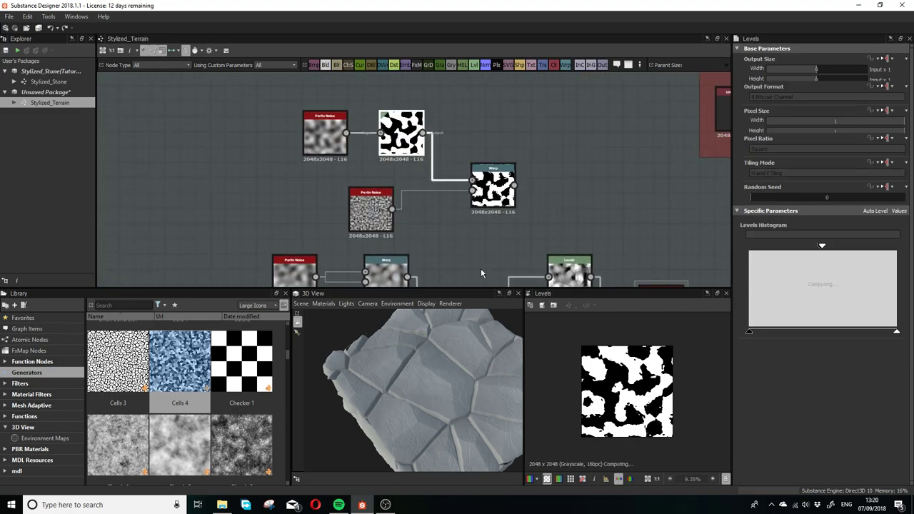
click(400, 132)
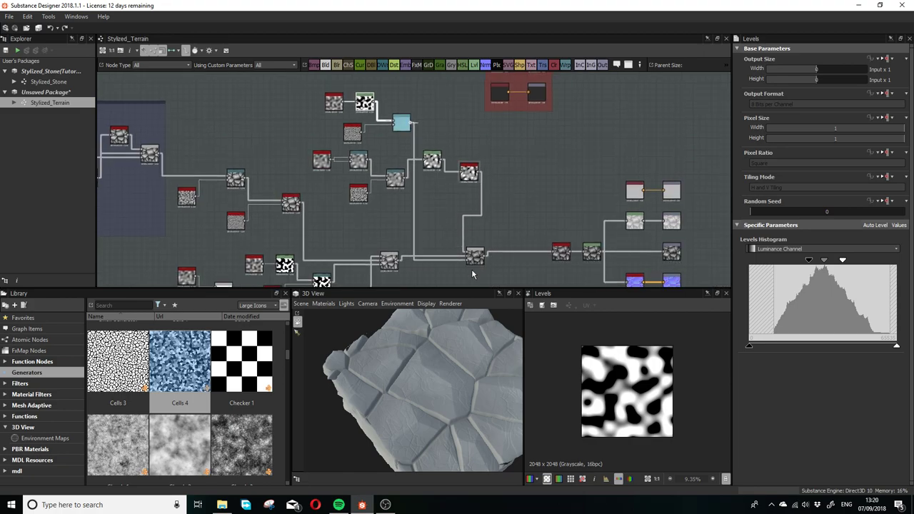
click(402, 123)
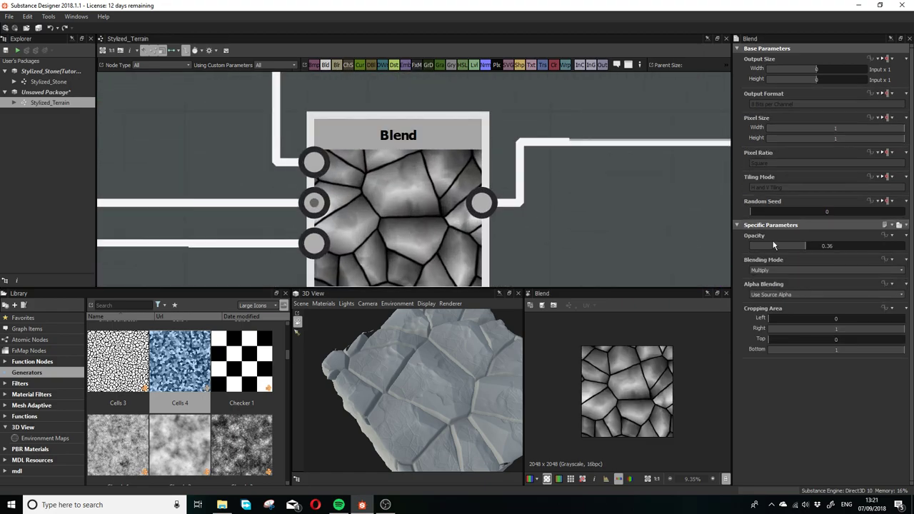
Lower the Multiply Blend opacity to 0.11, checking the surface in the 3D View.
drag(779, 245, 770, 246)
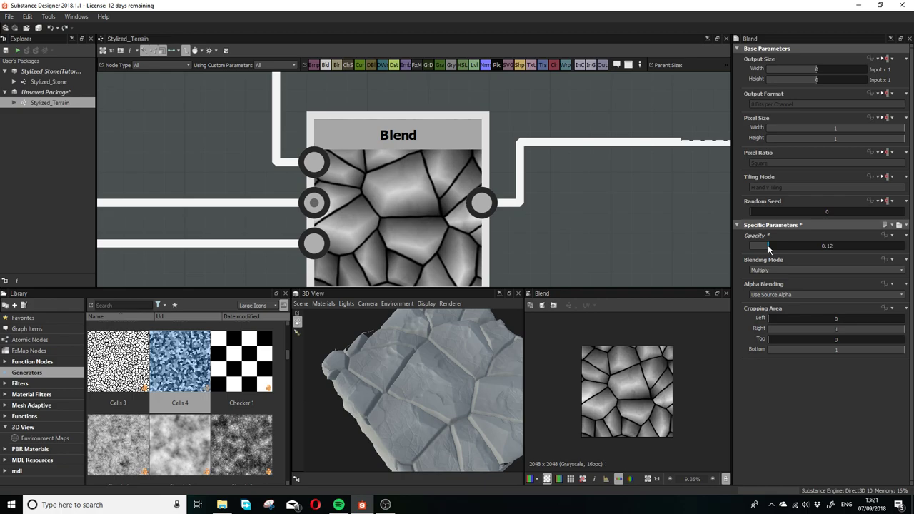
drag(768, 246, 774, 246)
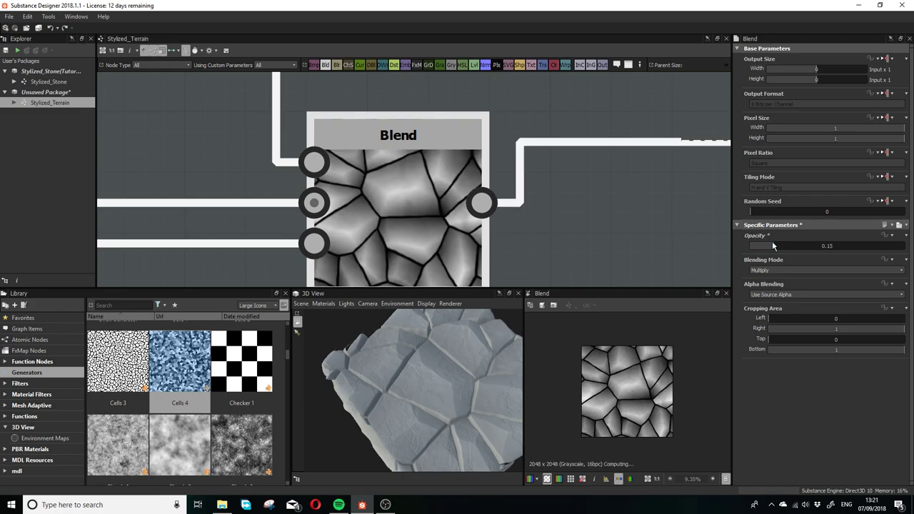
drag(761, 246, 793, 246)
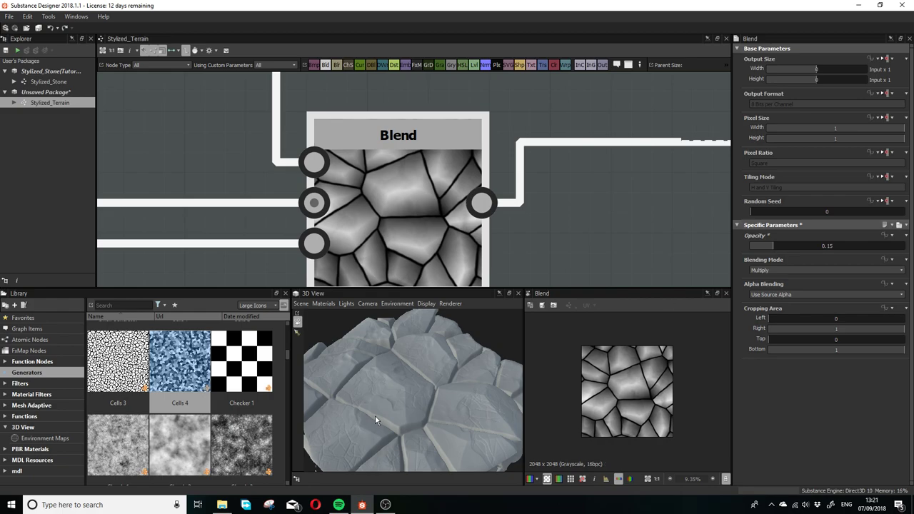
drag(376, 420, 425, 397)
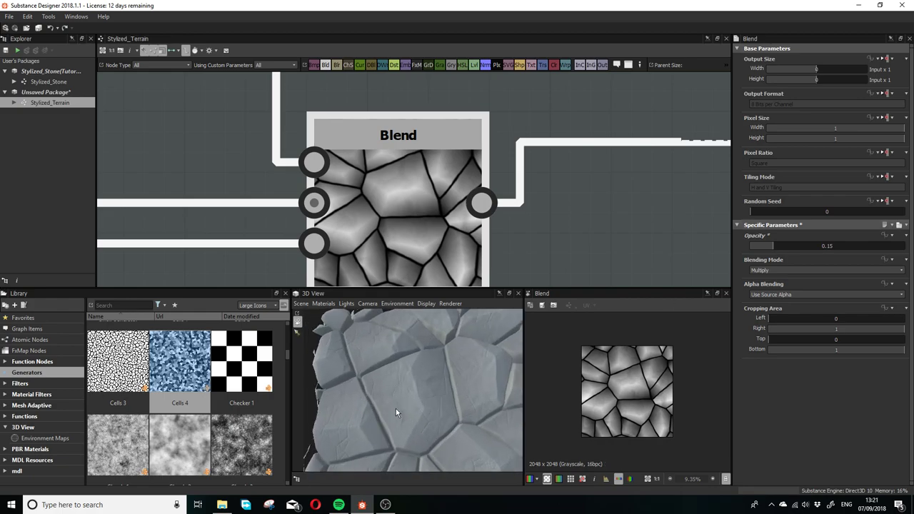
drag(396, 412, 450, 418)
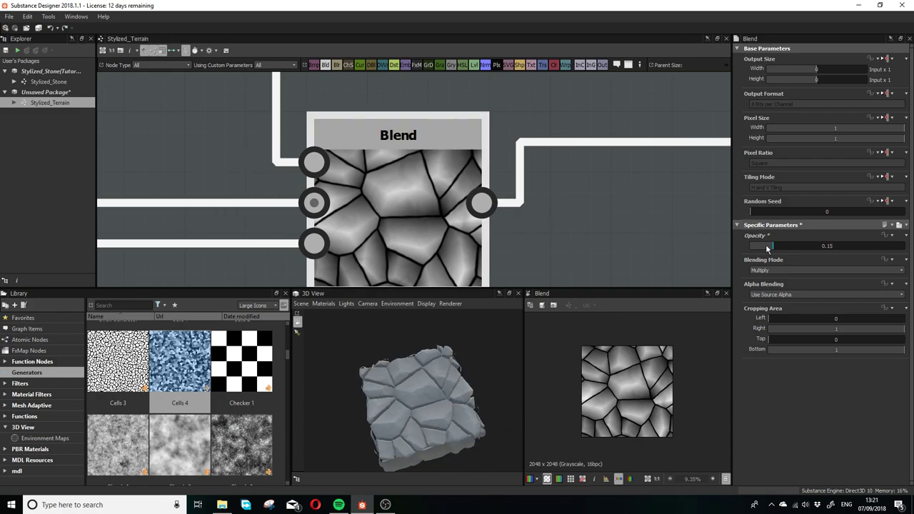
drag(771, 246, 758, 246)
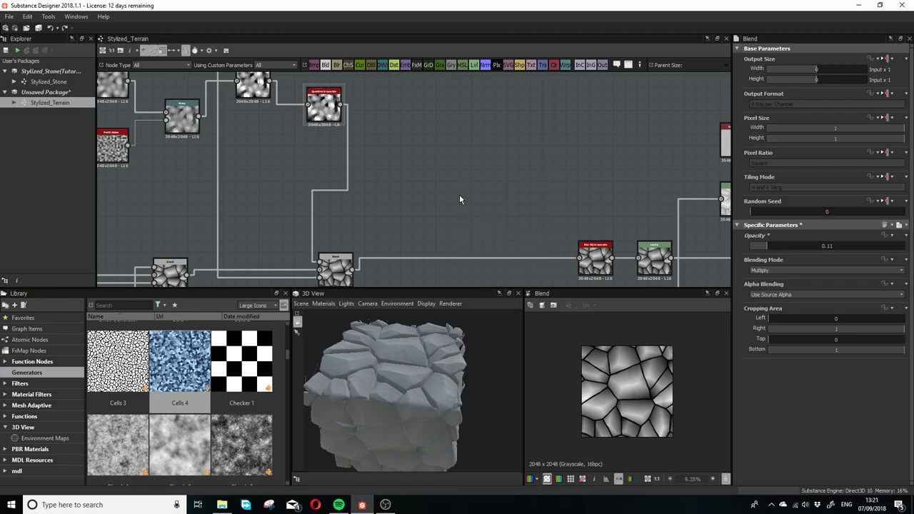
Open the Gradient Map's red-to-white gradient in the editor and select its dark end key.
click(455, 199)
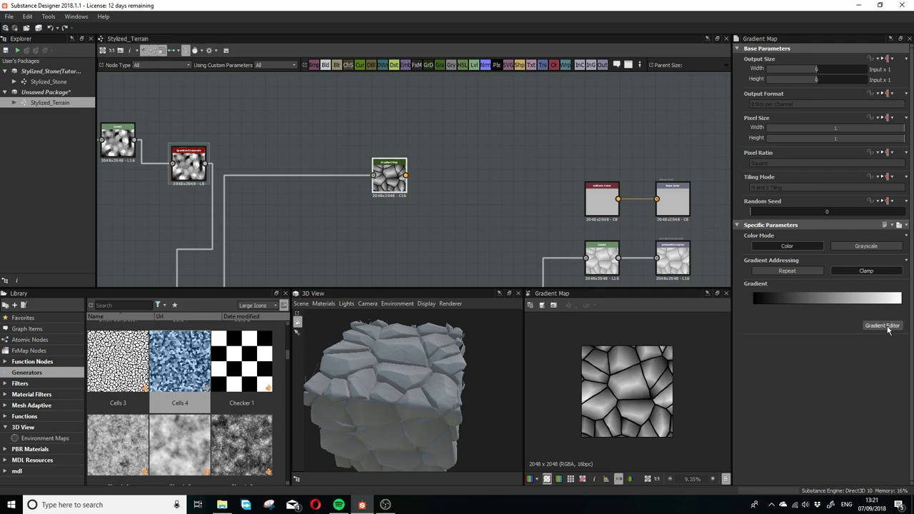
click(883, 325)
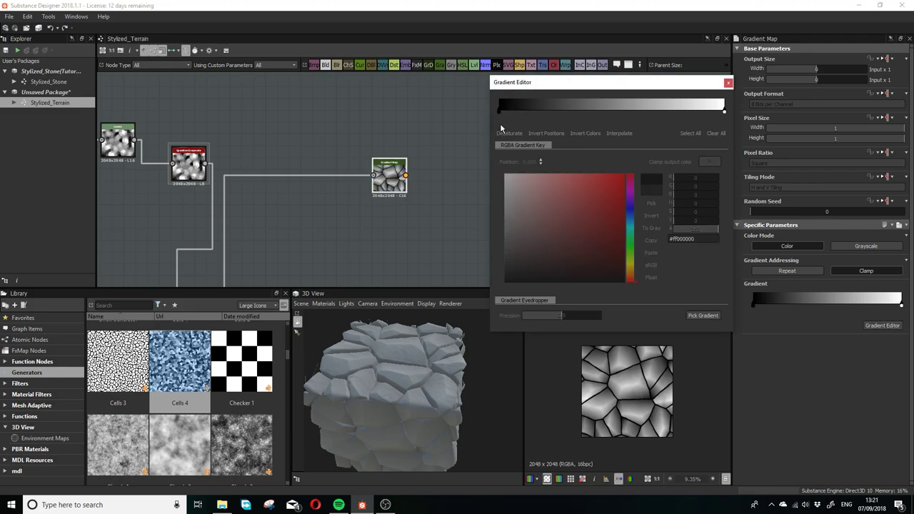
mouse_move(357, 185)
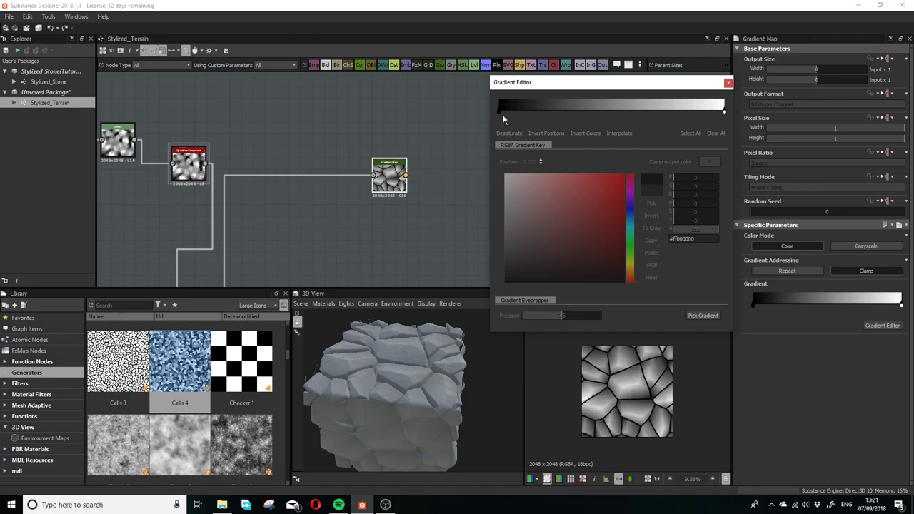
click(627, 177)
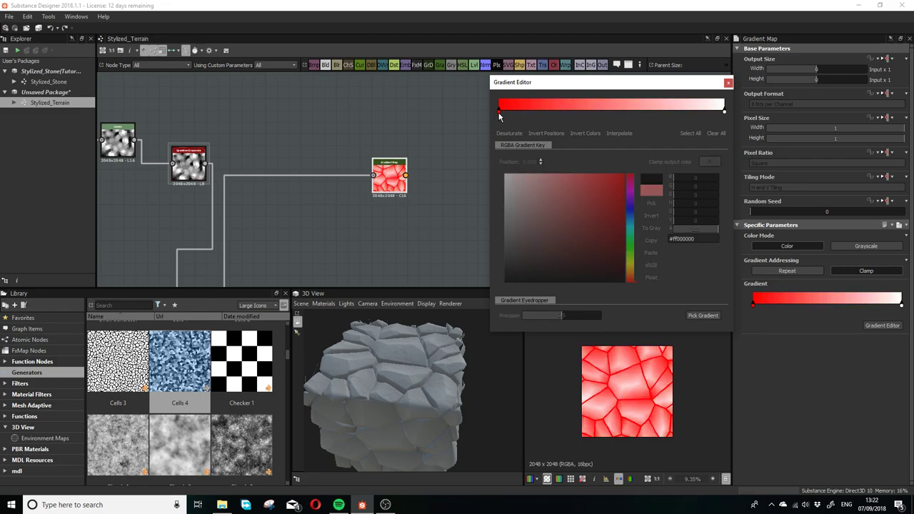
Make the dark end brown, add a peach light key, and turn the end key tan peach.
click(606, 270)
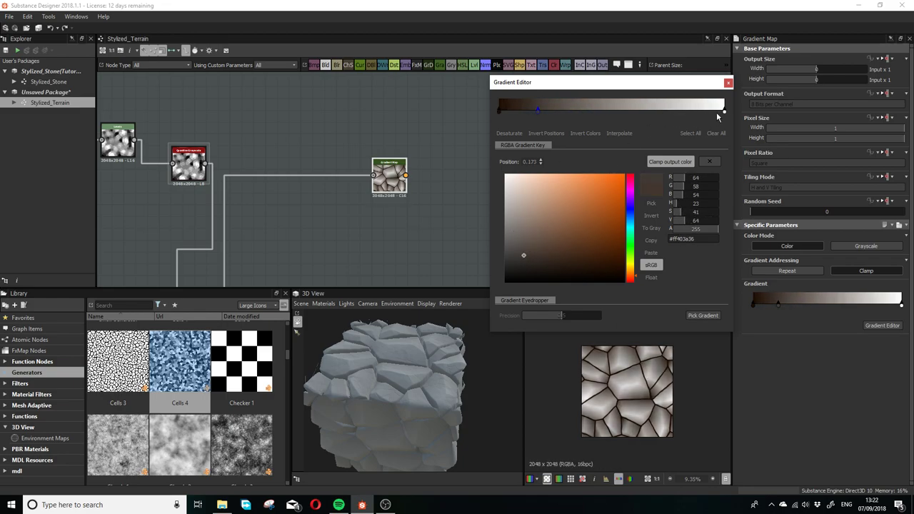
drag(538, 109, 705, 110)
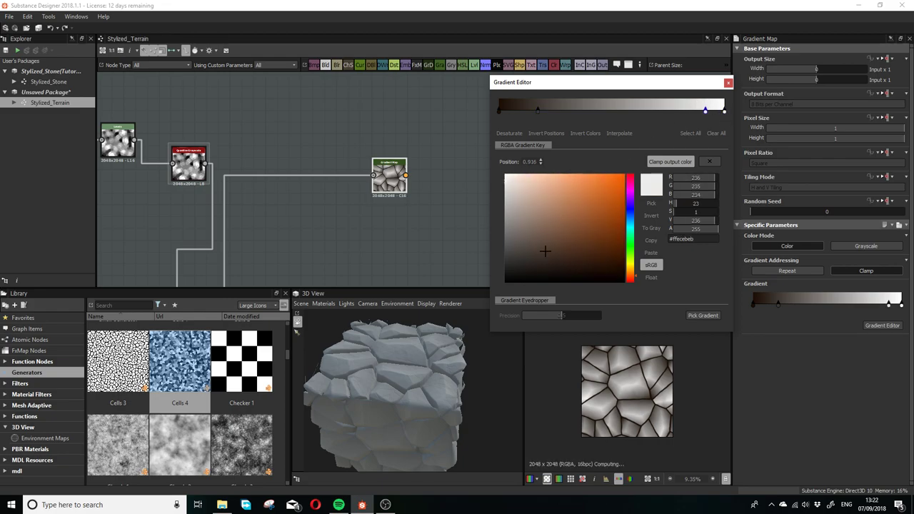
click(538, 197)
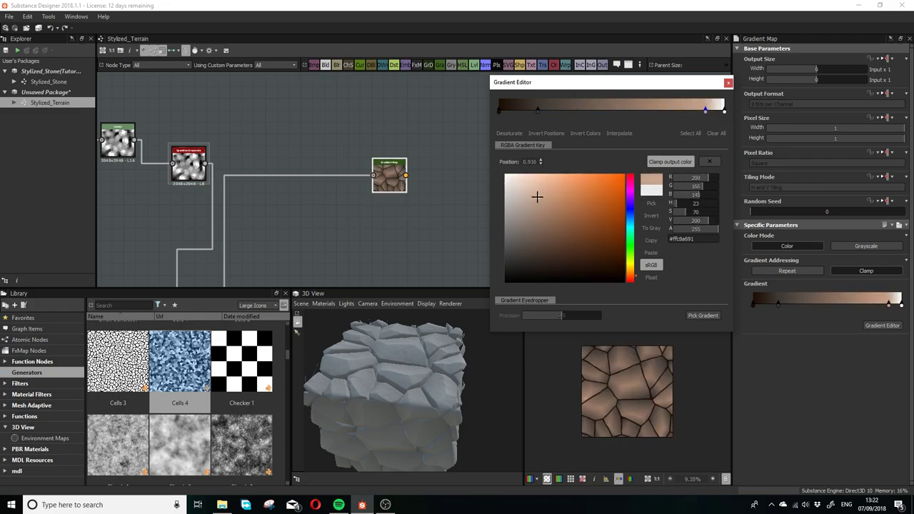
click(558, 202)
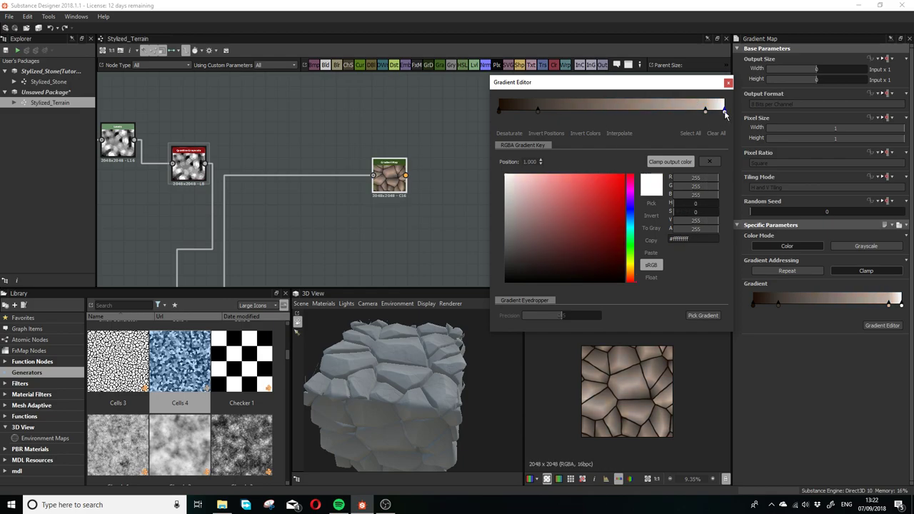
click(525, 177)
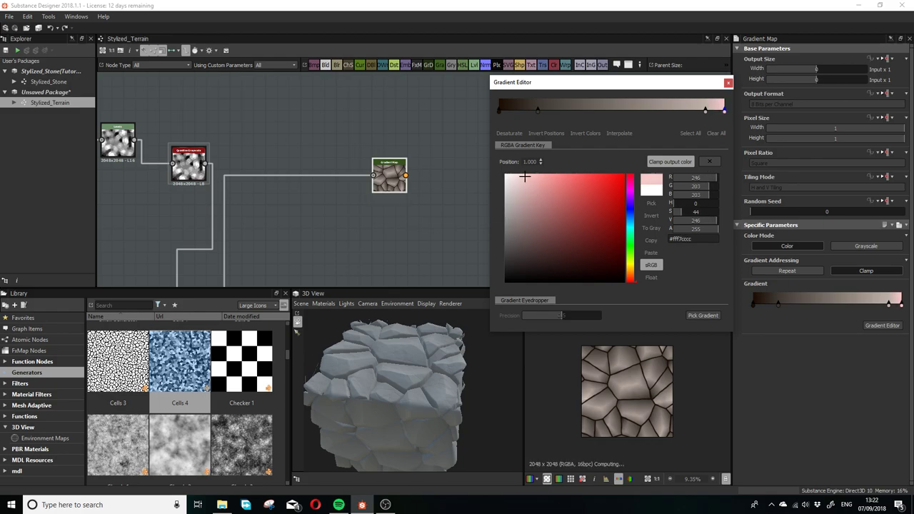
click(533, 192)
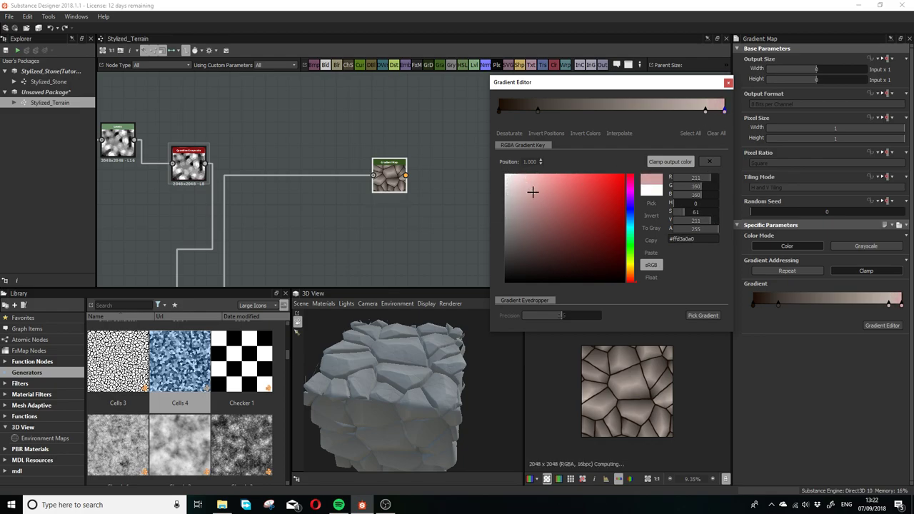
click(537, 191)
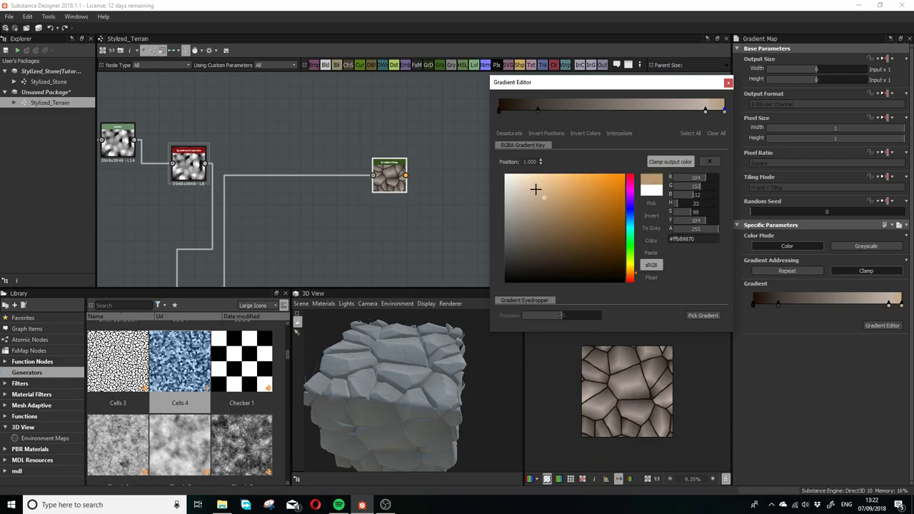
Add a lighter mid-brown key at the gradient's middle and close the gradient editor.
click(527, 185)
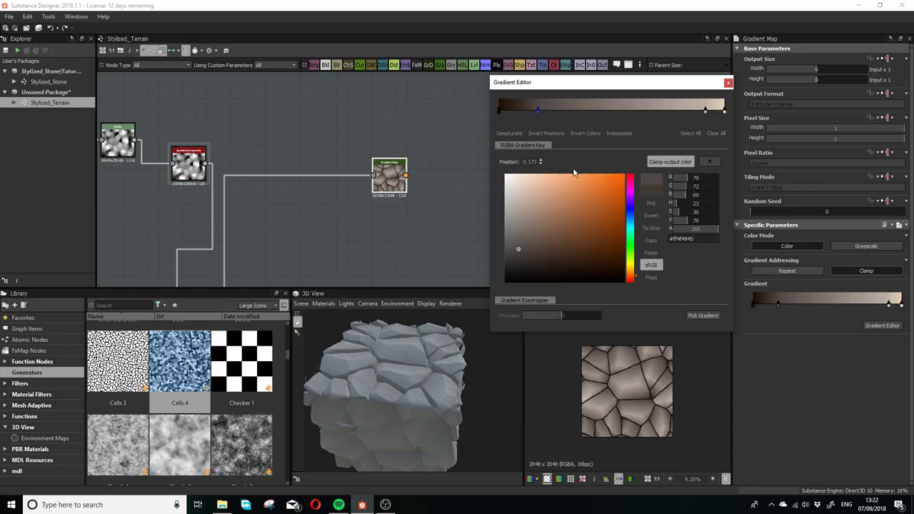
drag(538, 110, 613, 110)
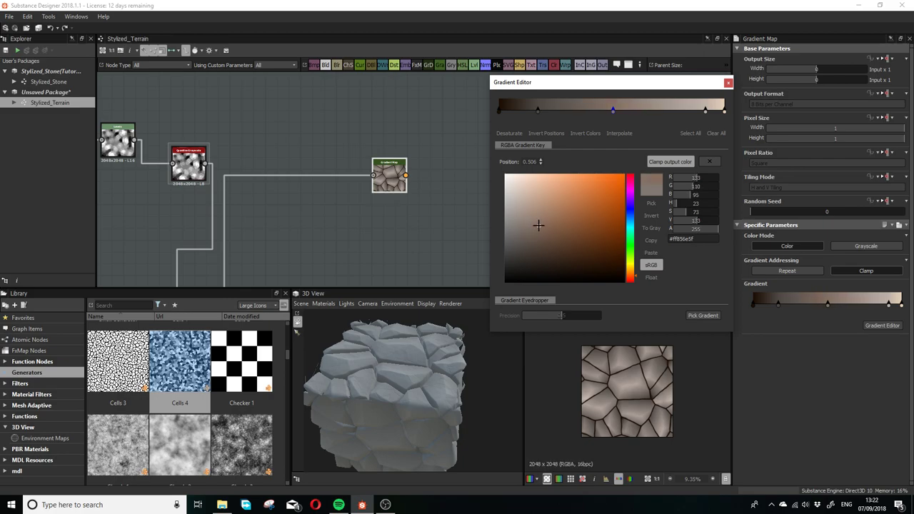
click(530, 226)
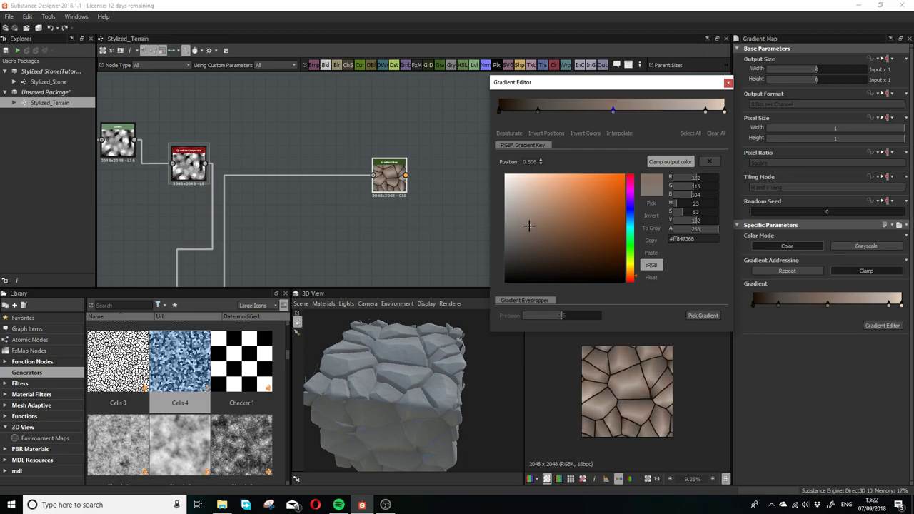
click(728, 82)
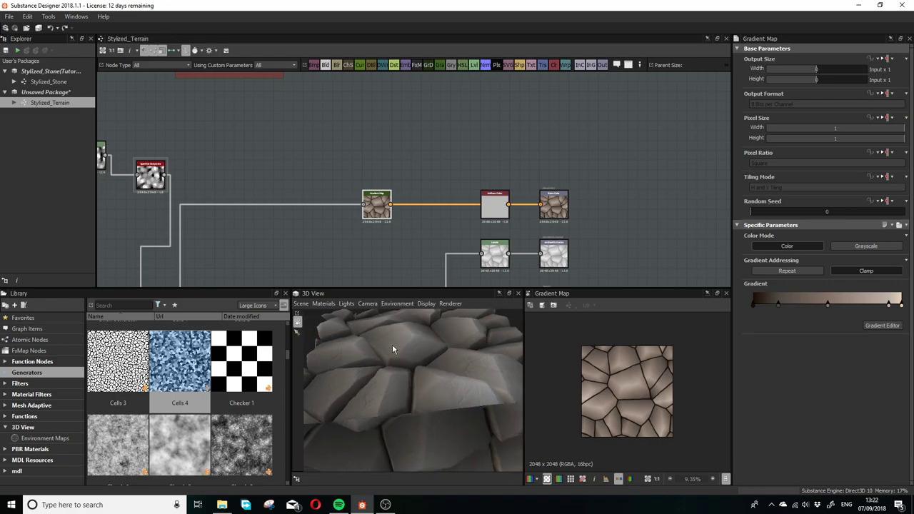
Orbit the 3D preview for a closer look at the stone terrain.
drag(393, 349, 372, 423)
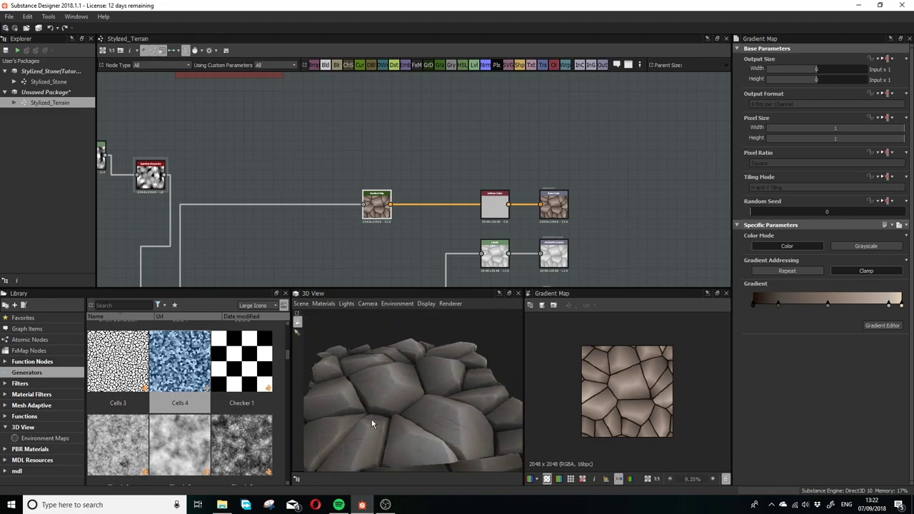
drag(372, 425, 508, 430)
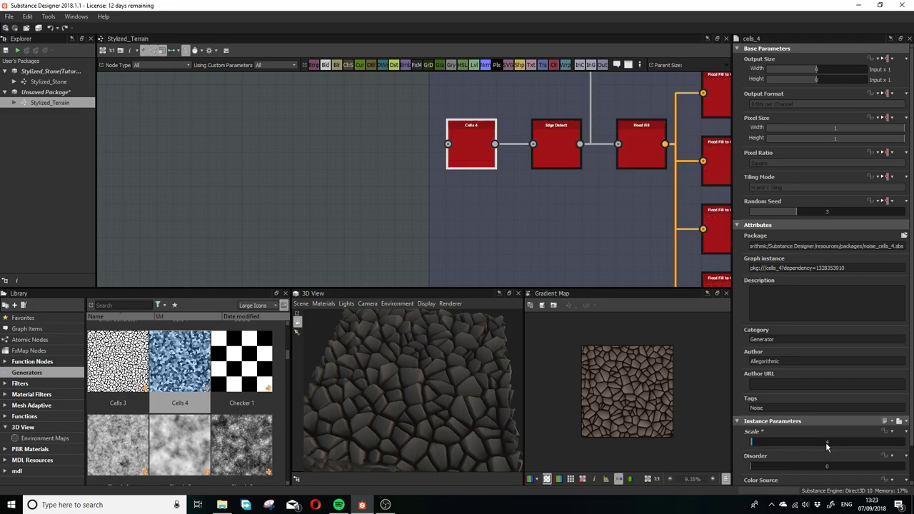
Return Cells 4 to large cells and zoom the 3D preview in on the stones.
click(556, 145)
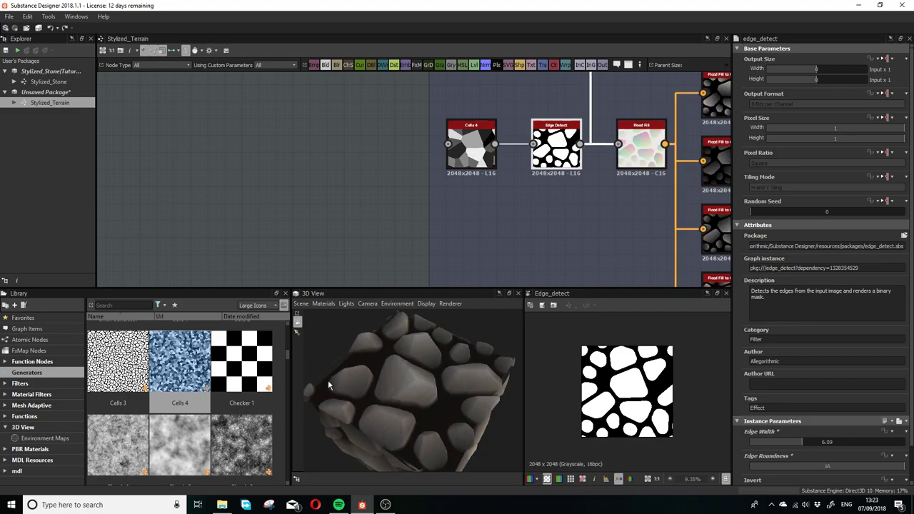
drag(329, 386, 503, 418)
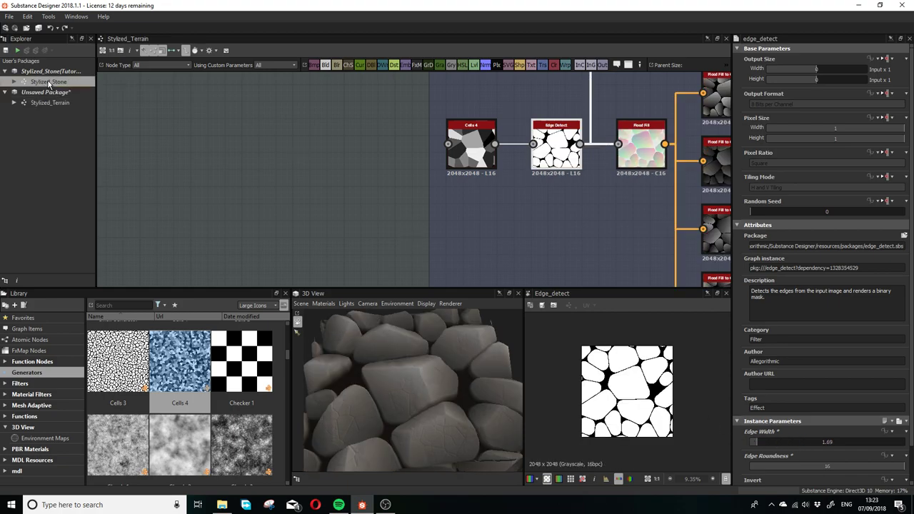
Open the Stylized_Stone reference graph, pan around it, then reopen Stylized_Terrain.
double_click(48, 82)
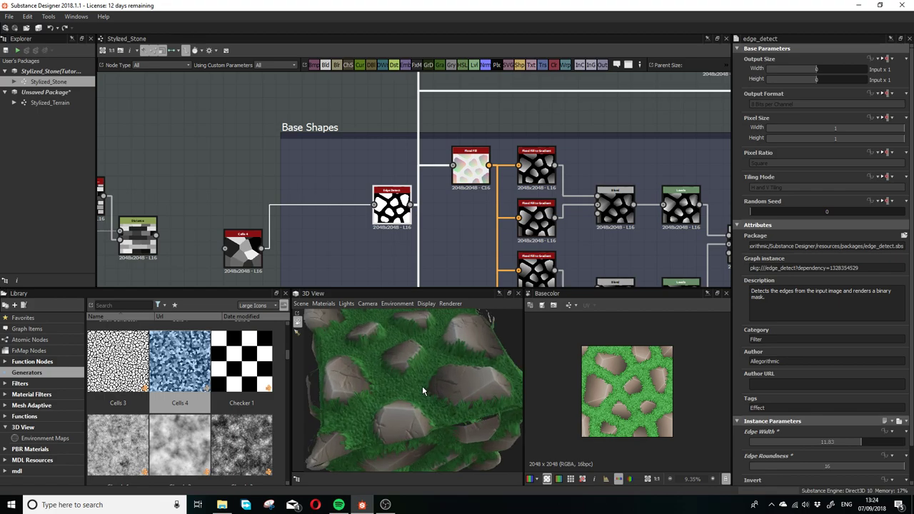
drag(421, 391, 397, 377)
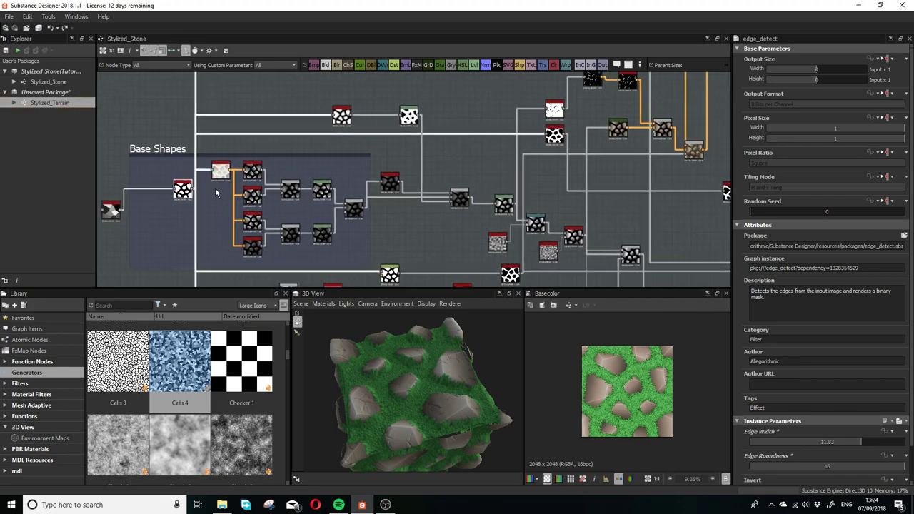
double_click(50, 102)
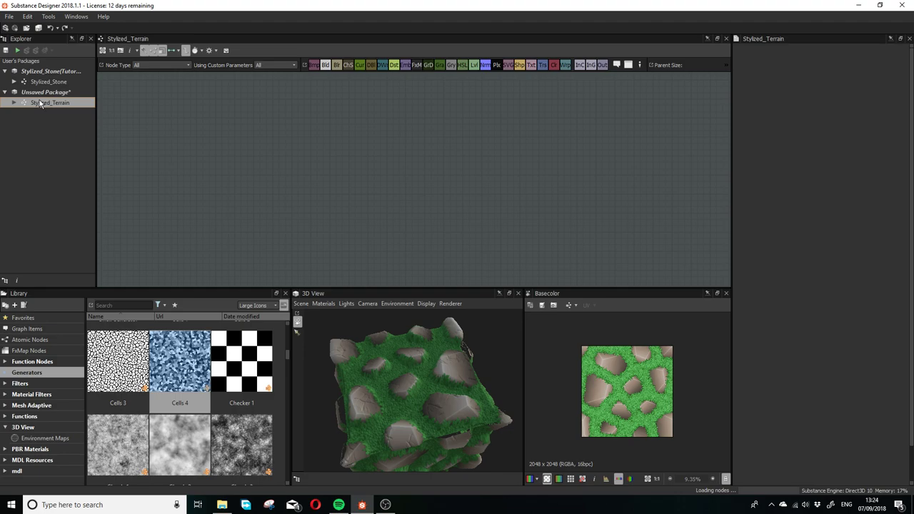
Title the crack nodes' frame 'Cravcks' (Cracks) and commit the title.
double_click(50, 102)
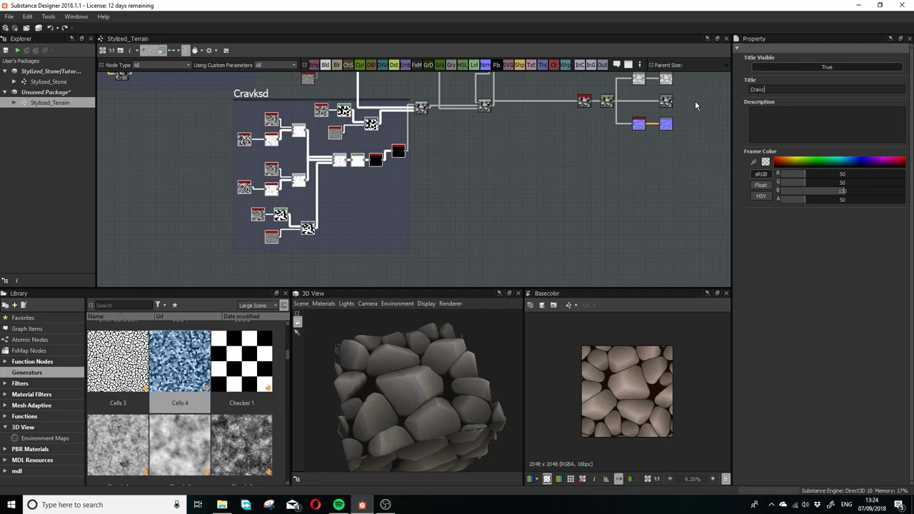
text(Cravcks)
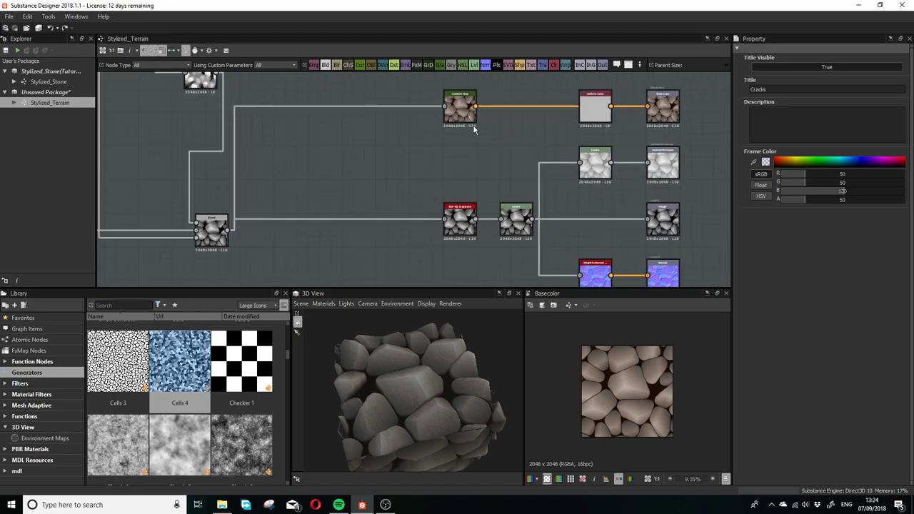
click(460, 106)
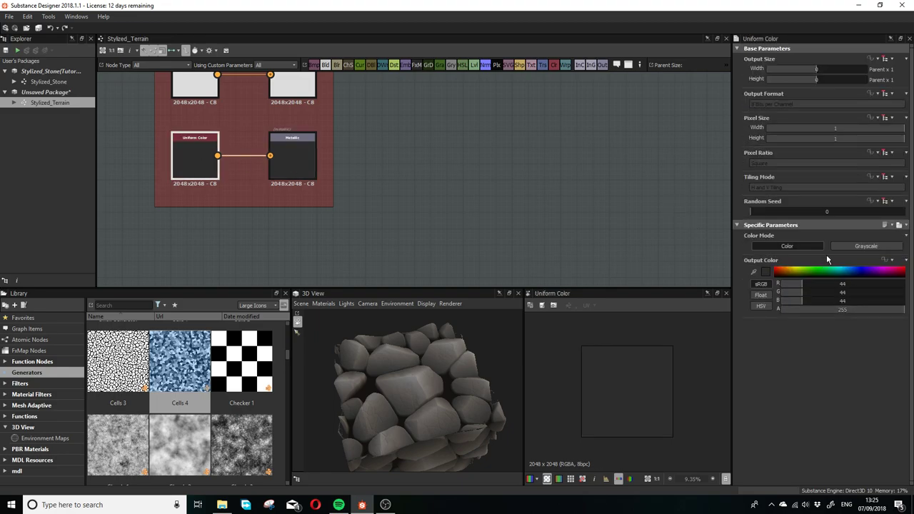
Make the Metallic Uniform Color grayscale at full white, then select the Roughness Uniform Color.
click(867, 246)
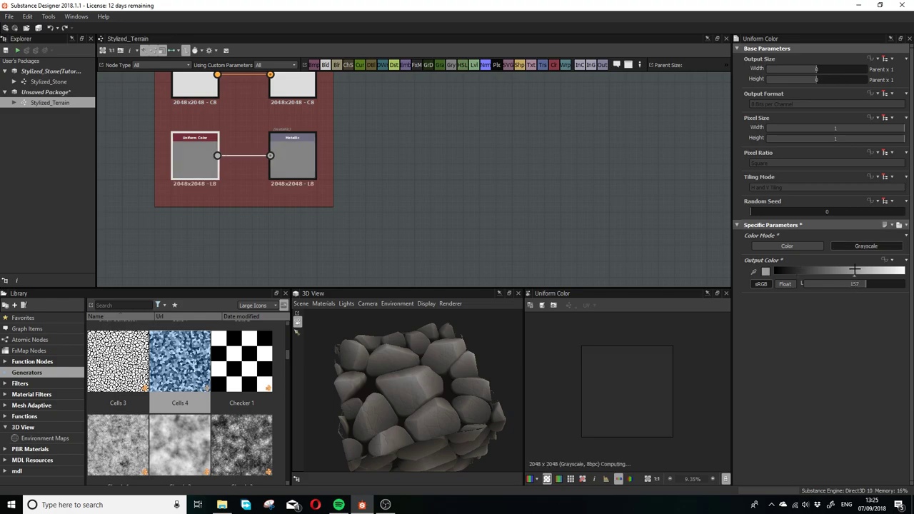
drag(855, 270, 902, 271)
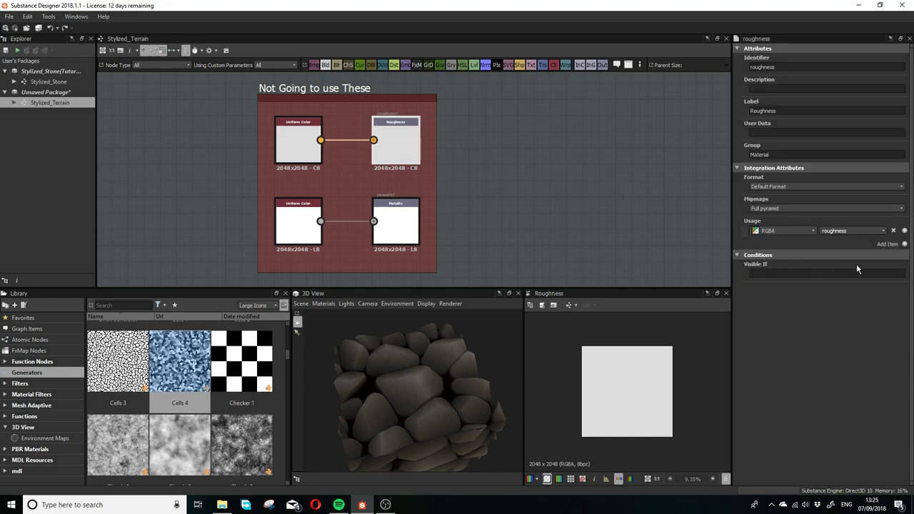
click(299, 141)
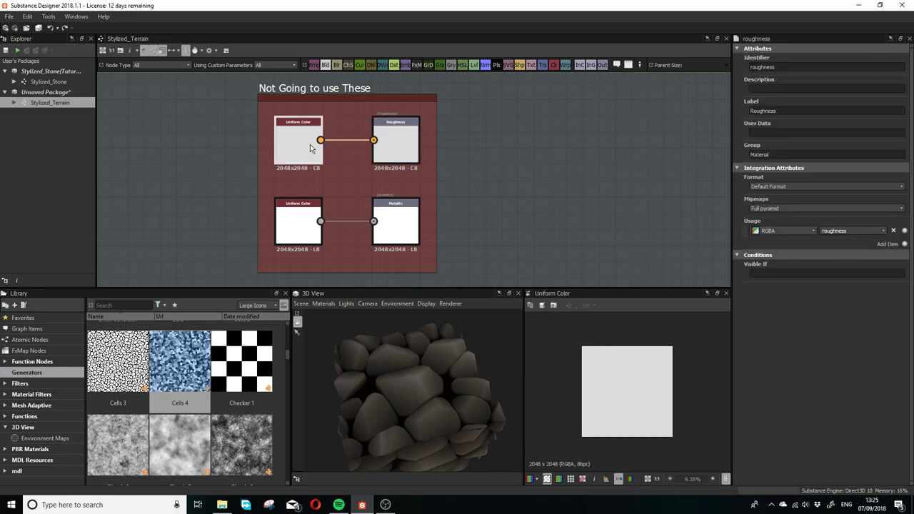
click(299, 140)
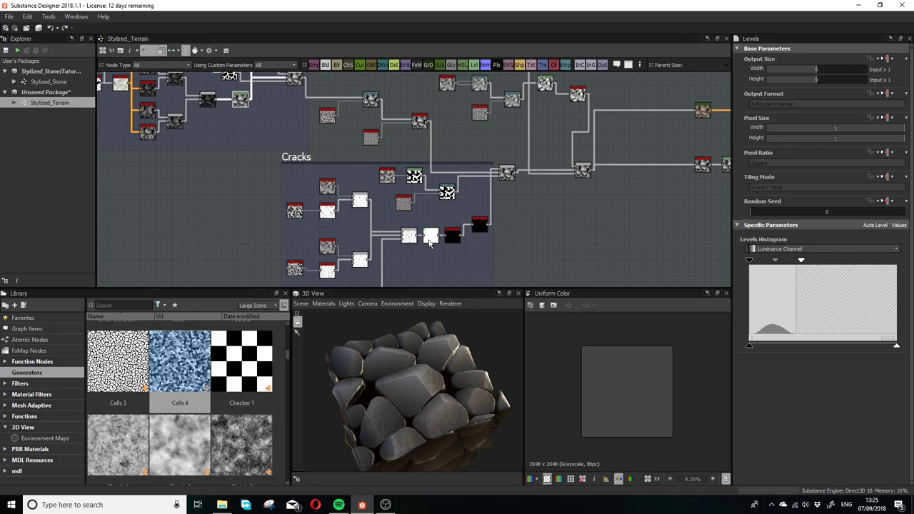
mouse_move(431, 236)
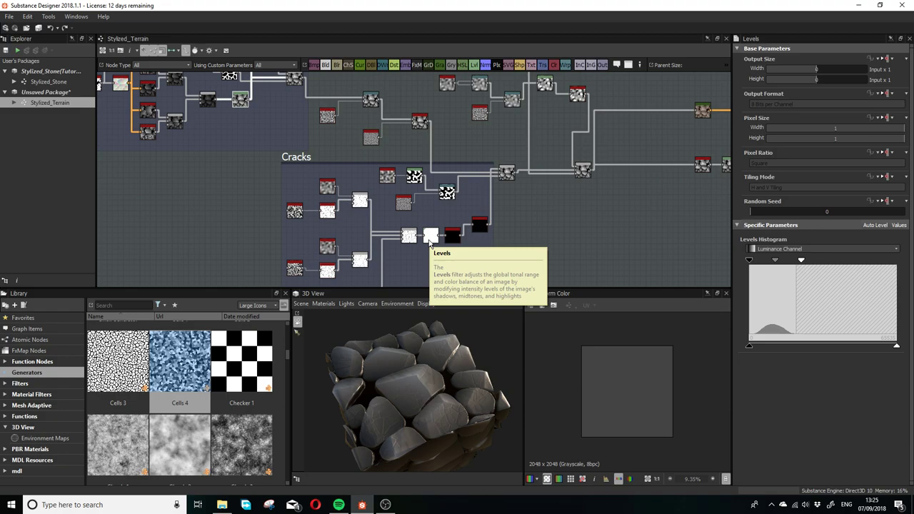
mouse_move(712, 277)
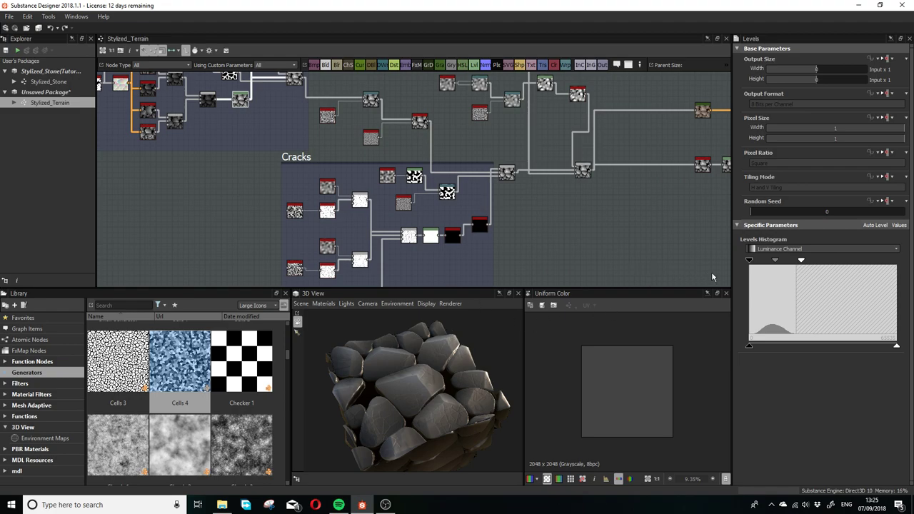
mouse_move(712, 277)
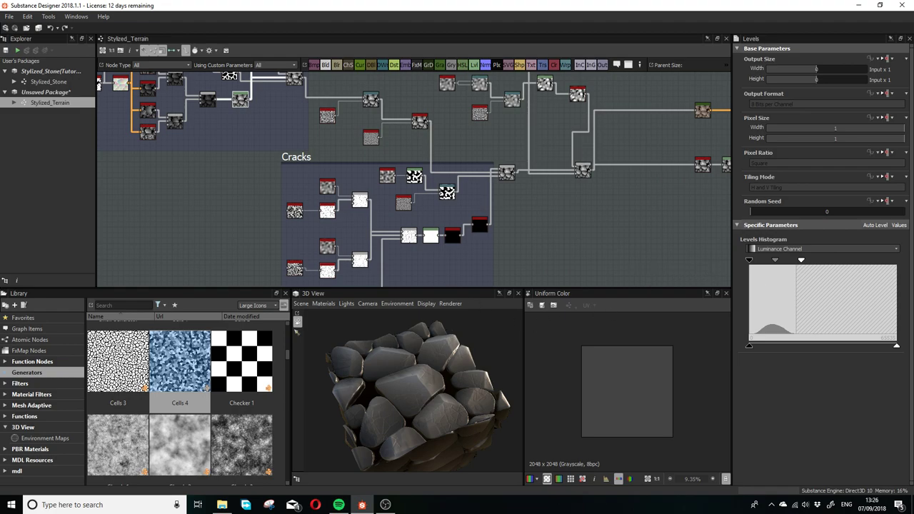